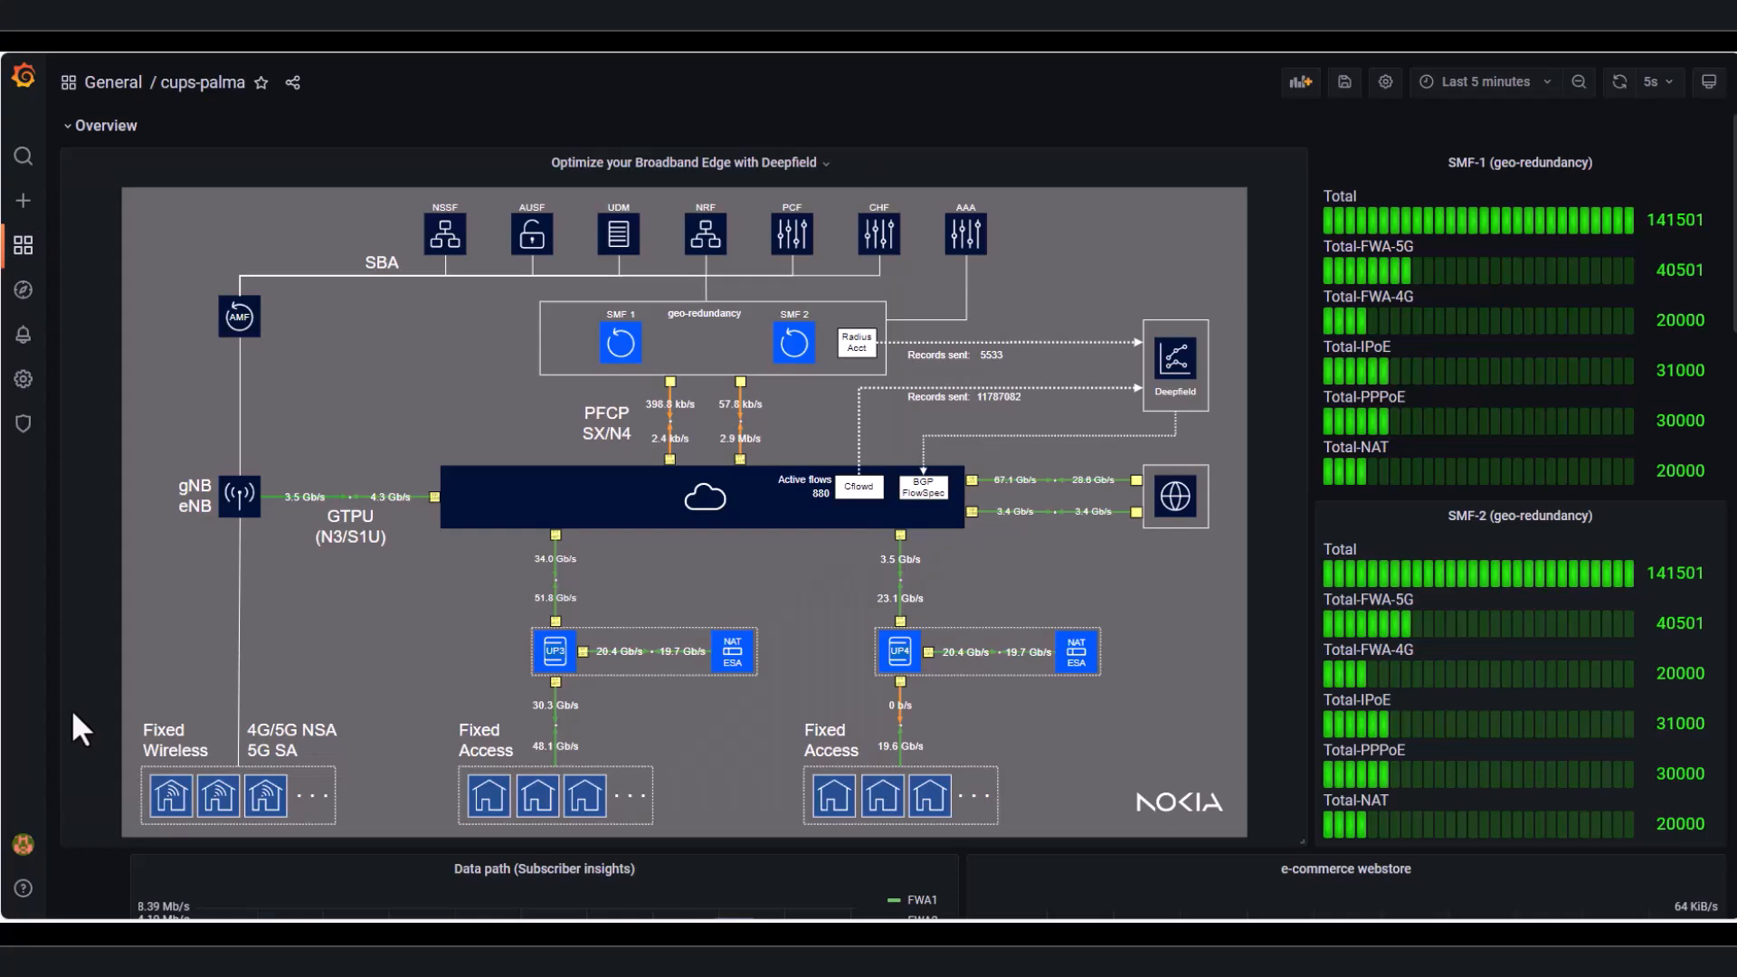
- Scroll the events list to review Event 2943's status and mitigation 3230
scroll("down", 3)
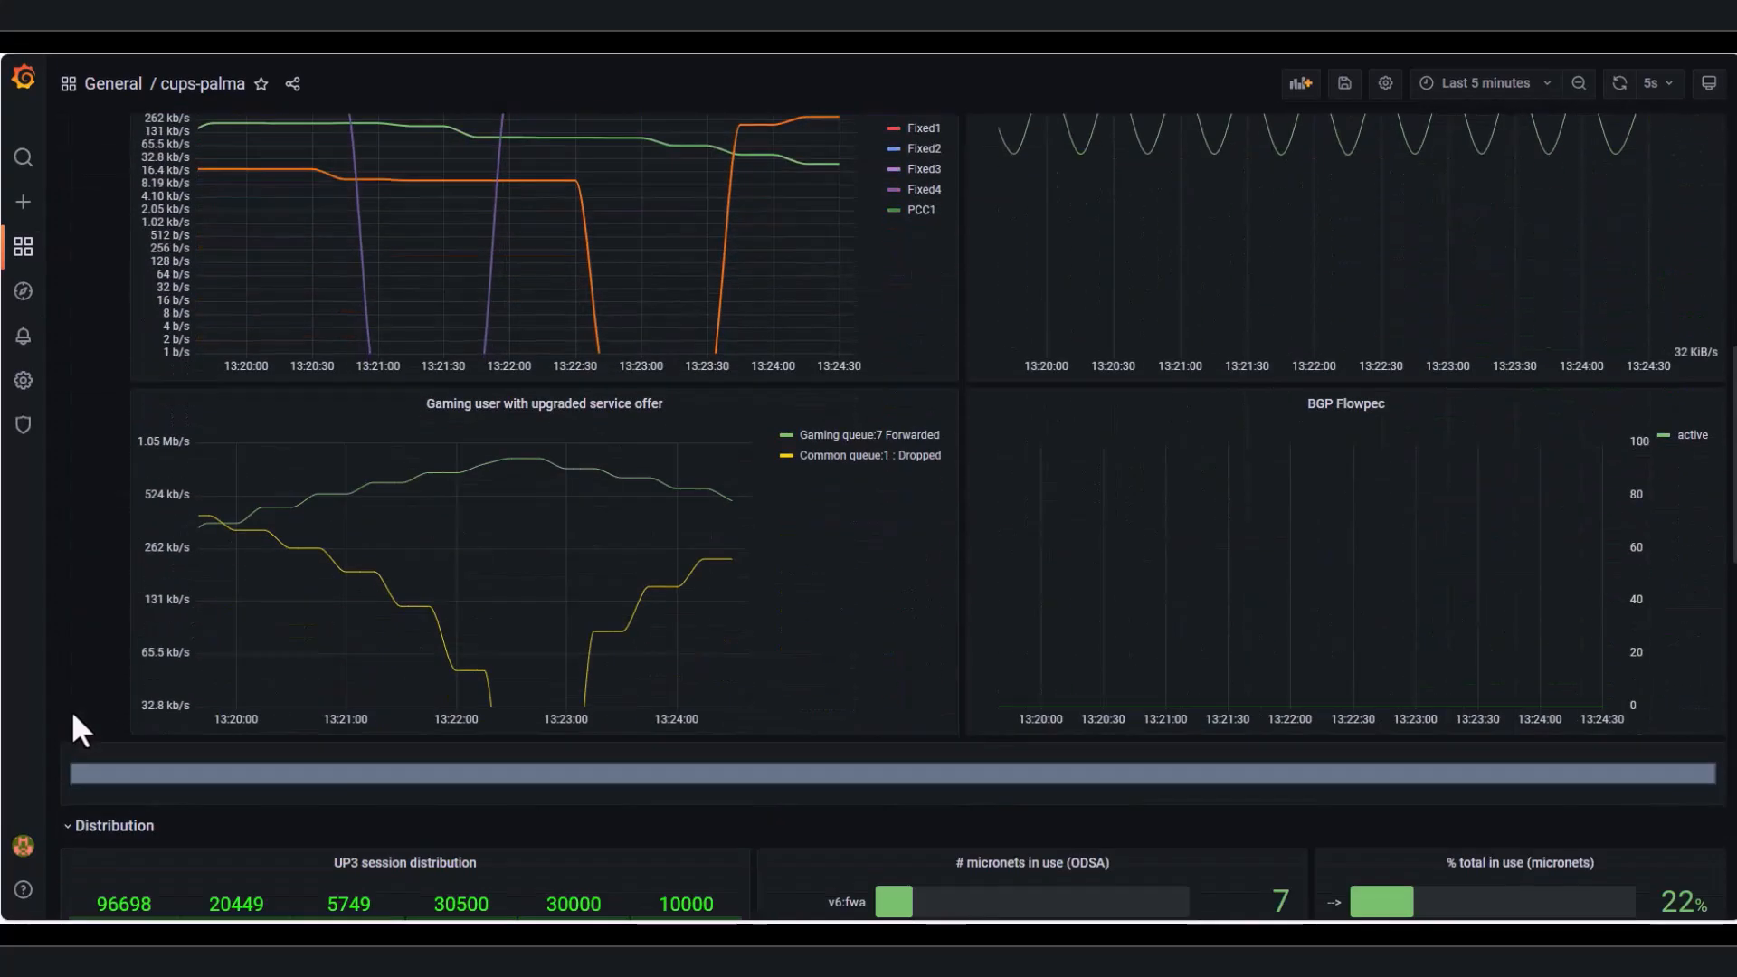
scroll("down", 3)
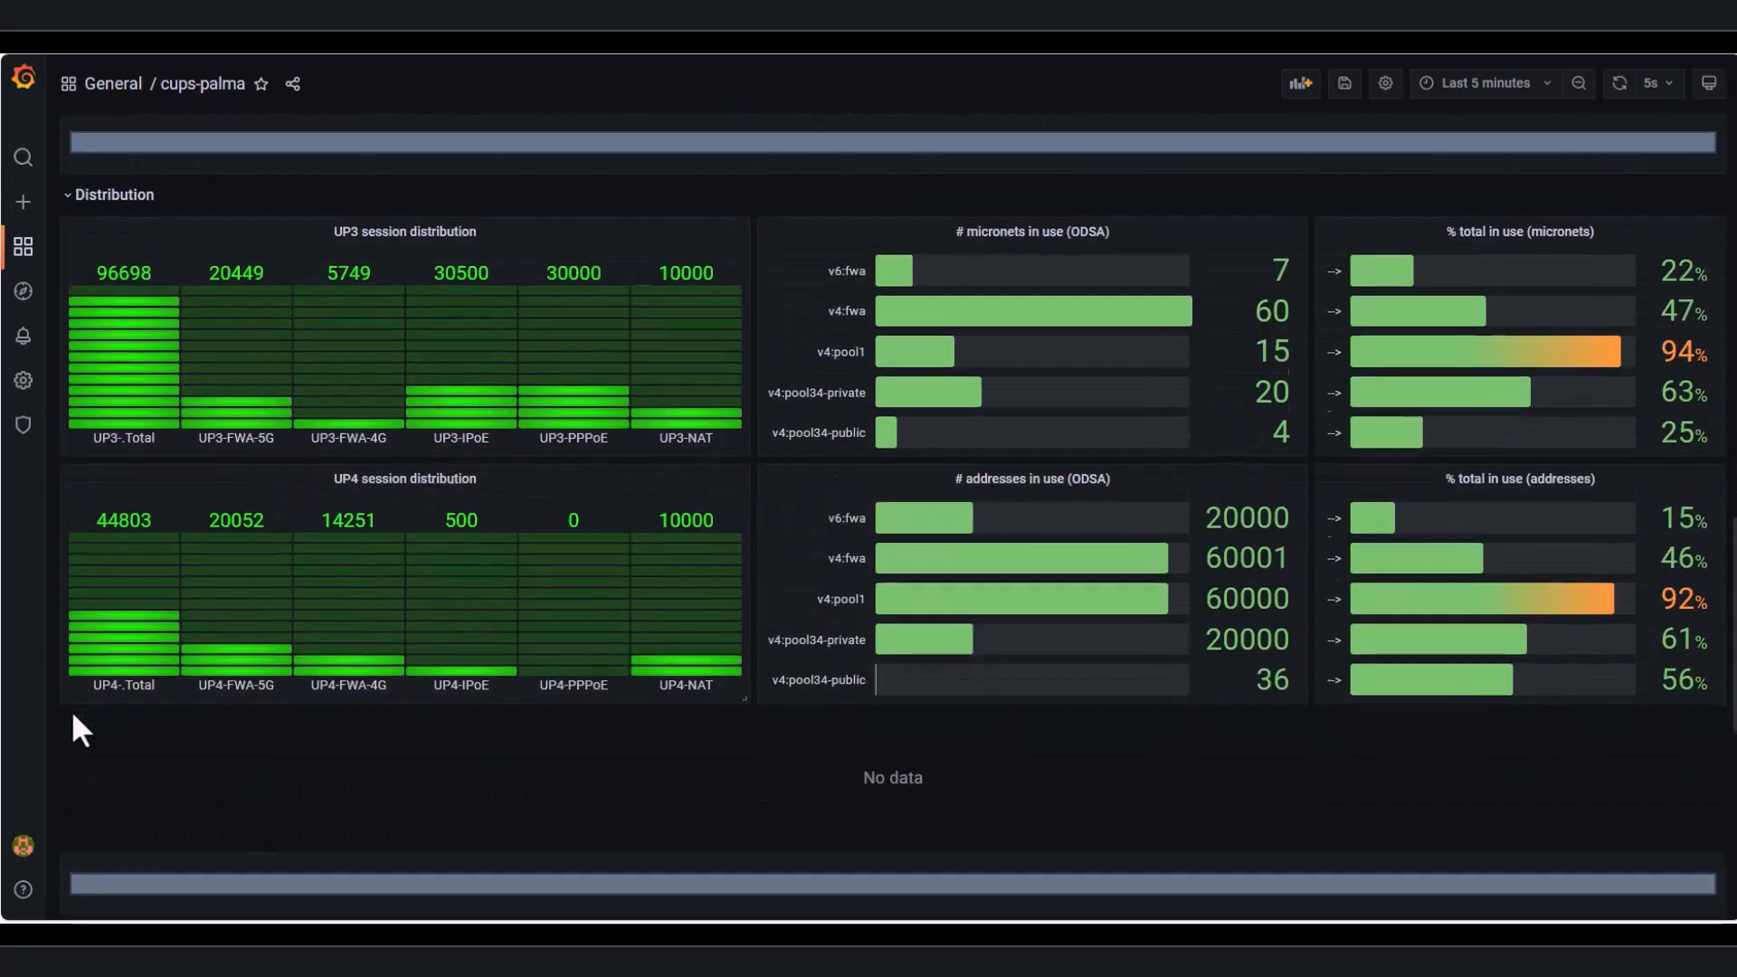
scroll("down", 3)
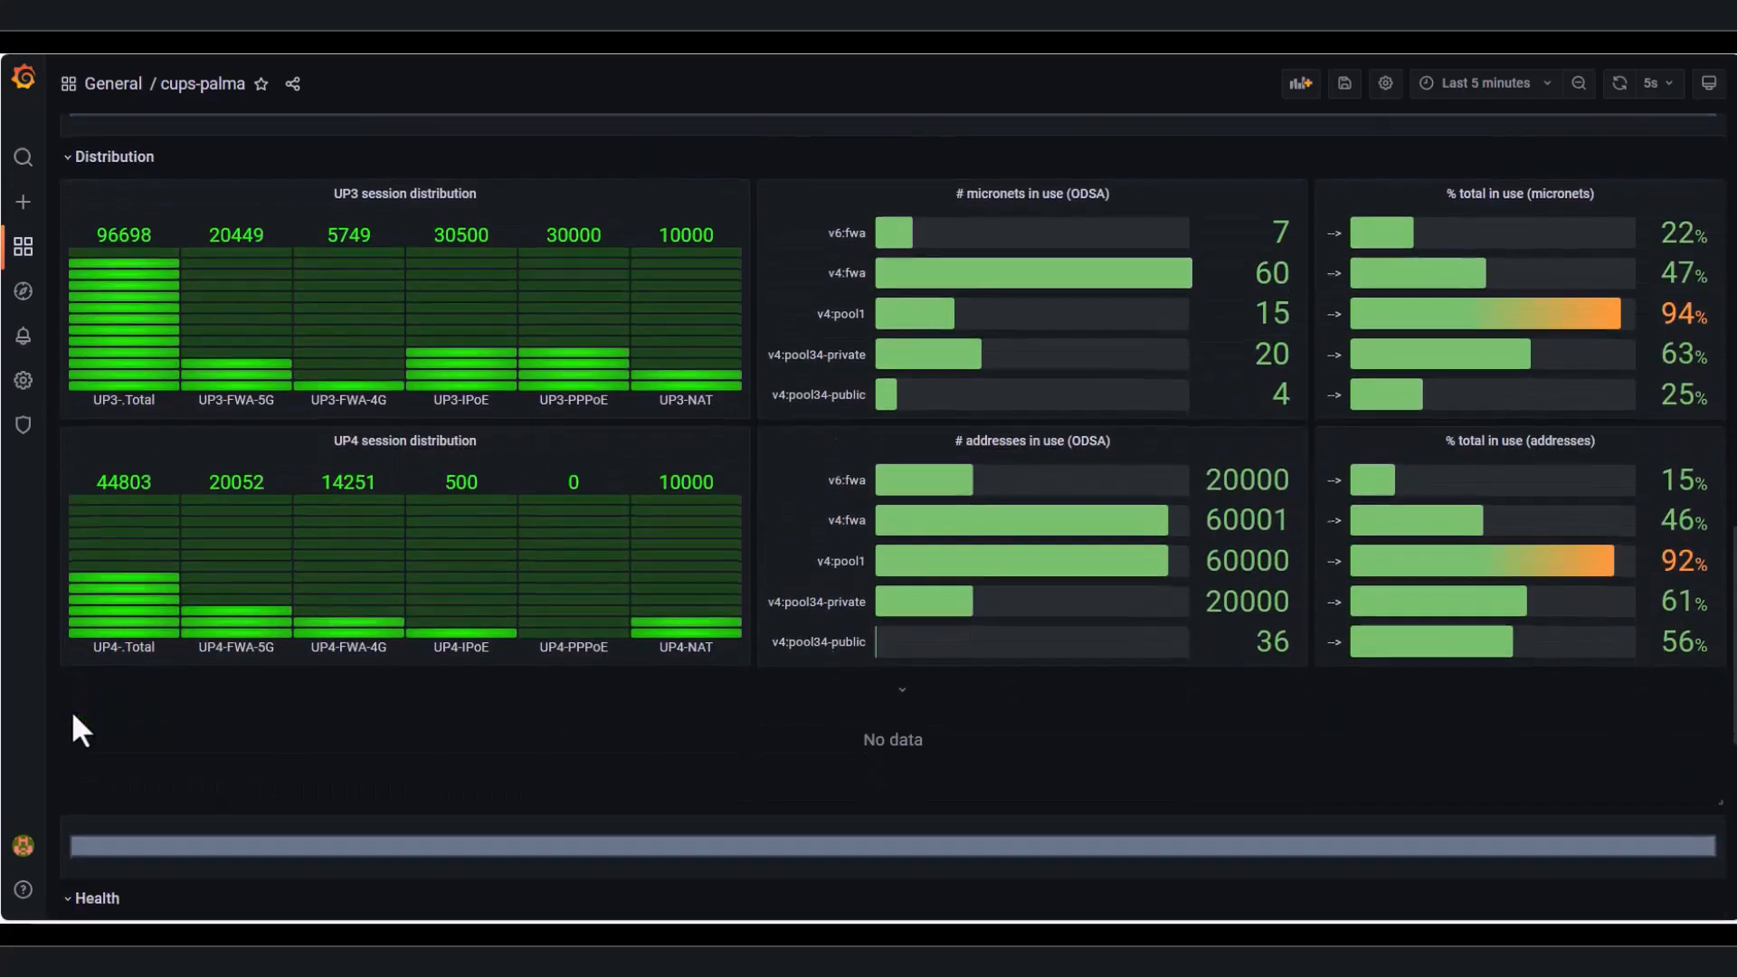
scroll("down", 3)
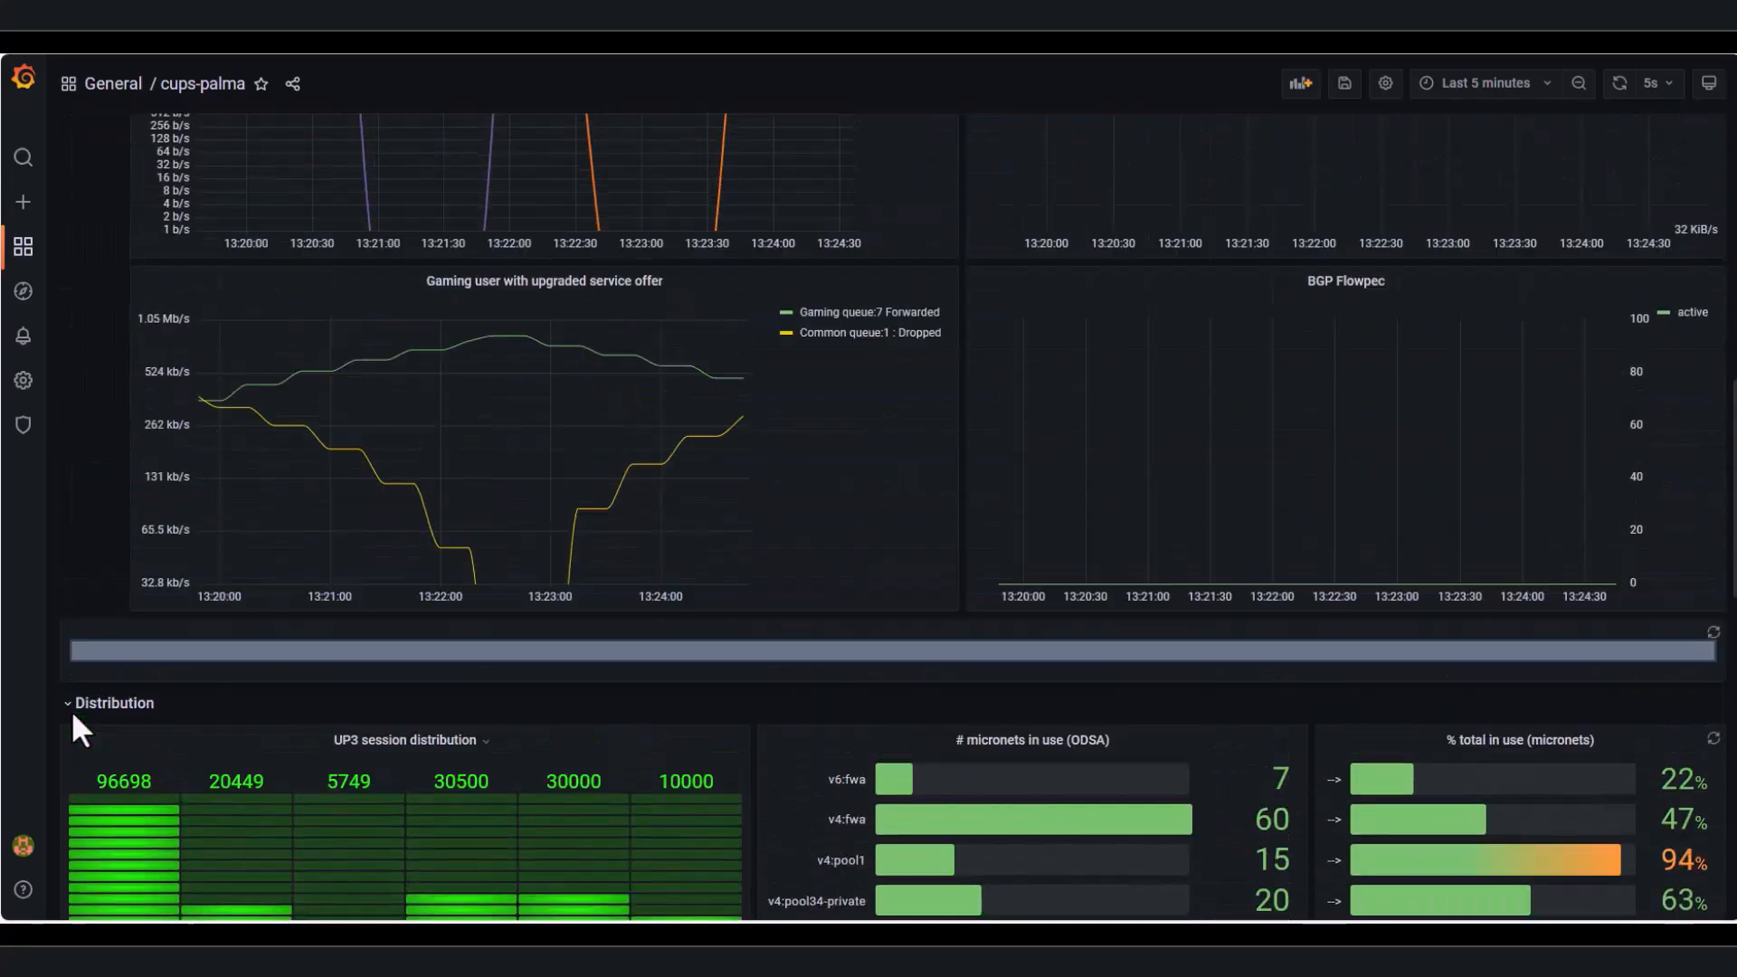
scroll("up", 3)
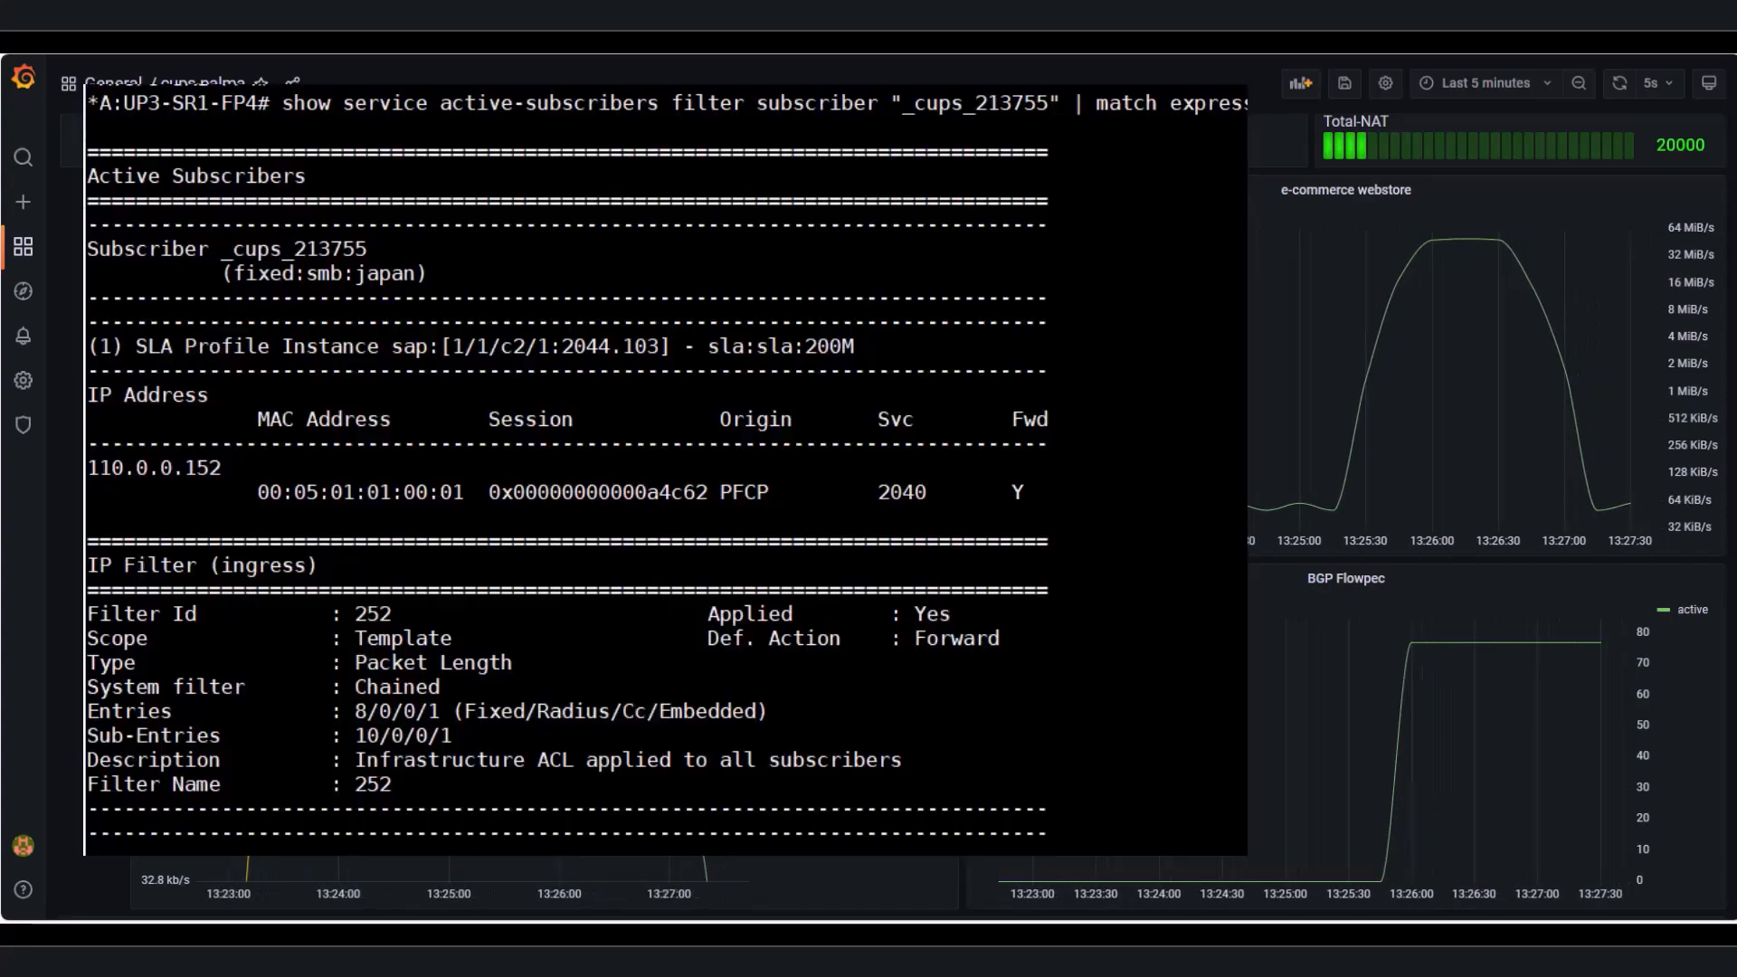
scroll("down", 3)
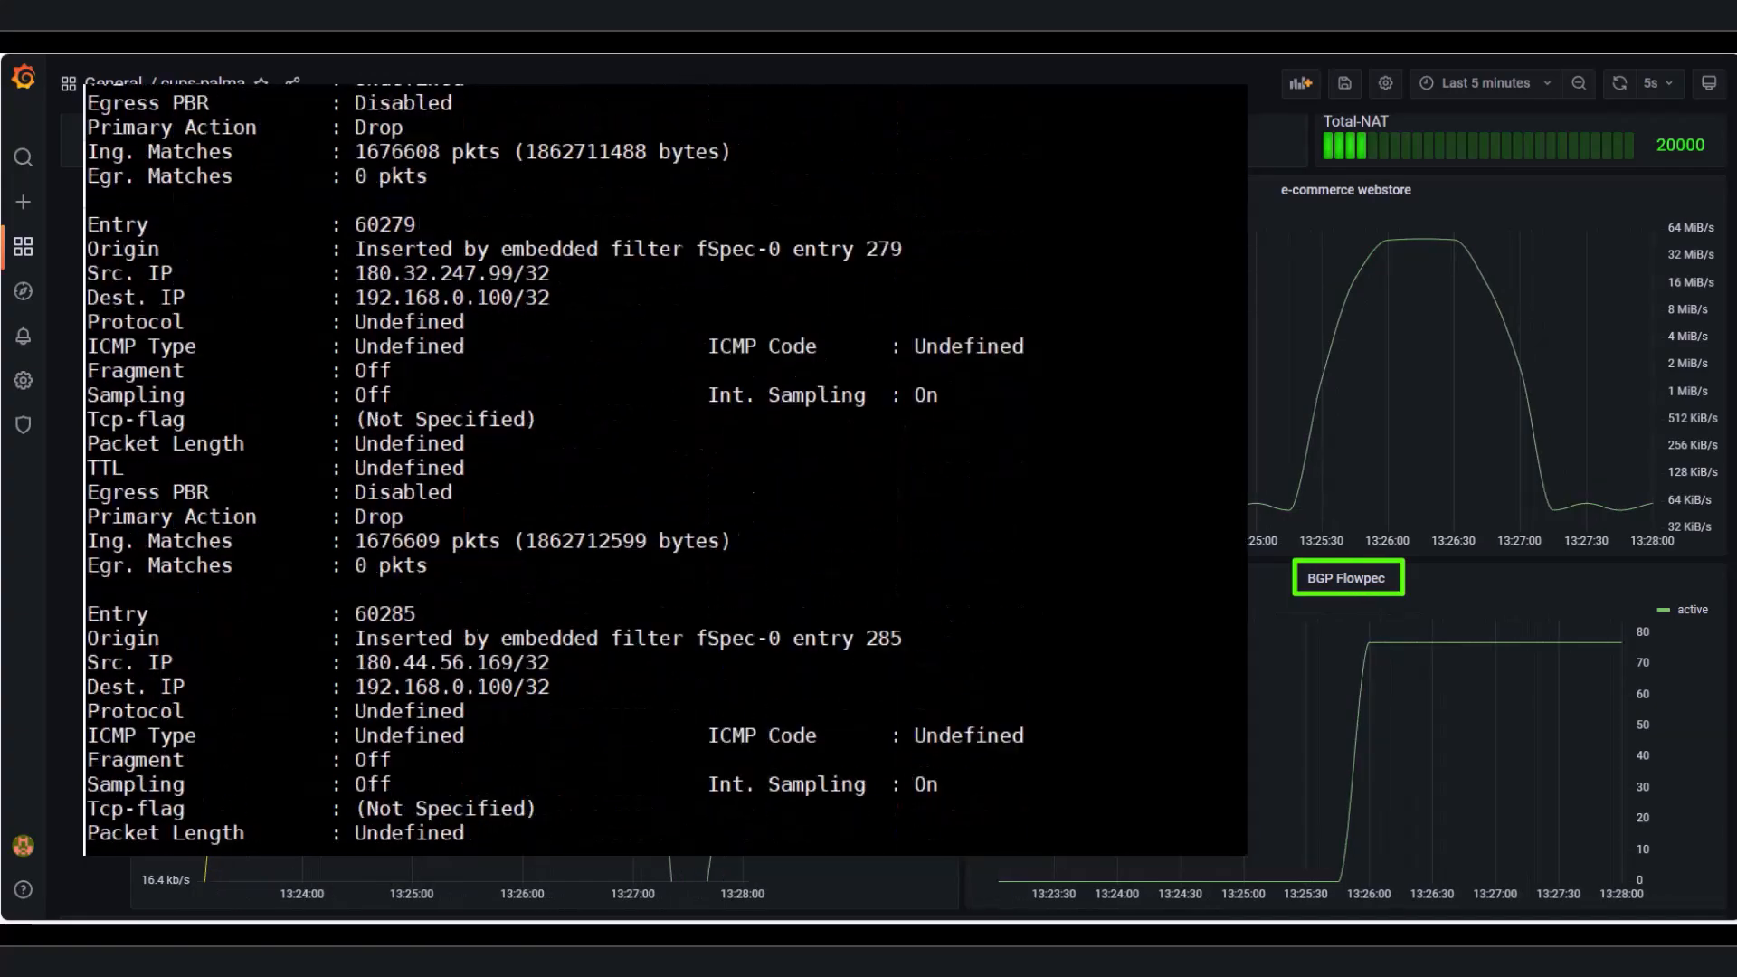
scroll("down", 3)
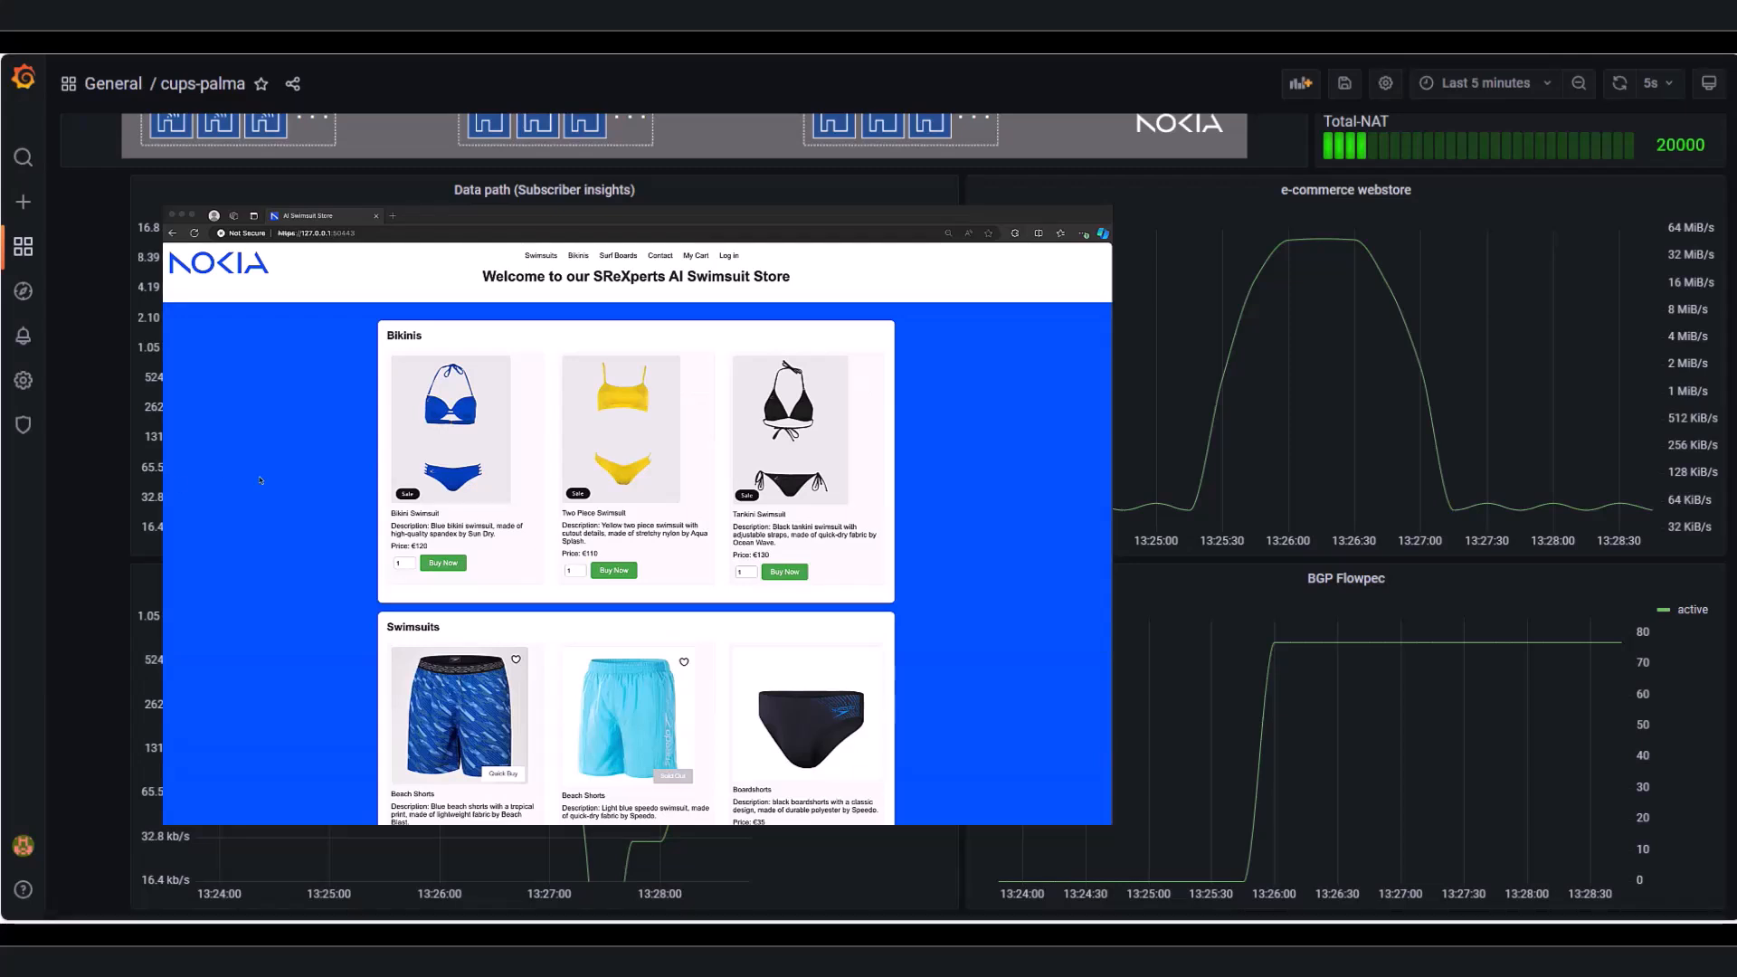
mouse_move(400, 566)
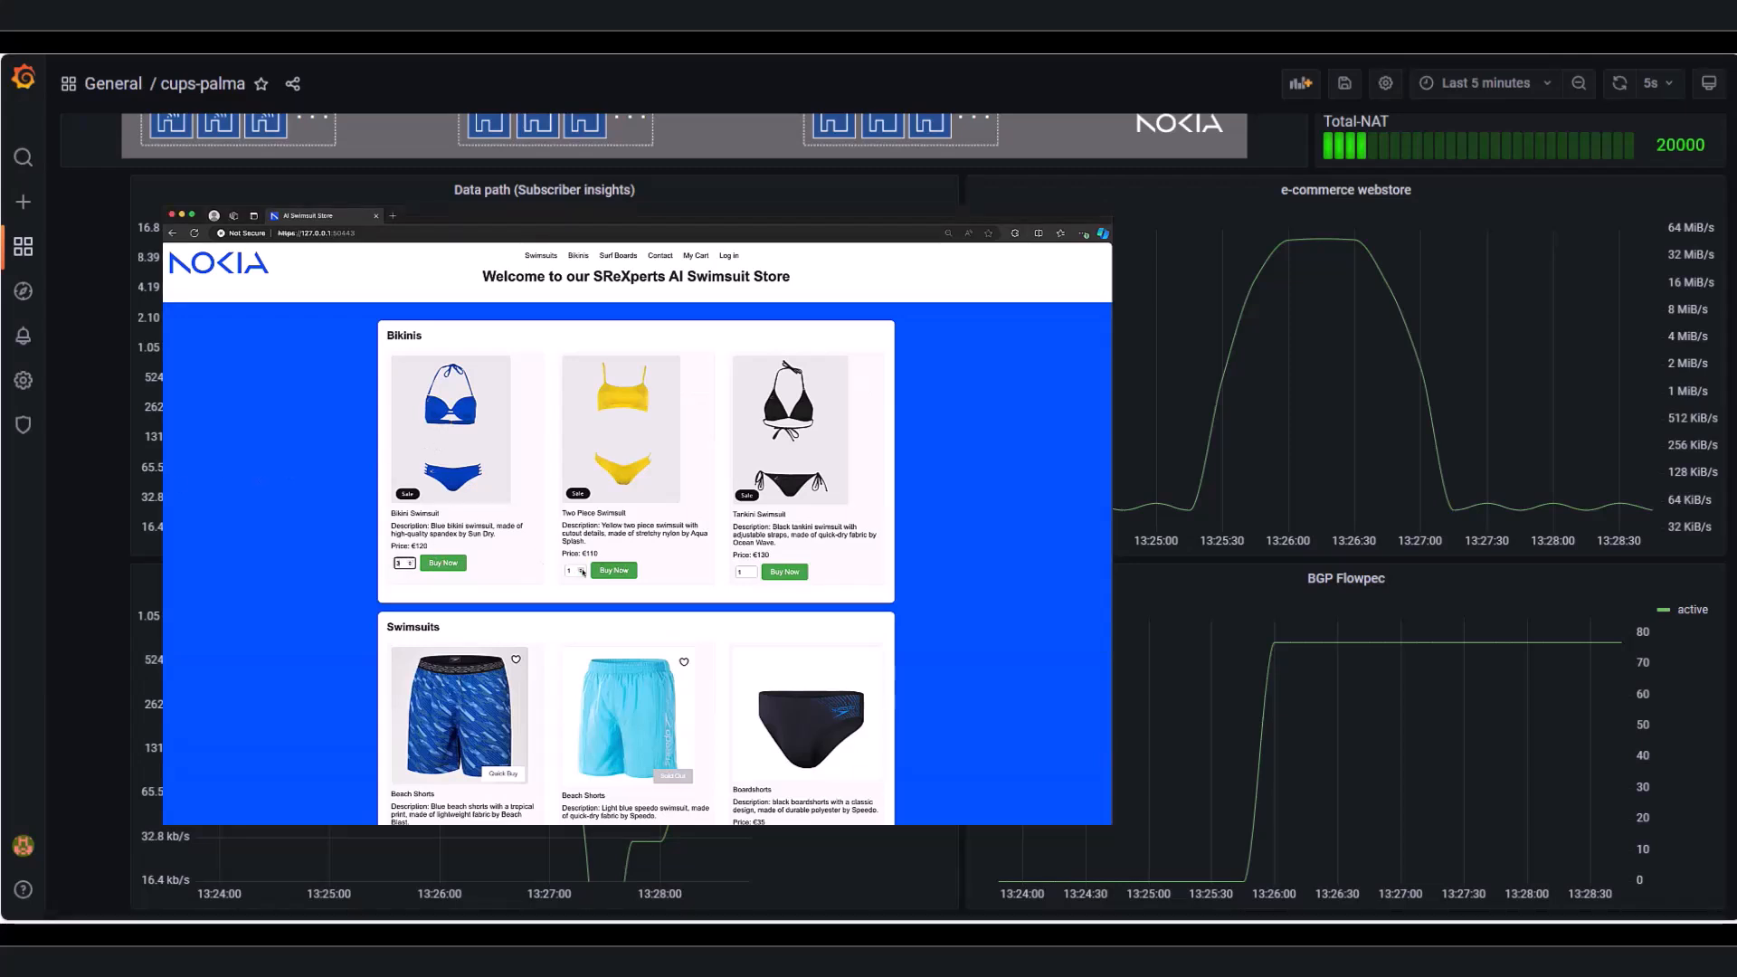
- Open Event 2943's Event Flows showing botnet TCP flows from Japan to 192.168.0.100:443
left_click(755, 572)
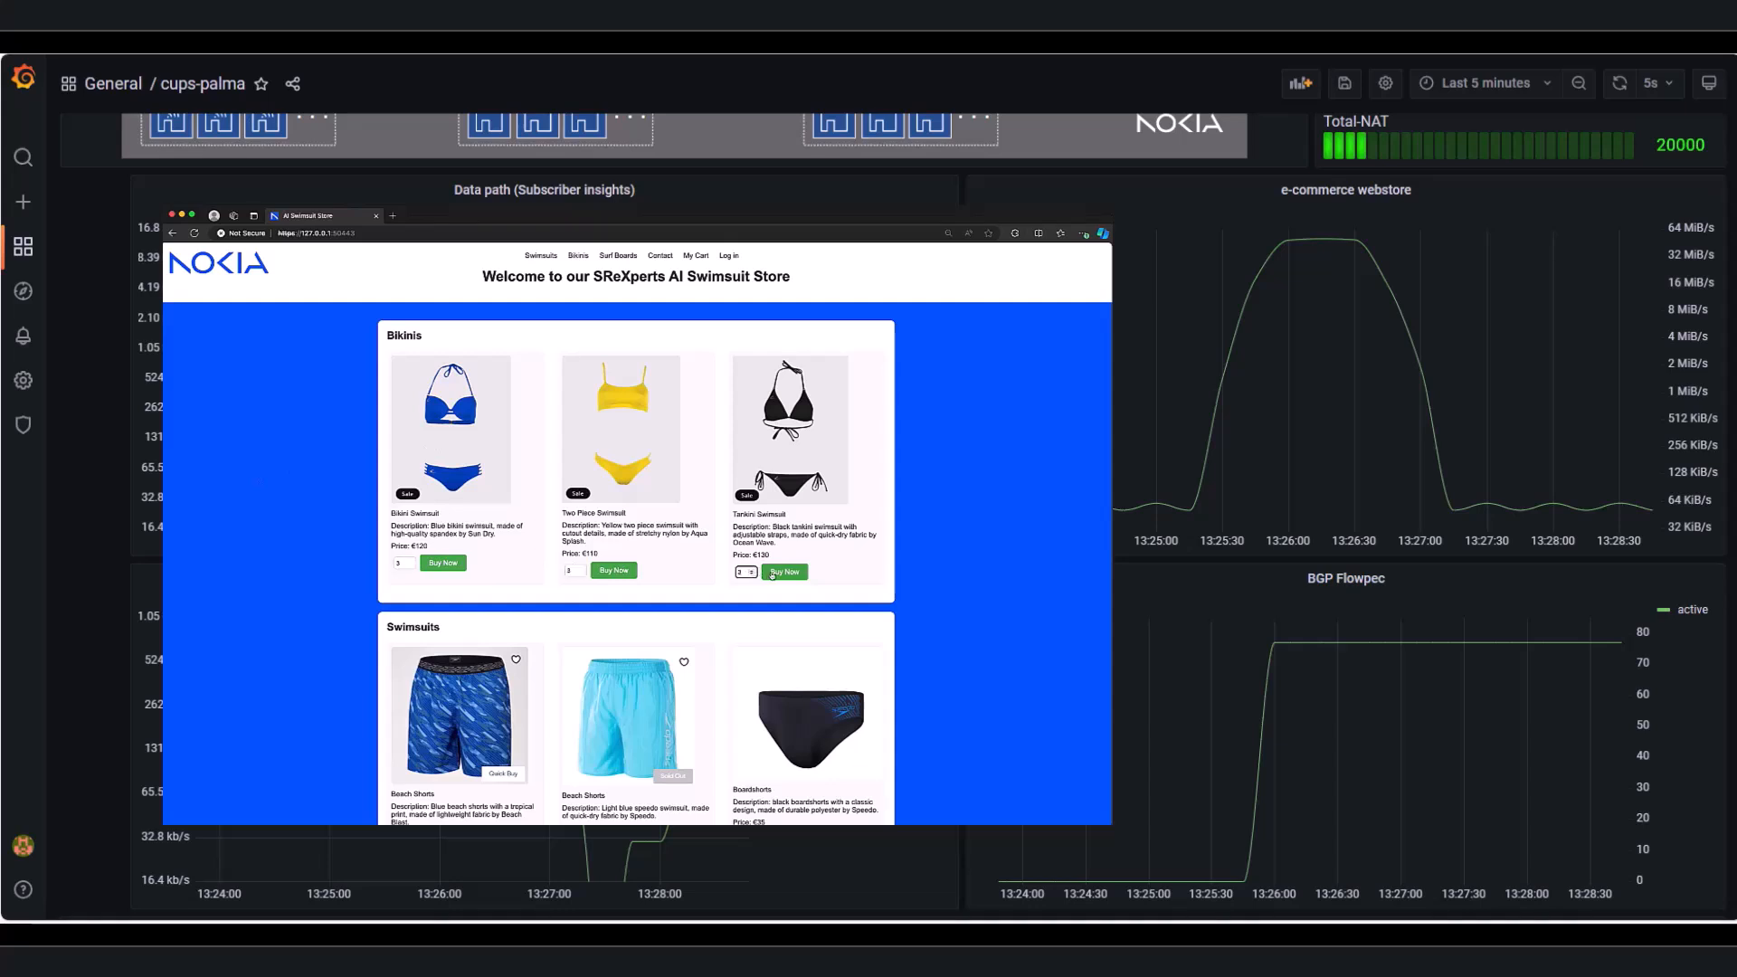
left_click(741, 573)
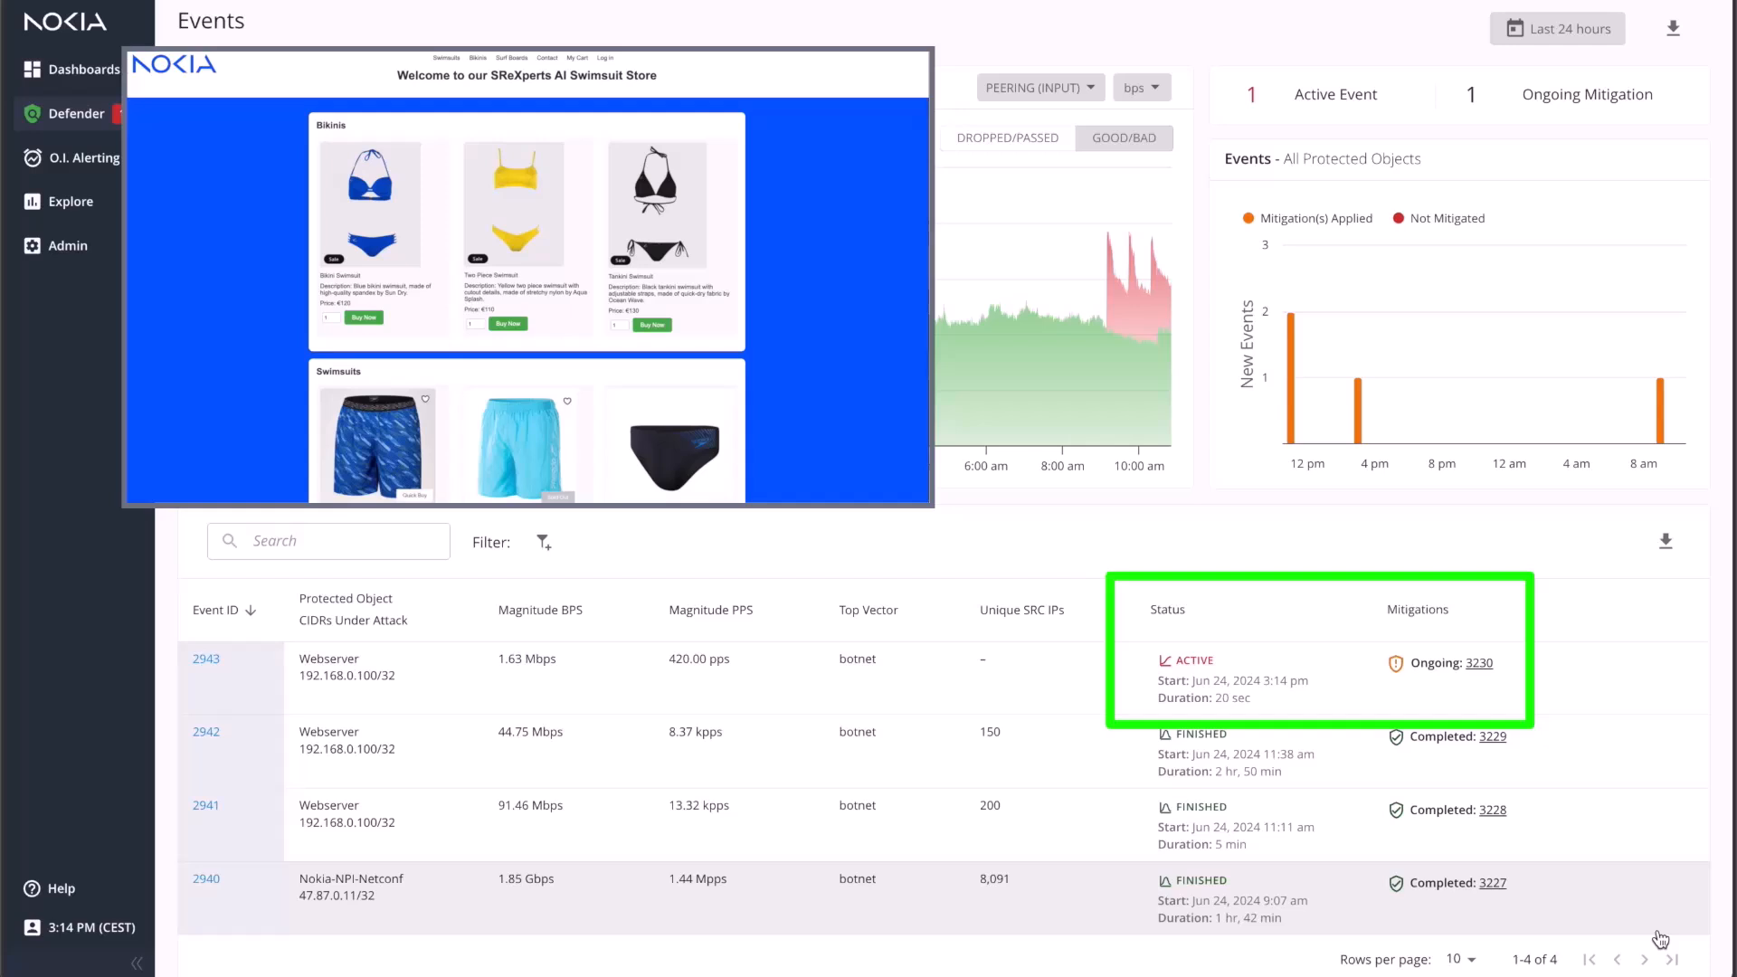
mouse_move(209, 247)
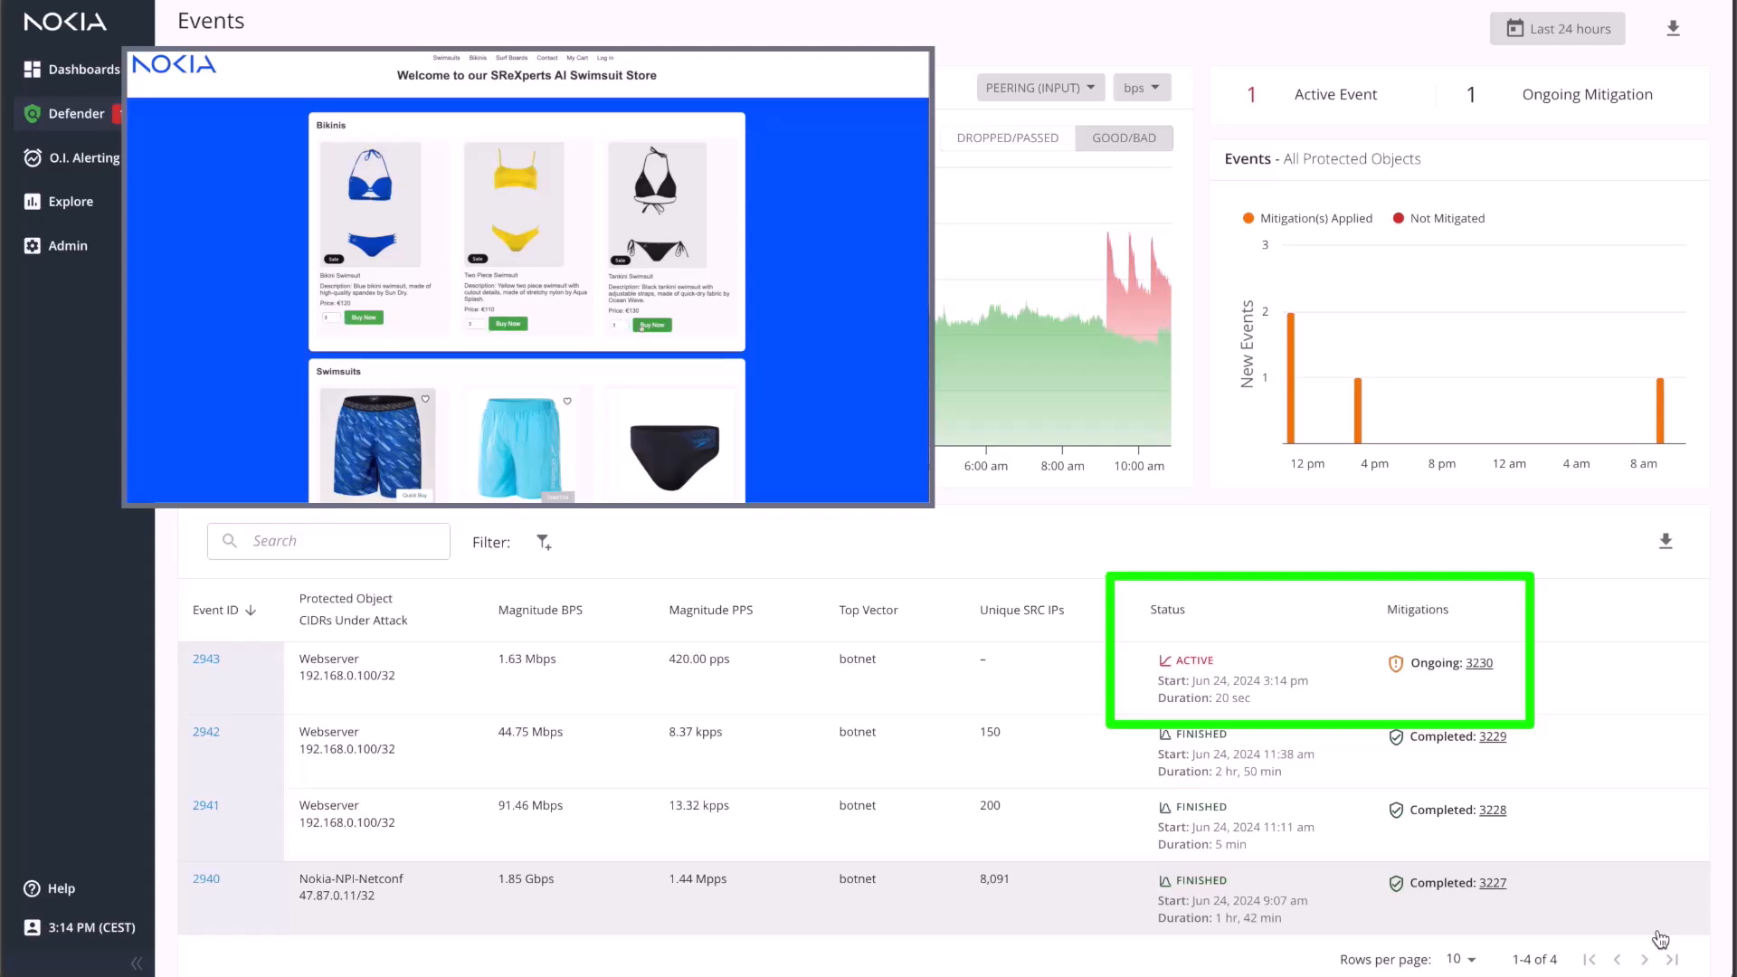
left_click(207, 658)
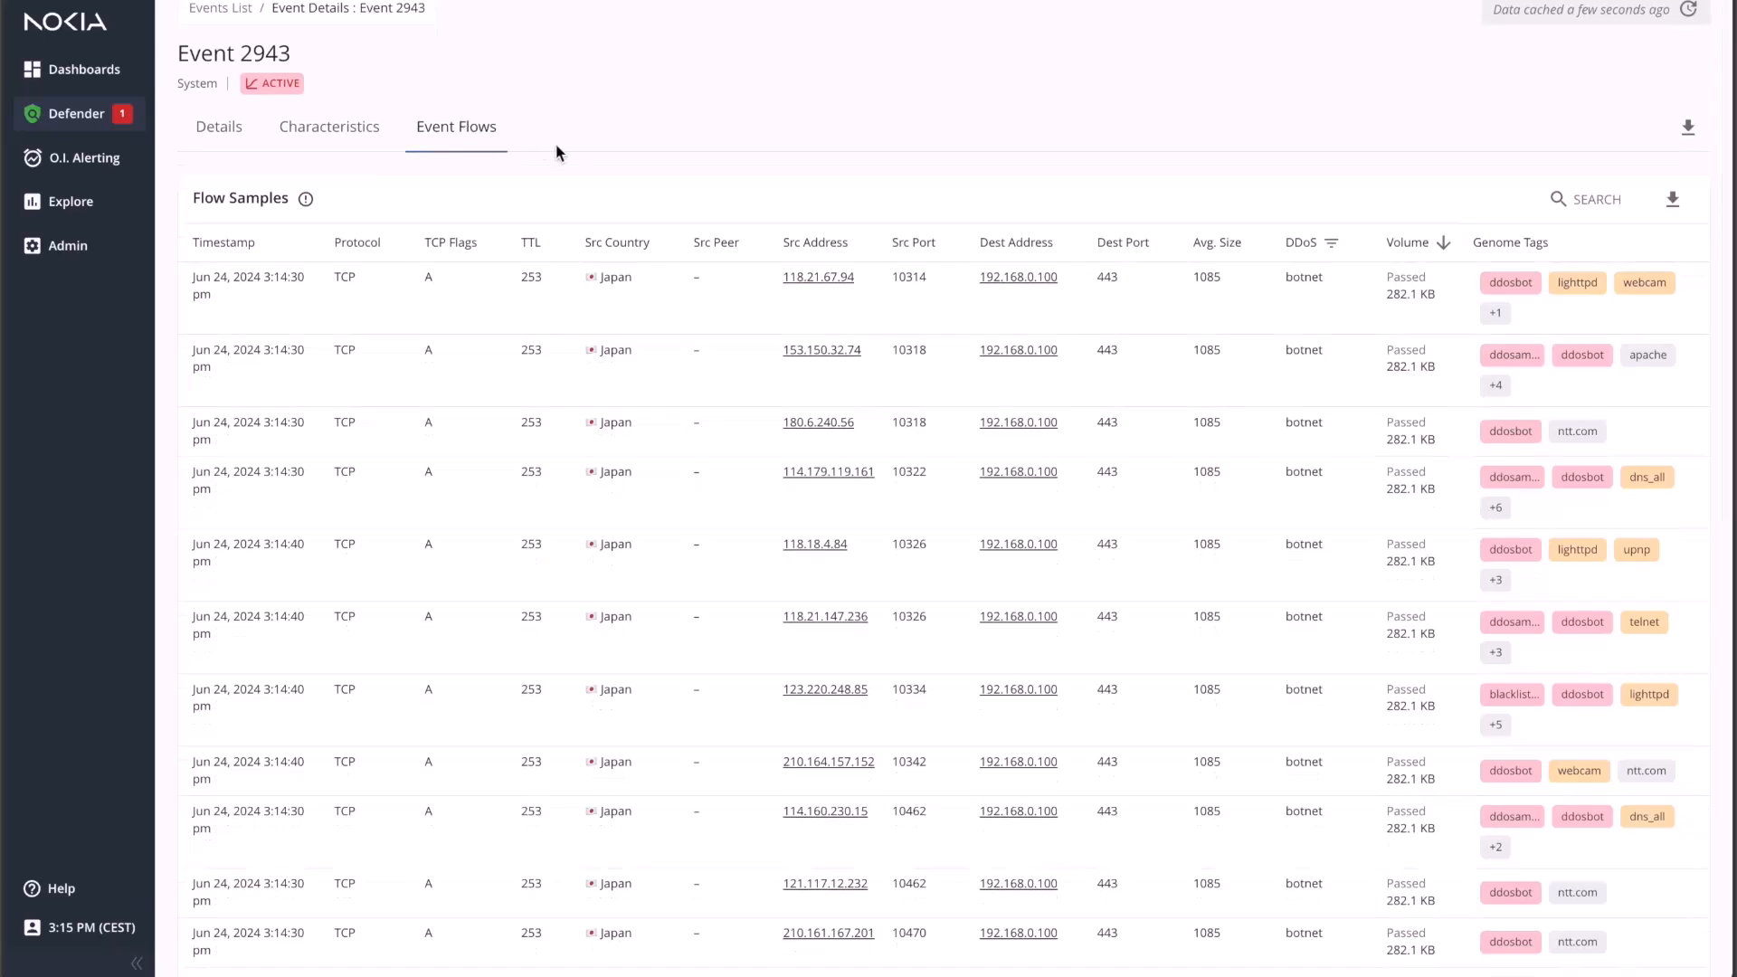
mouse_move(818, 277)
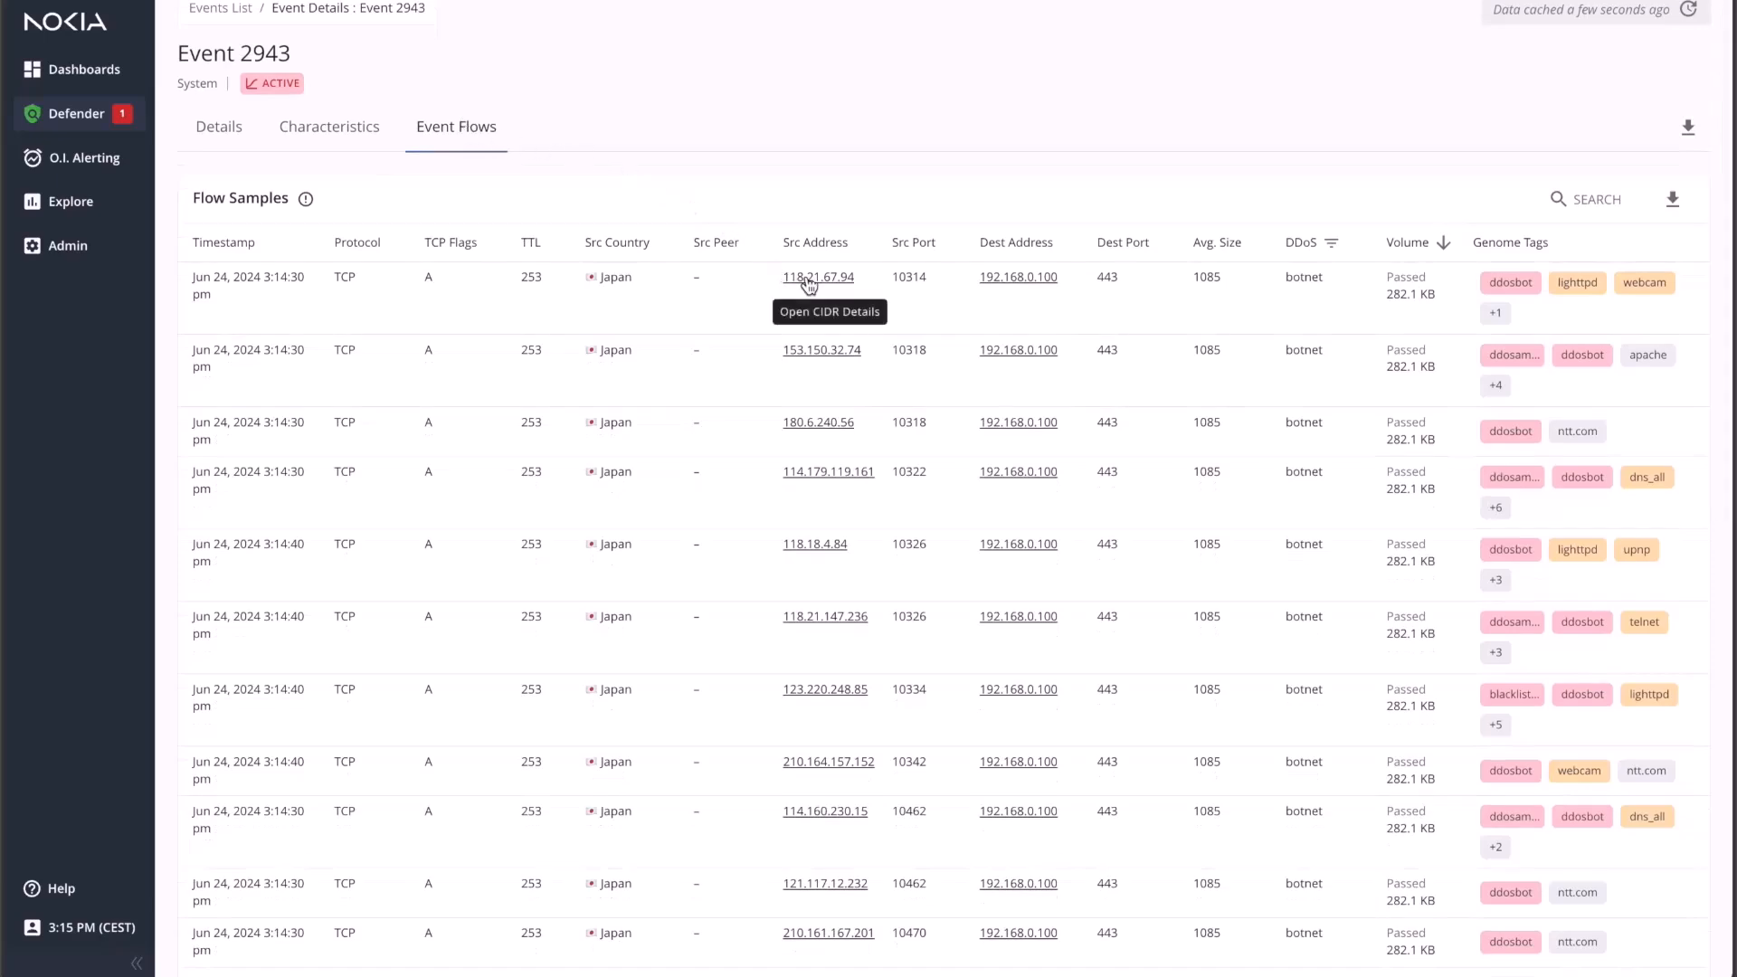
left_click(818, 277)
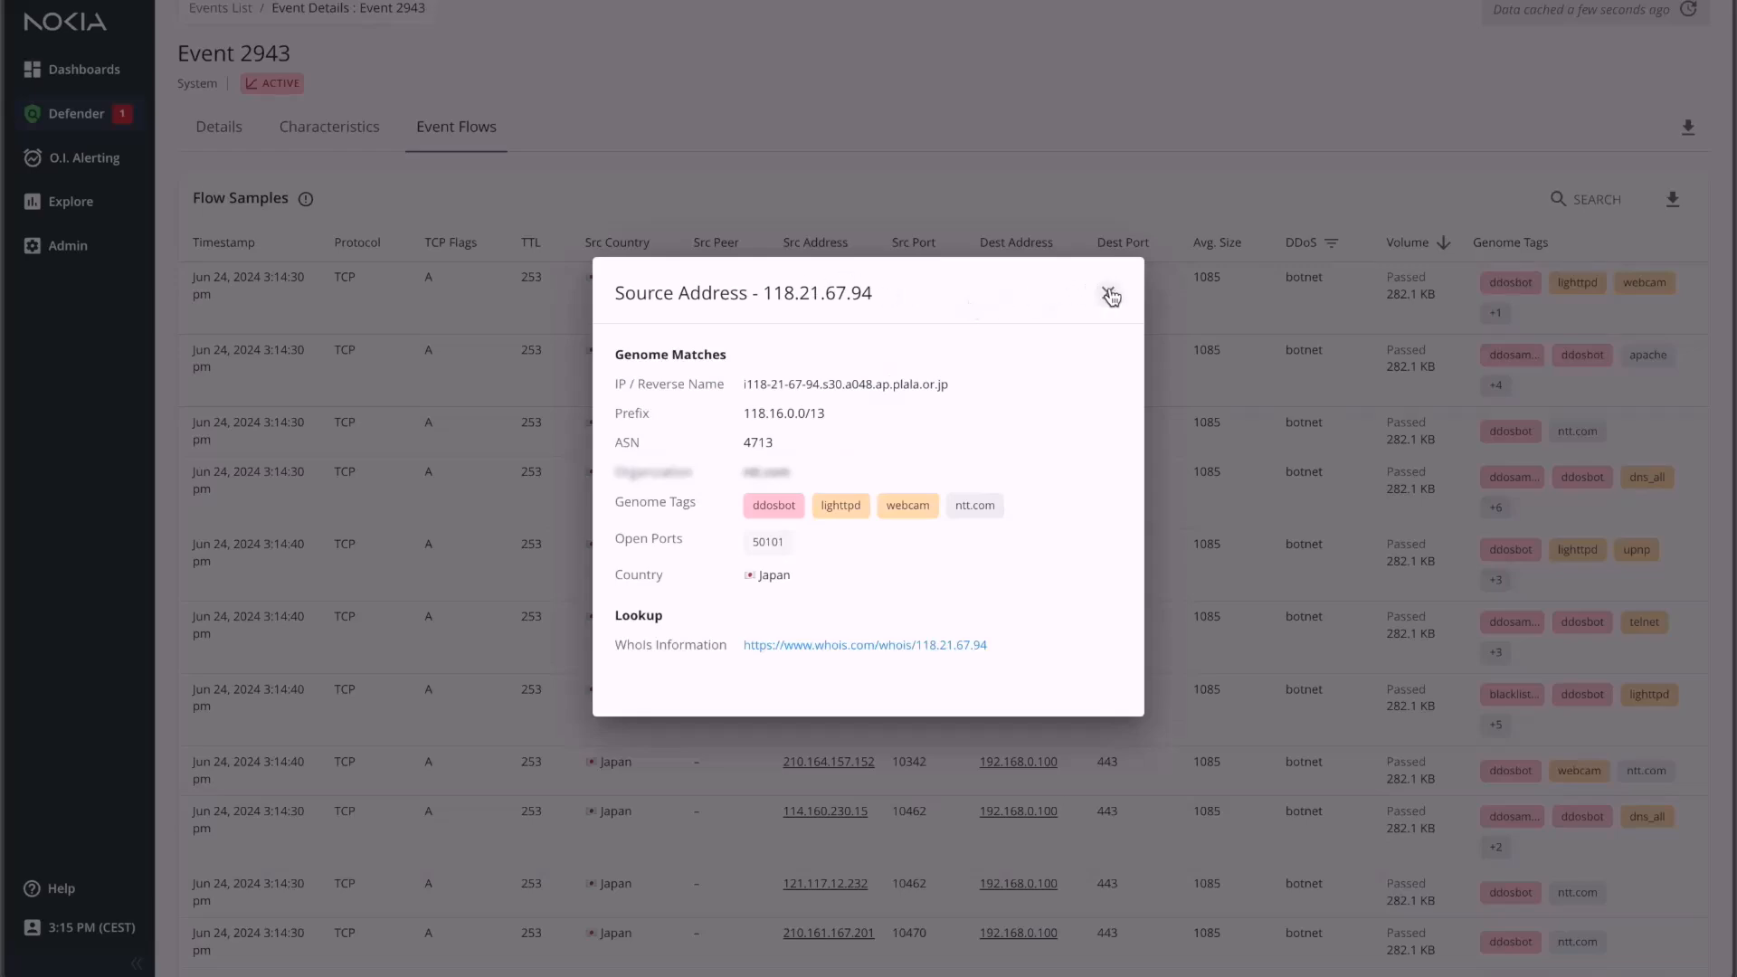
left_click(1111, 296)
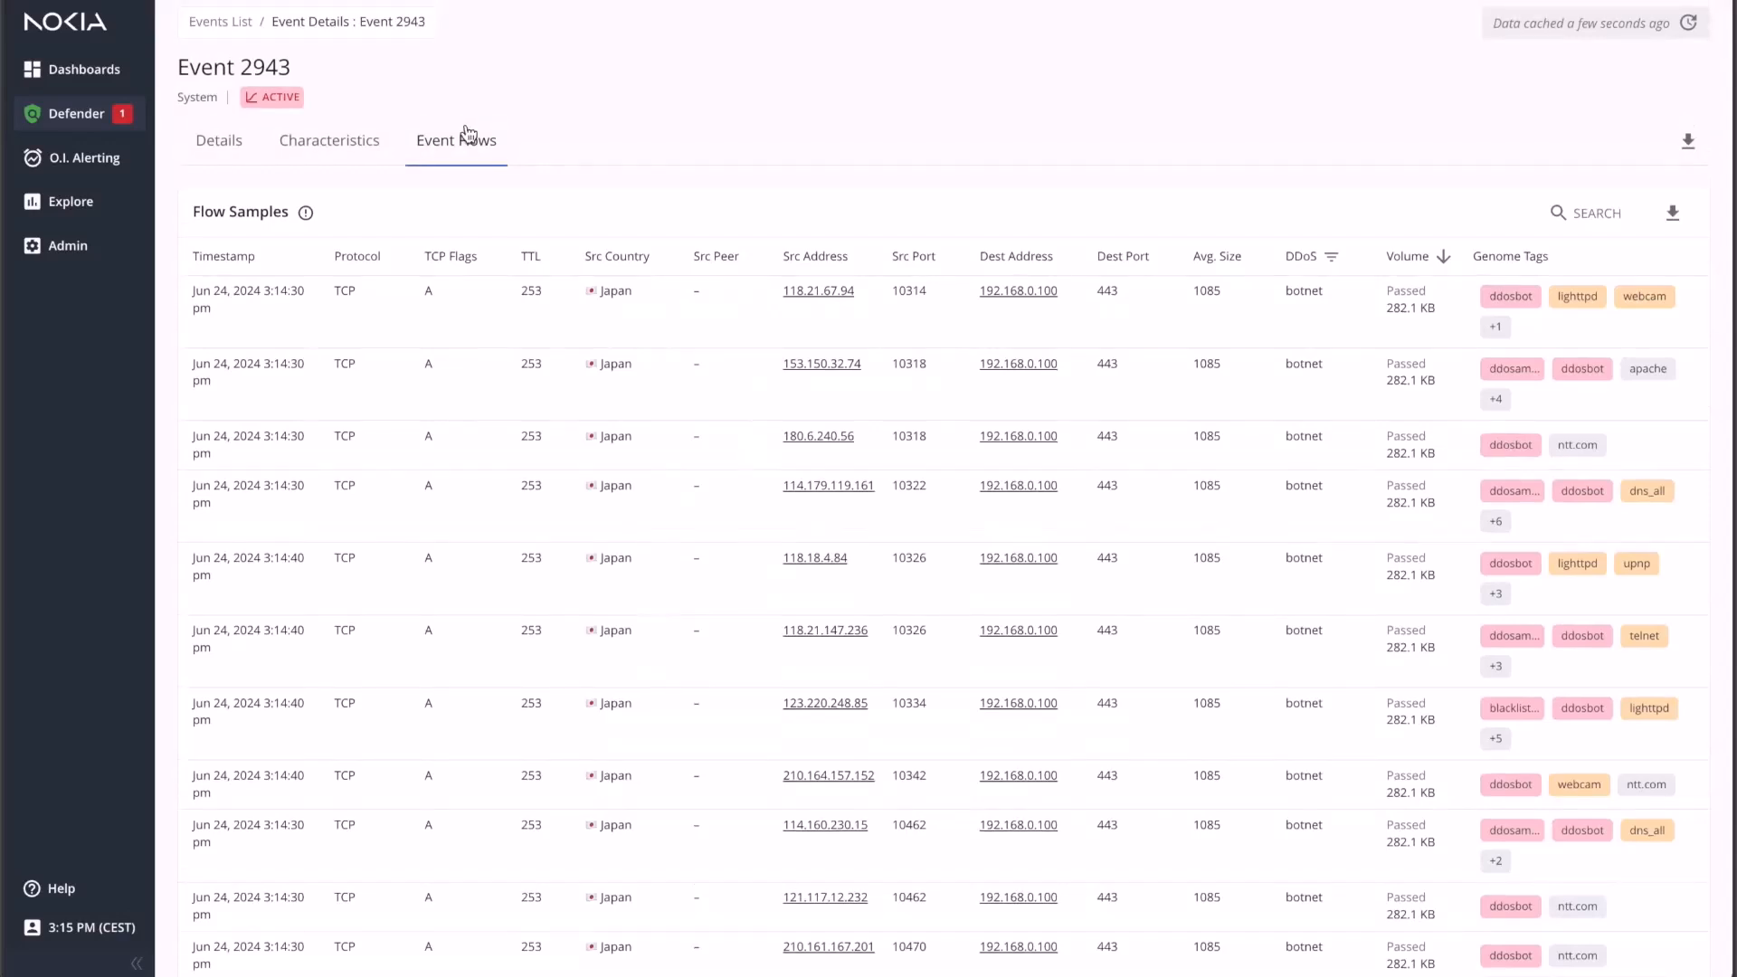
scroll("down", 3)
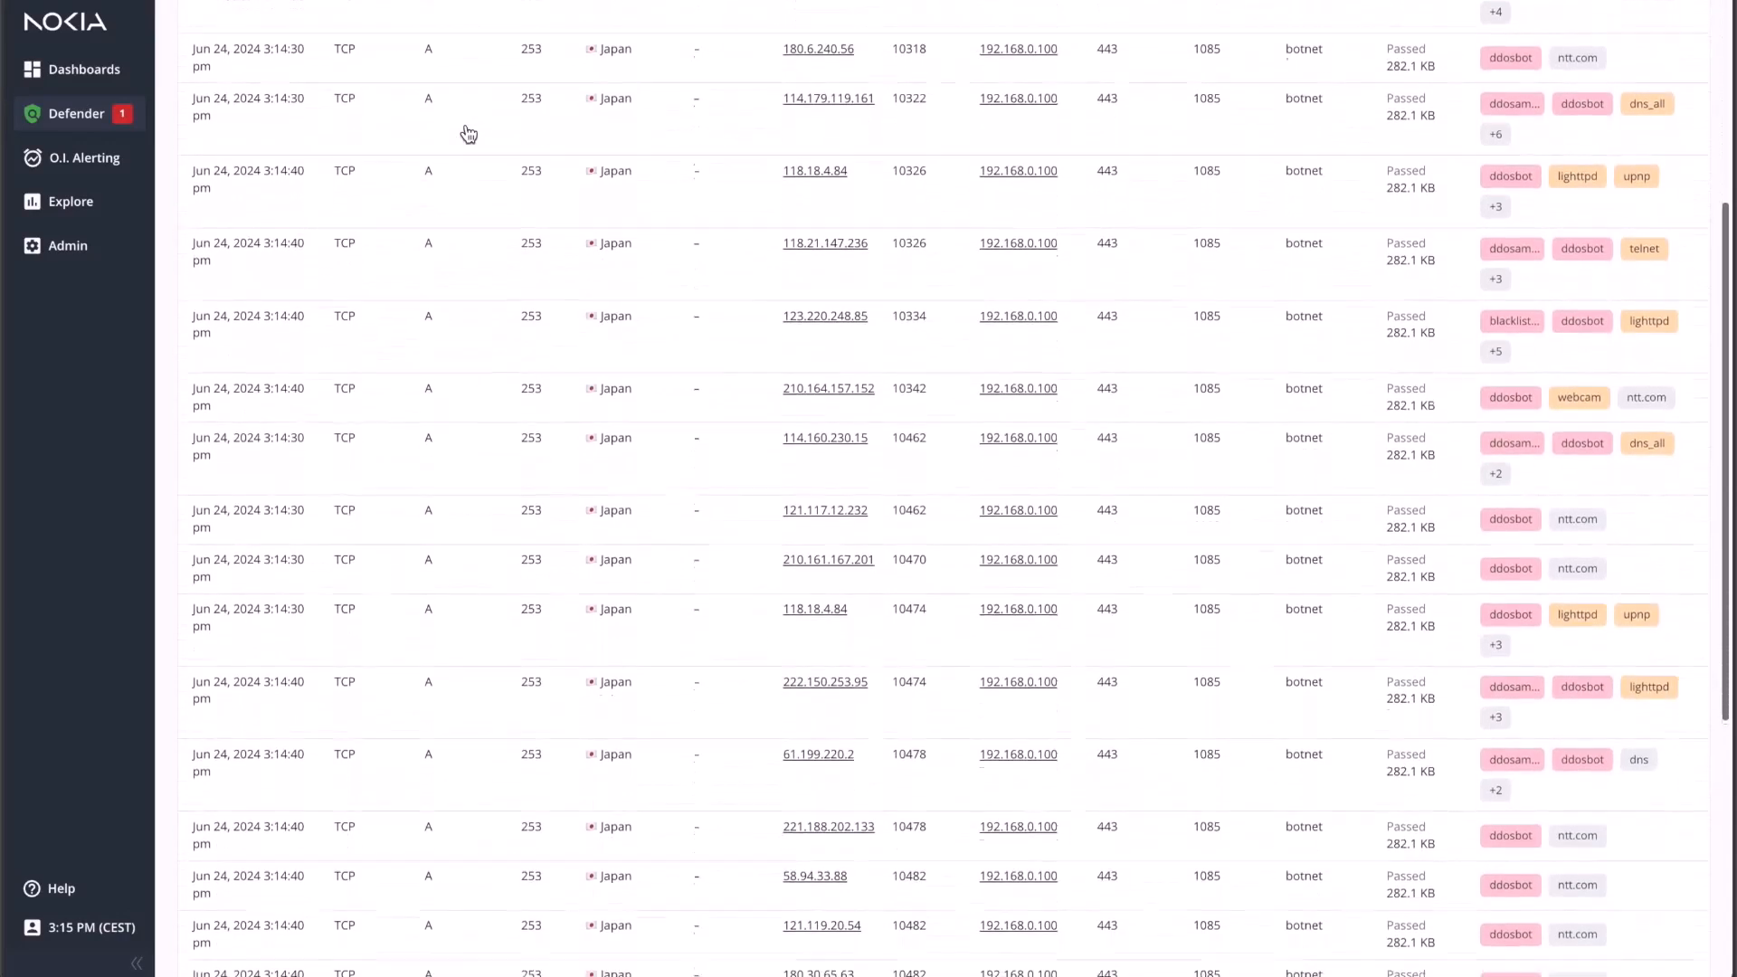
scroll("down", 3)
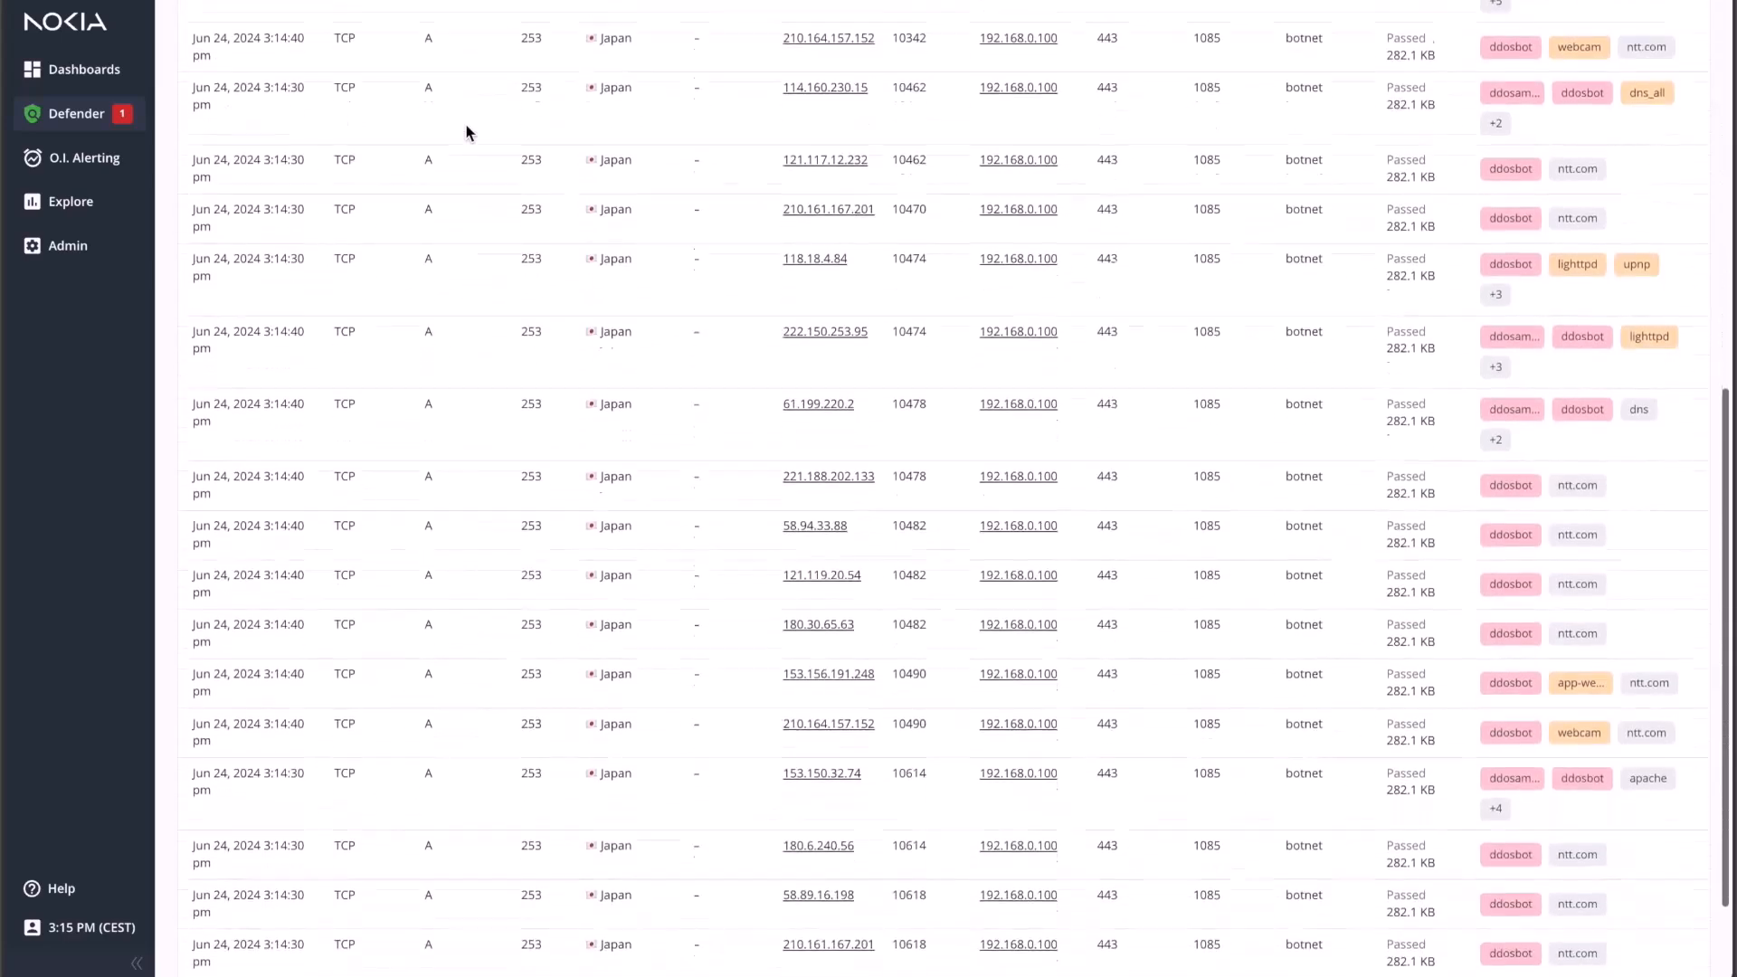
scroll("down", 3)
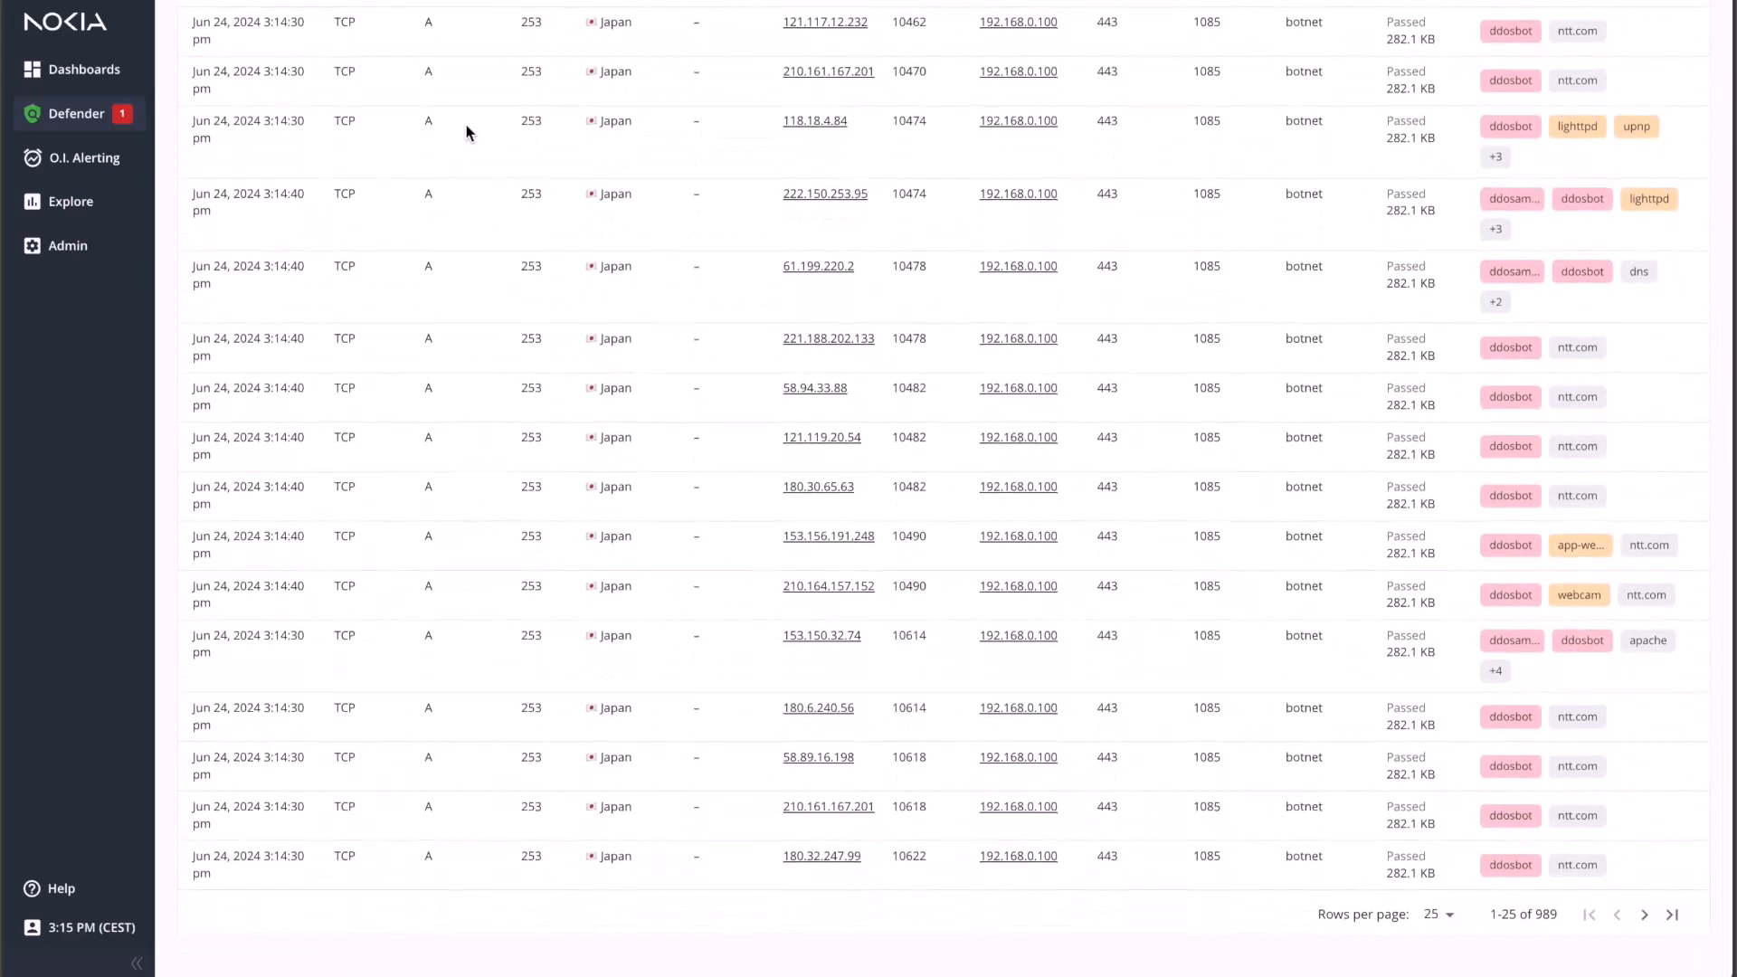
scroll("up", 3)
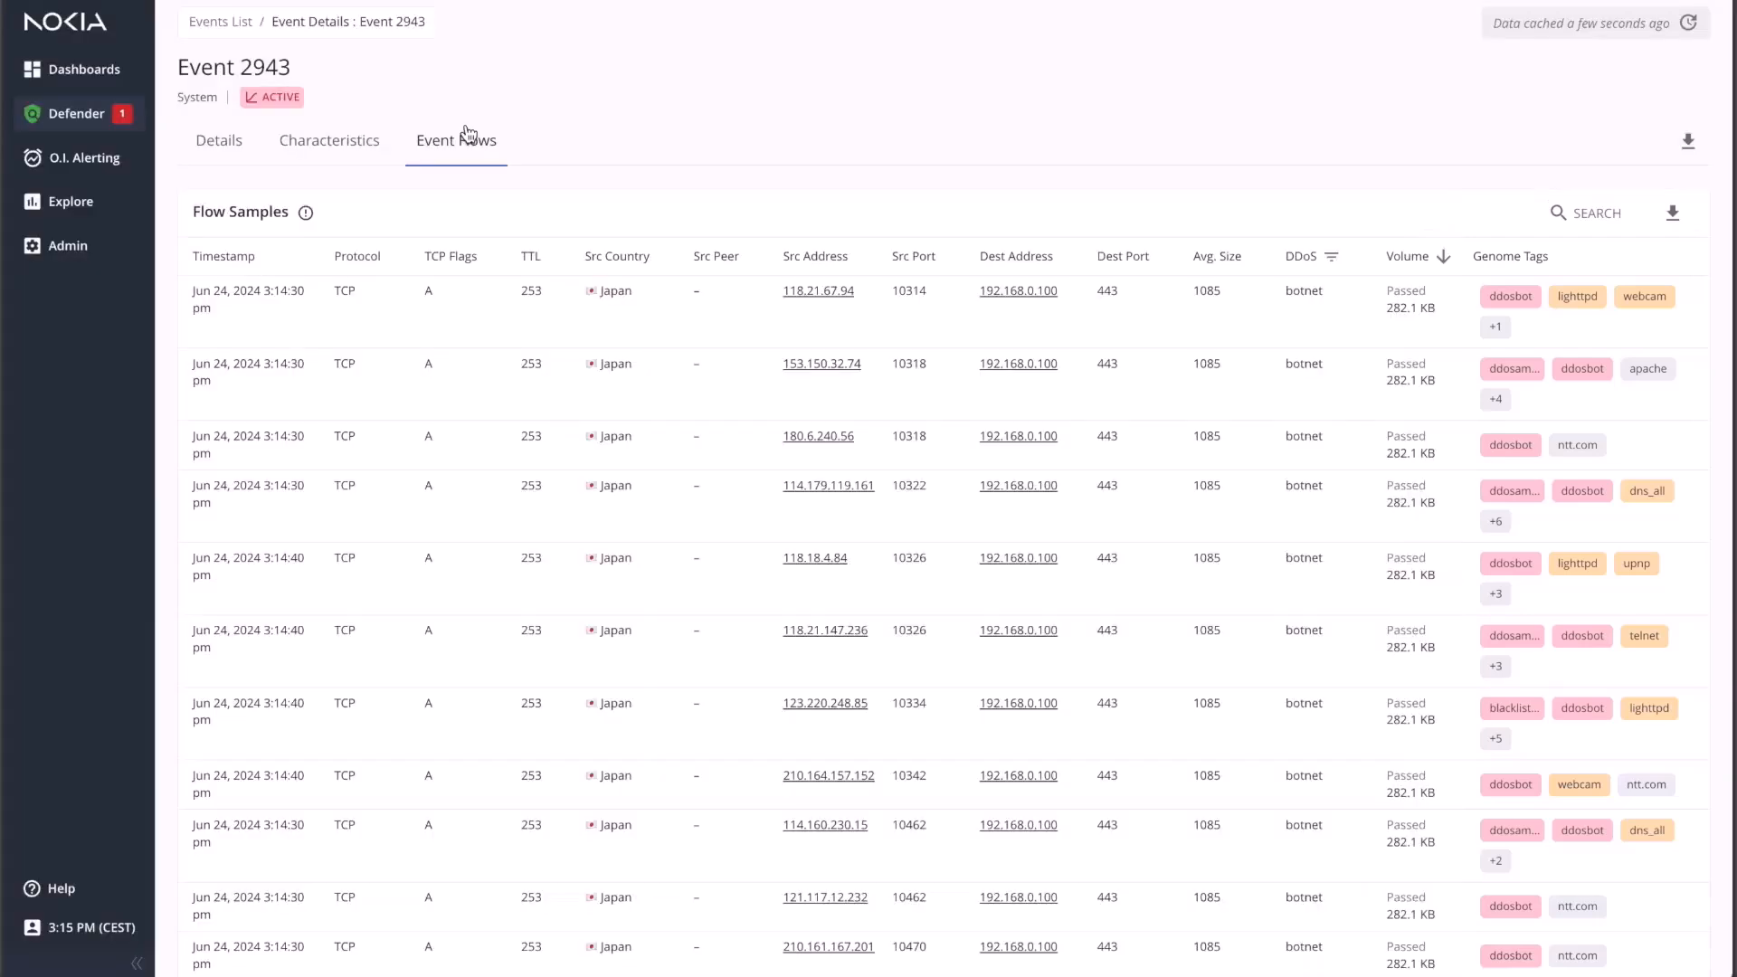
- View Event 2943's Details overview, then open mitigation 3230
left_click(218, 139)
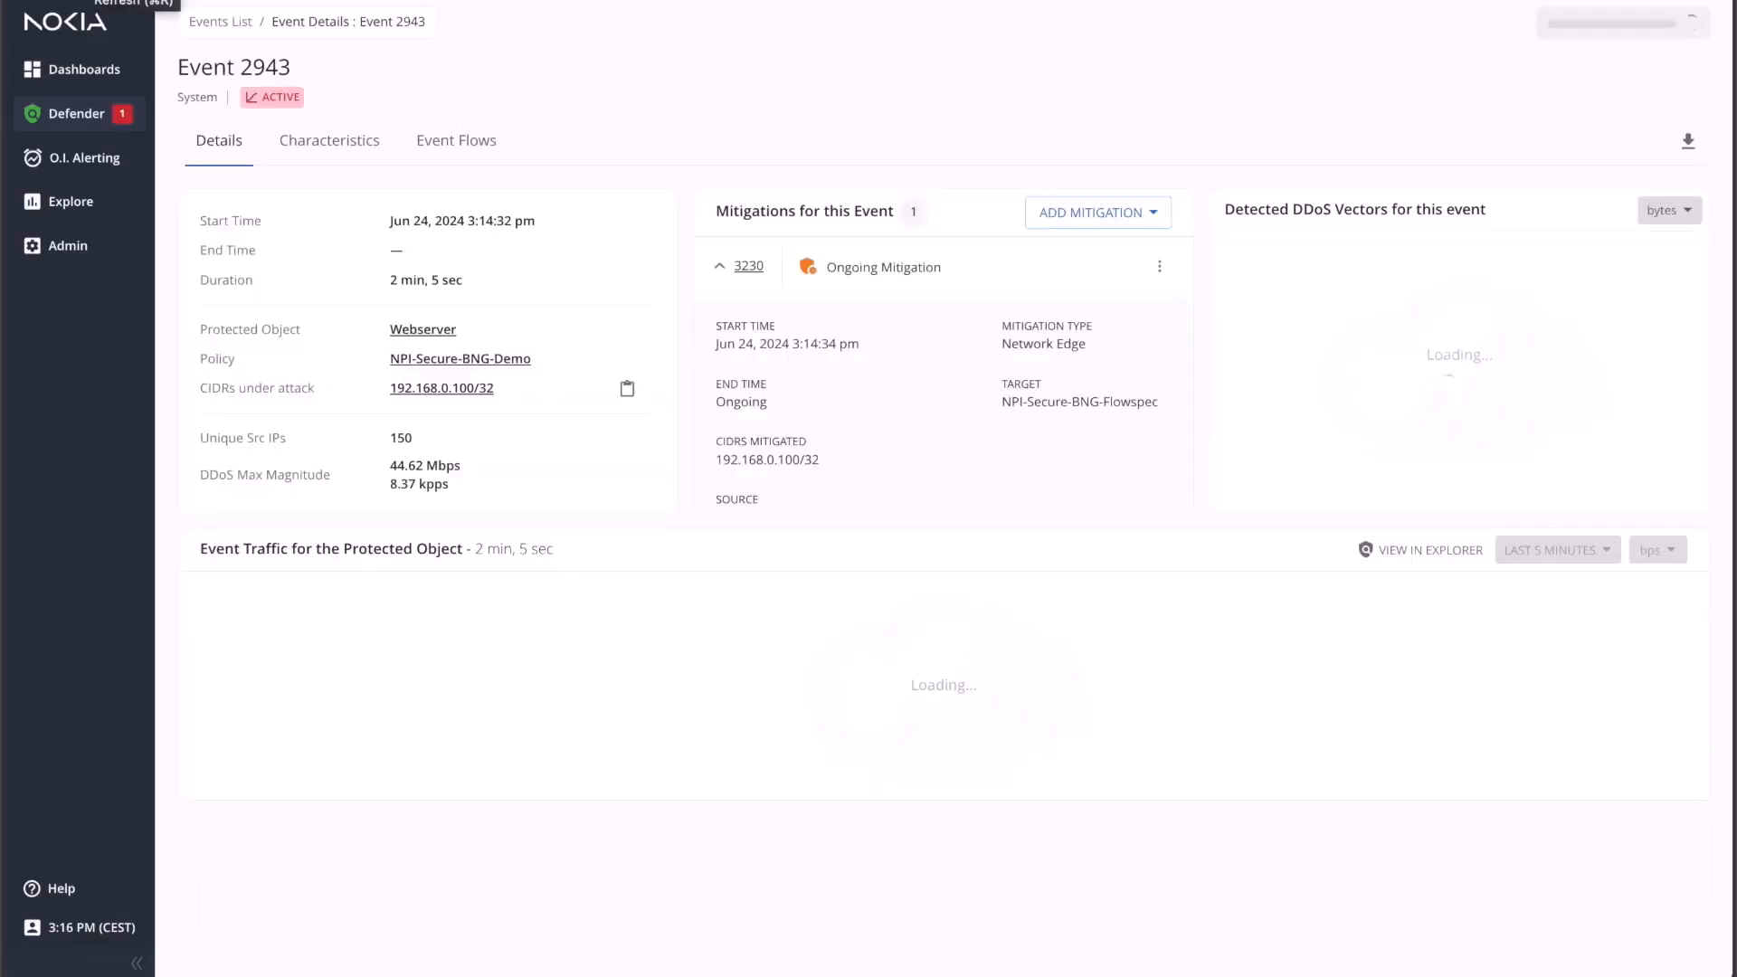
mouse_move(509, 30)
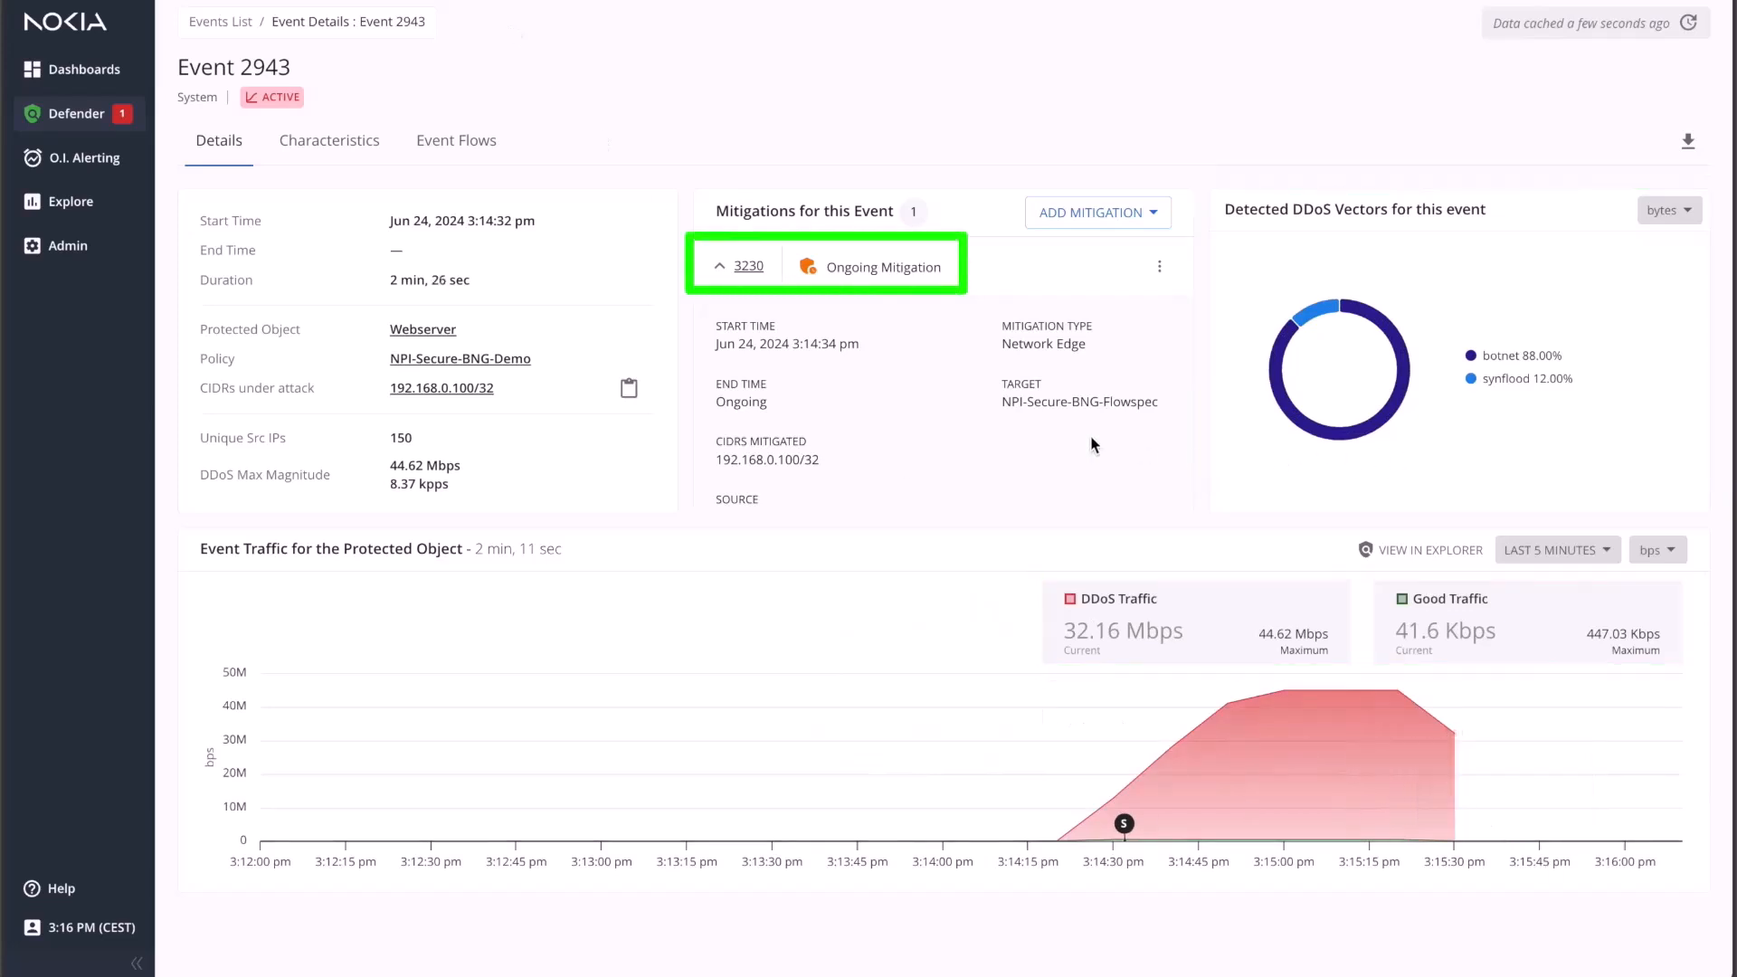
mouse_move(748, 266)
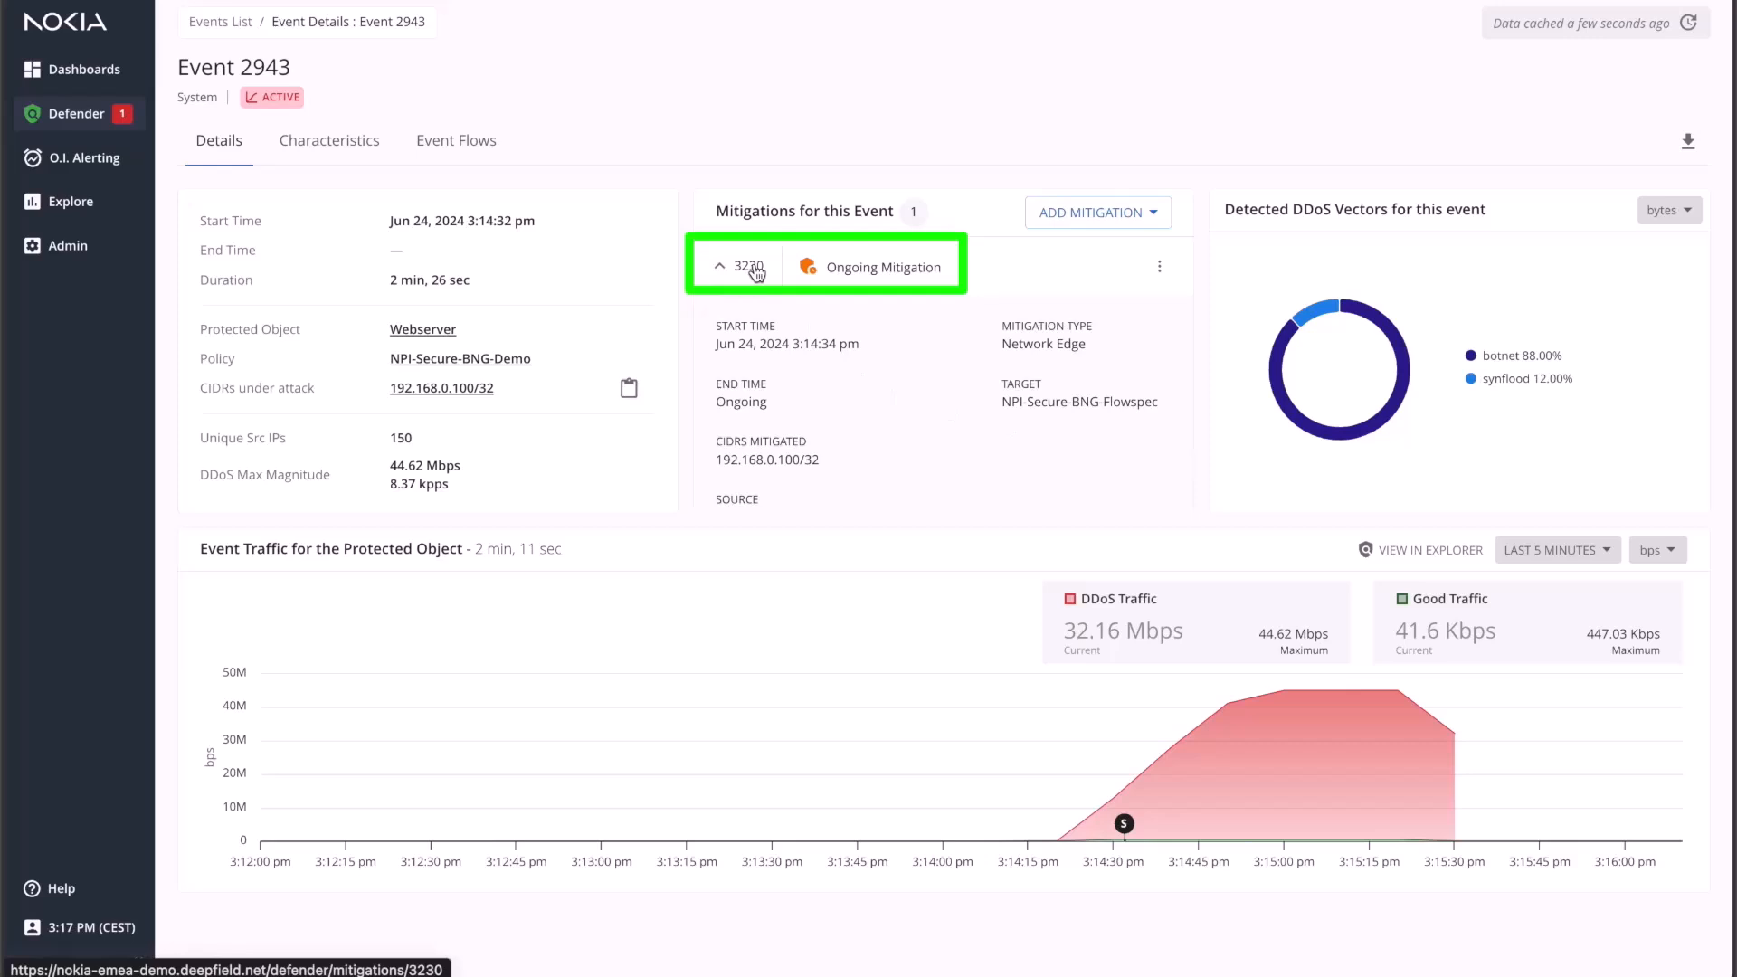
left_click(749, 266)
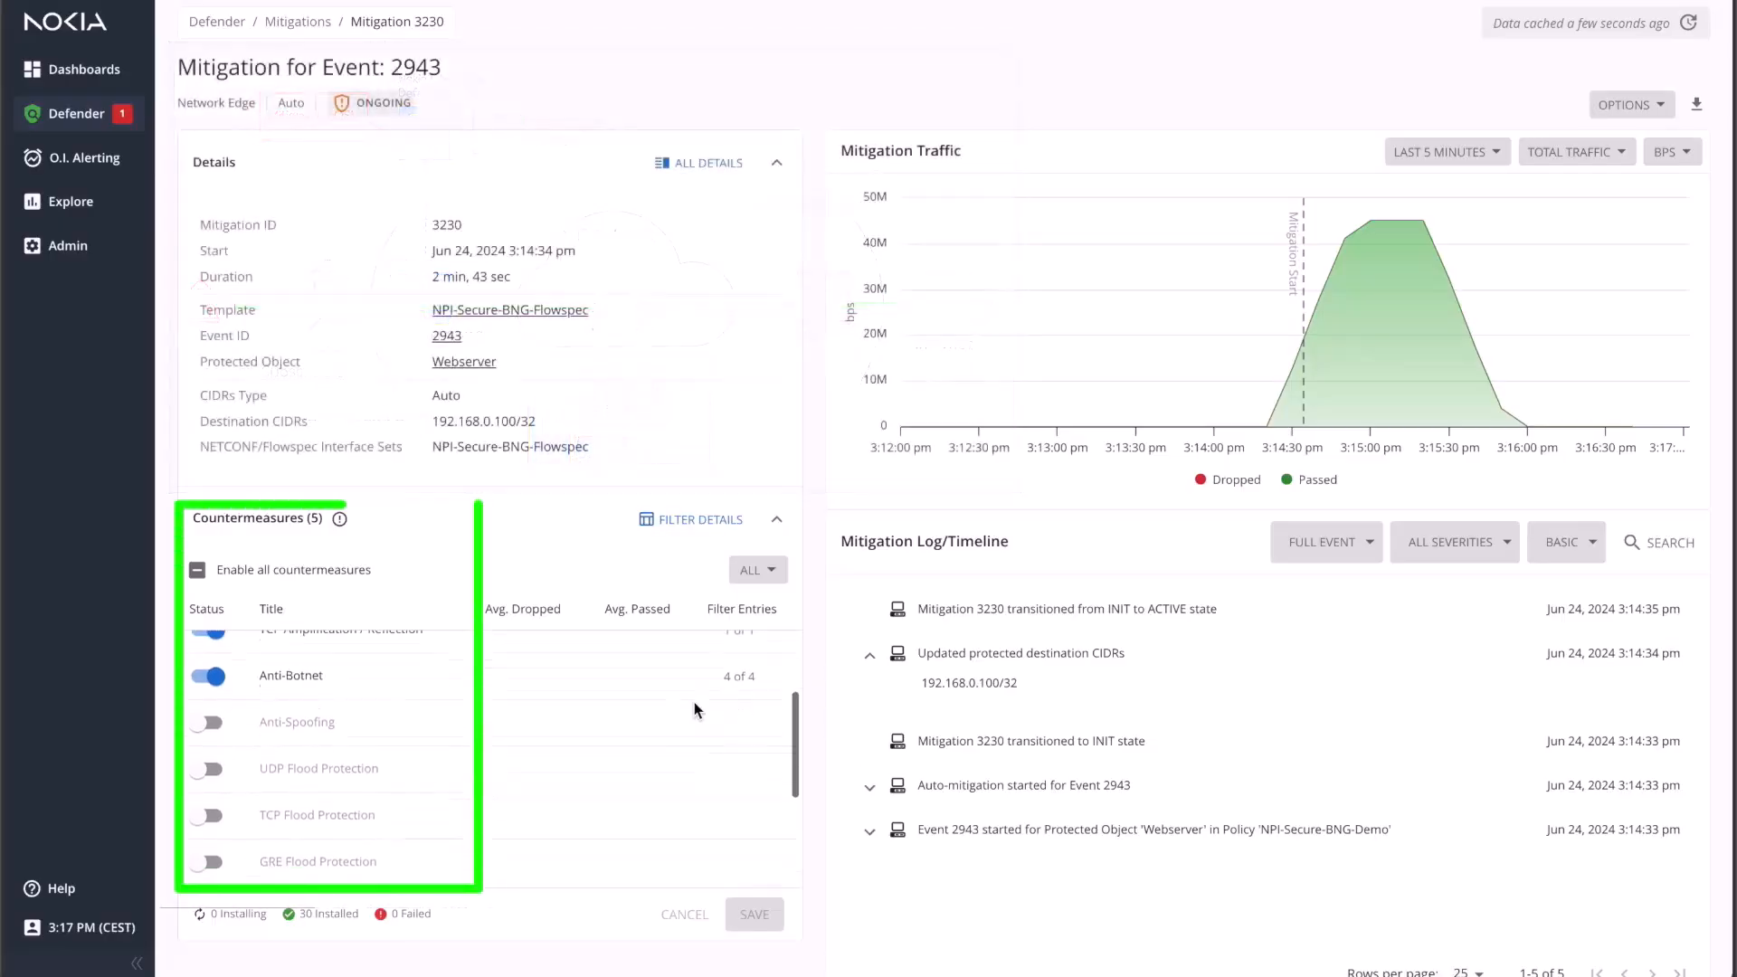
- Scroll through mitigation 3230's four Anti-Botnet flowspec drop rules in Filter Details
scroll("down", 3)
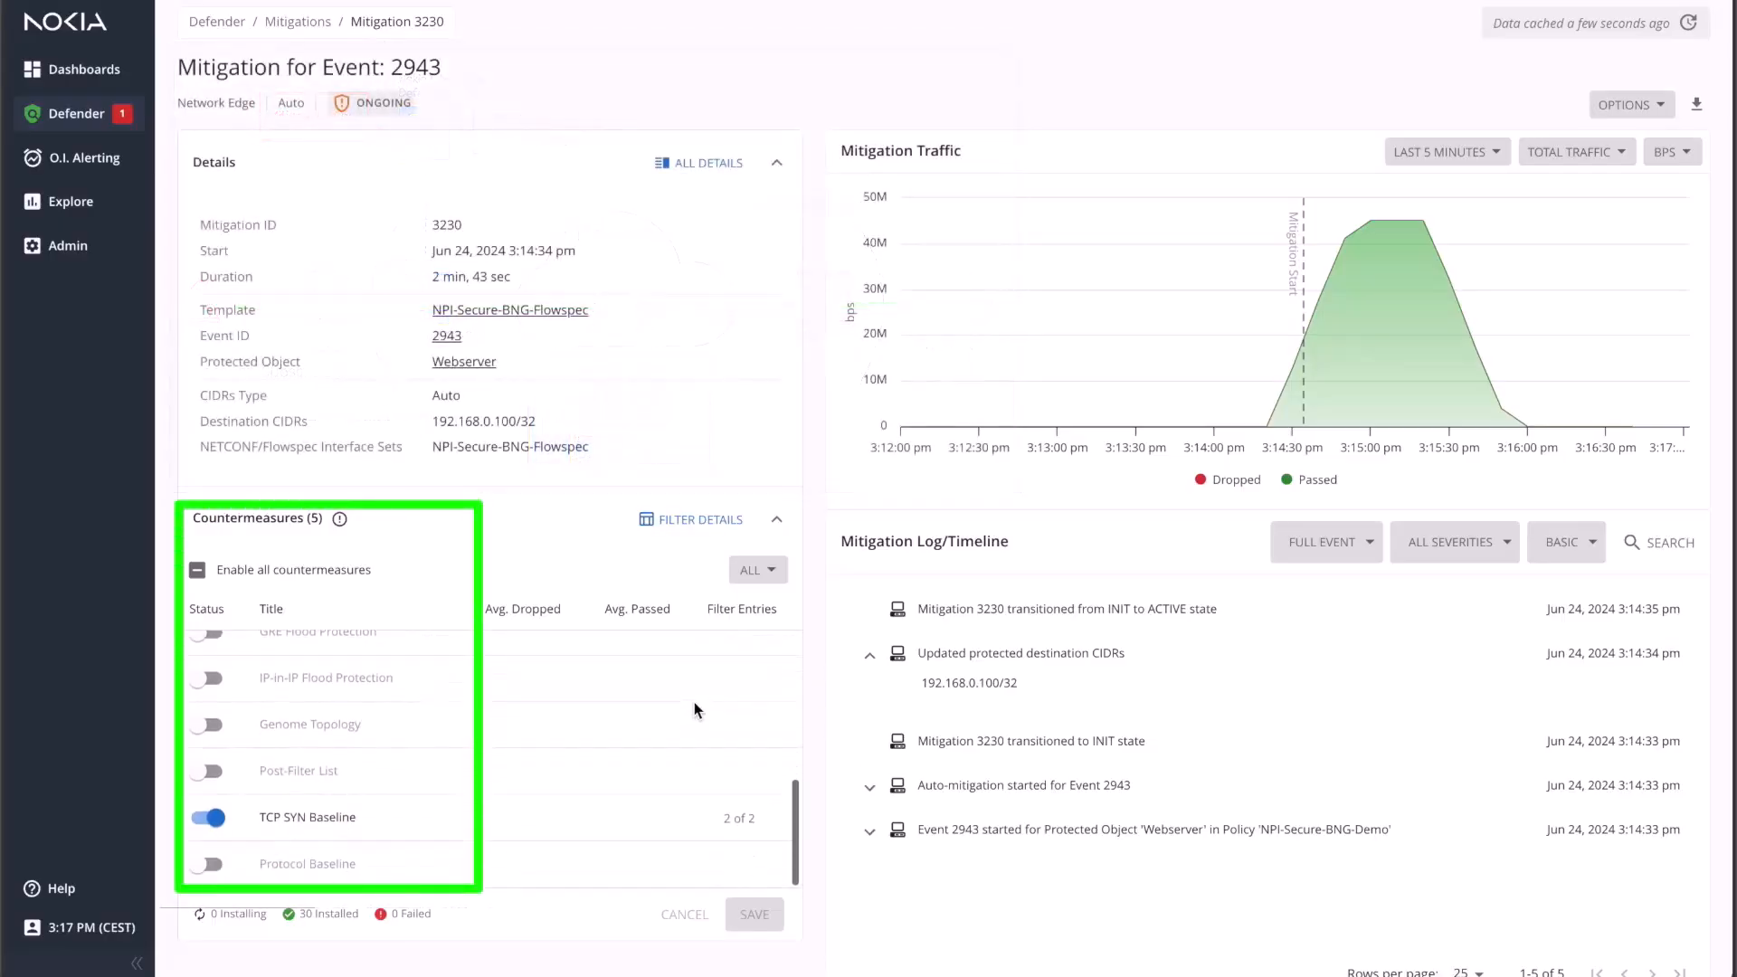
scroll("down", 3)
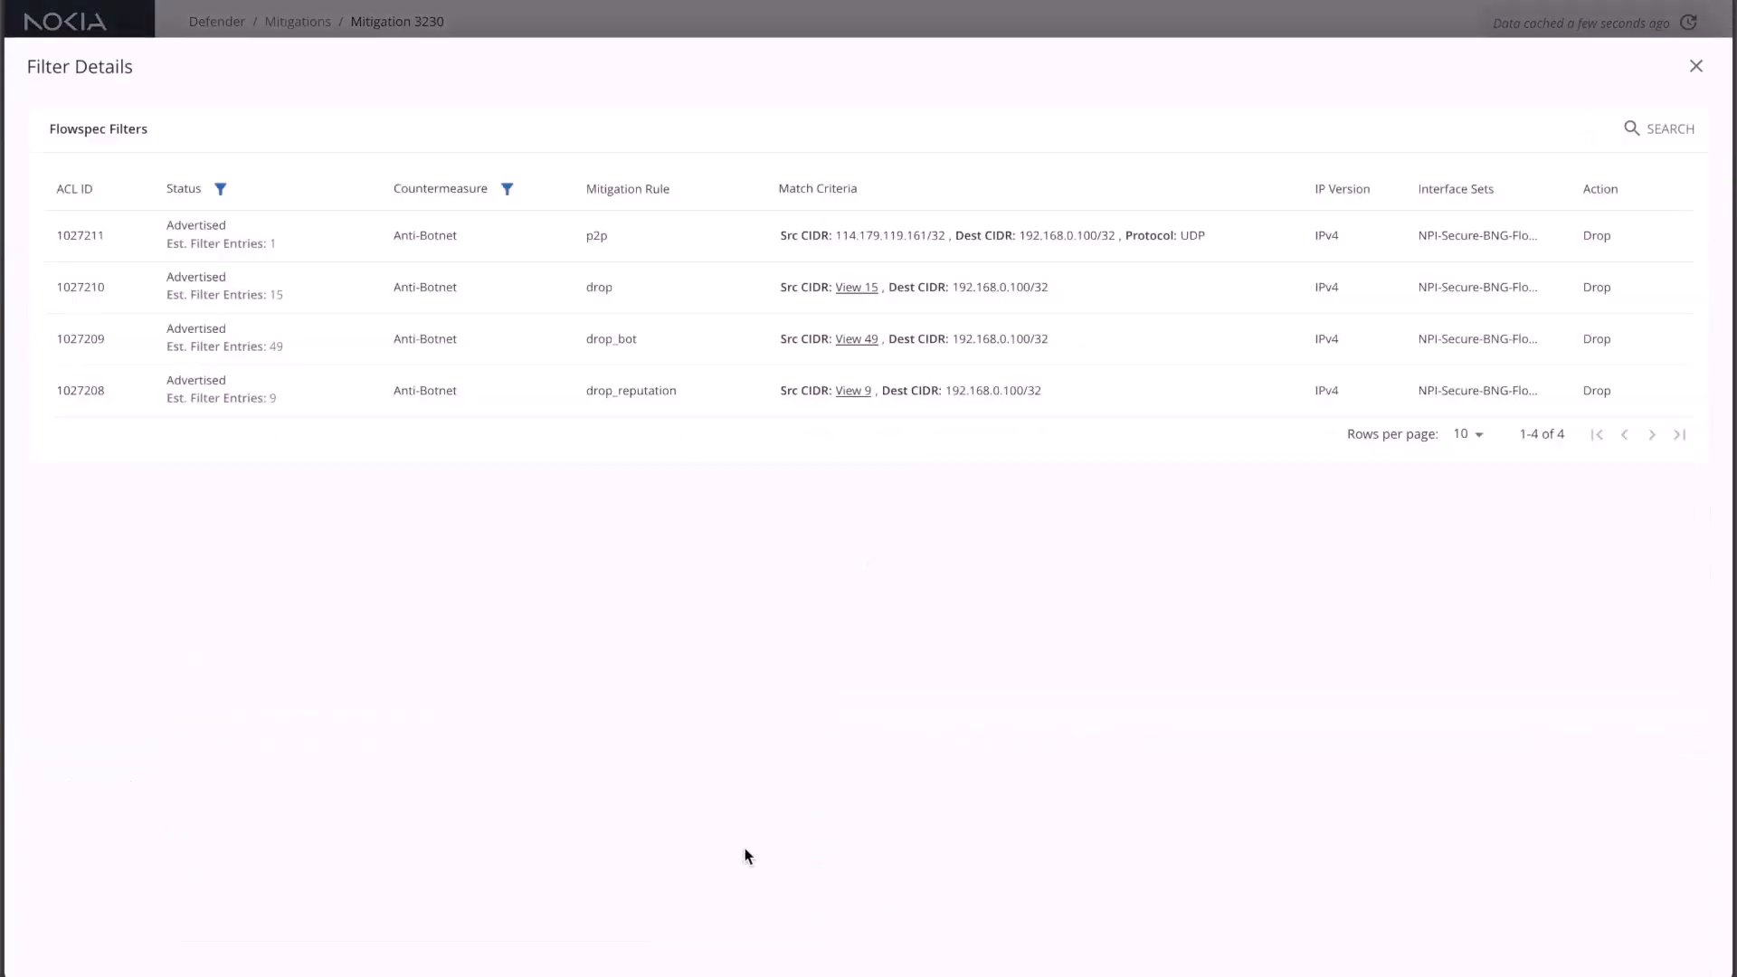
mouse_move(798, 634)
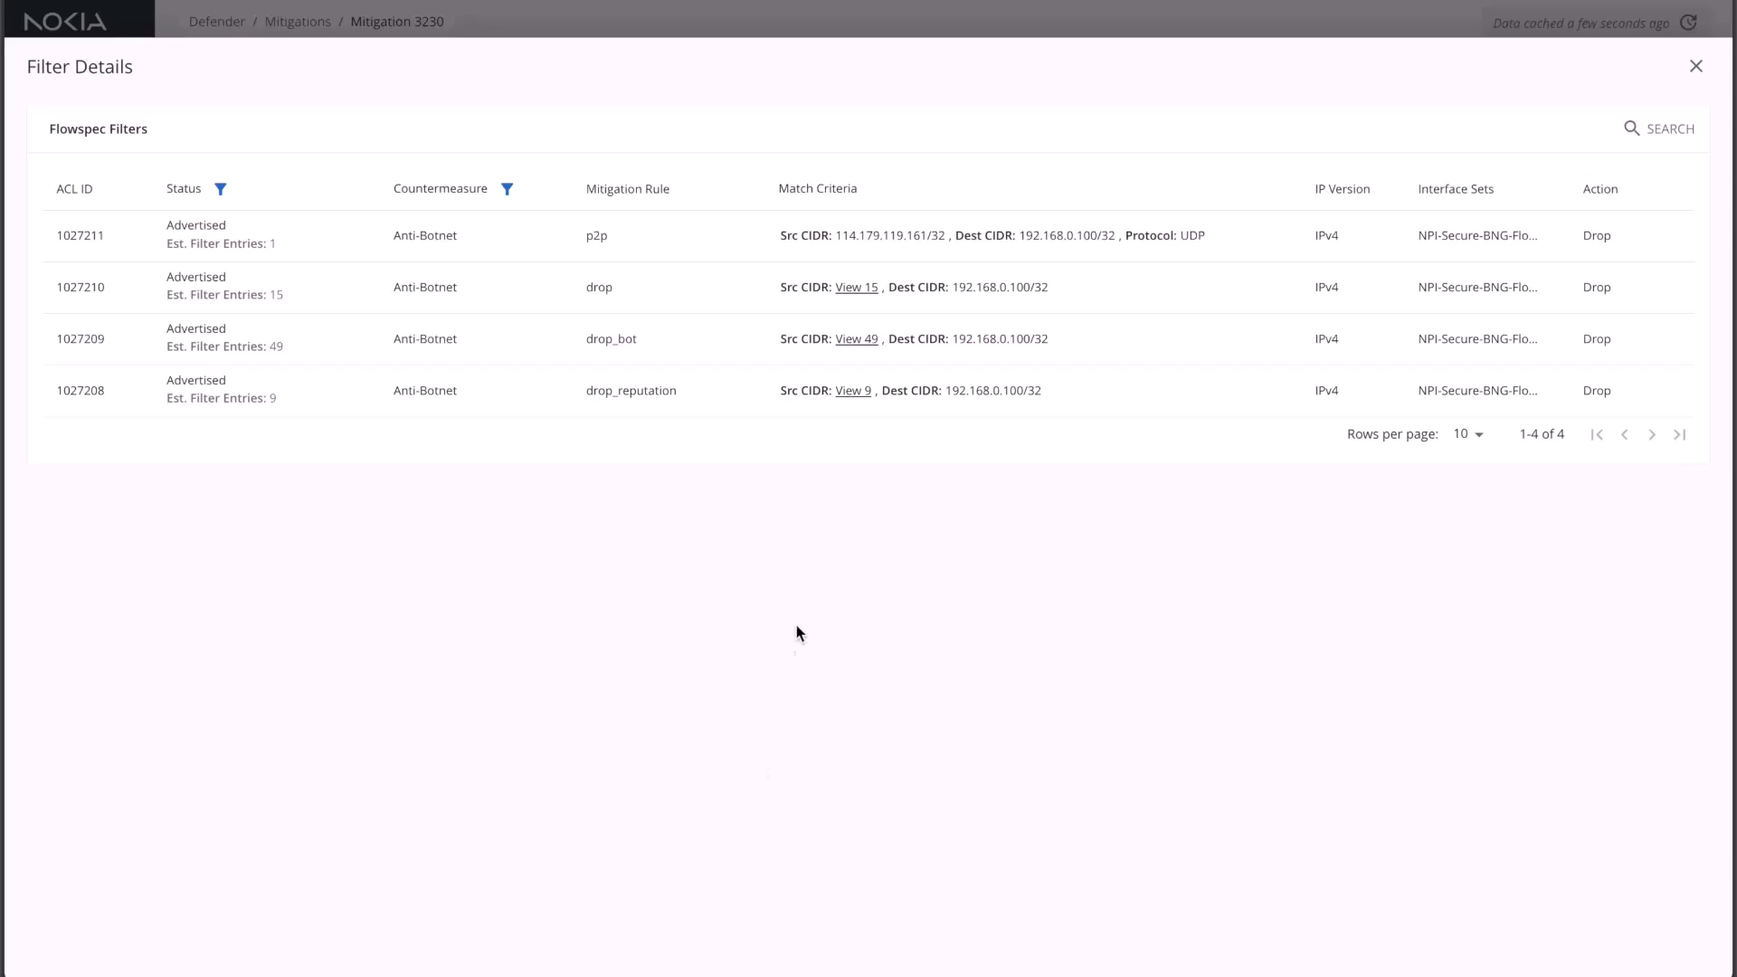
mouse_move(857, 340)
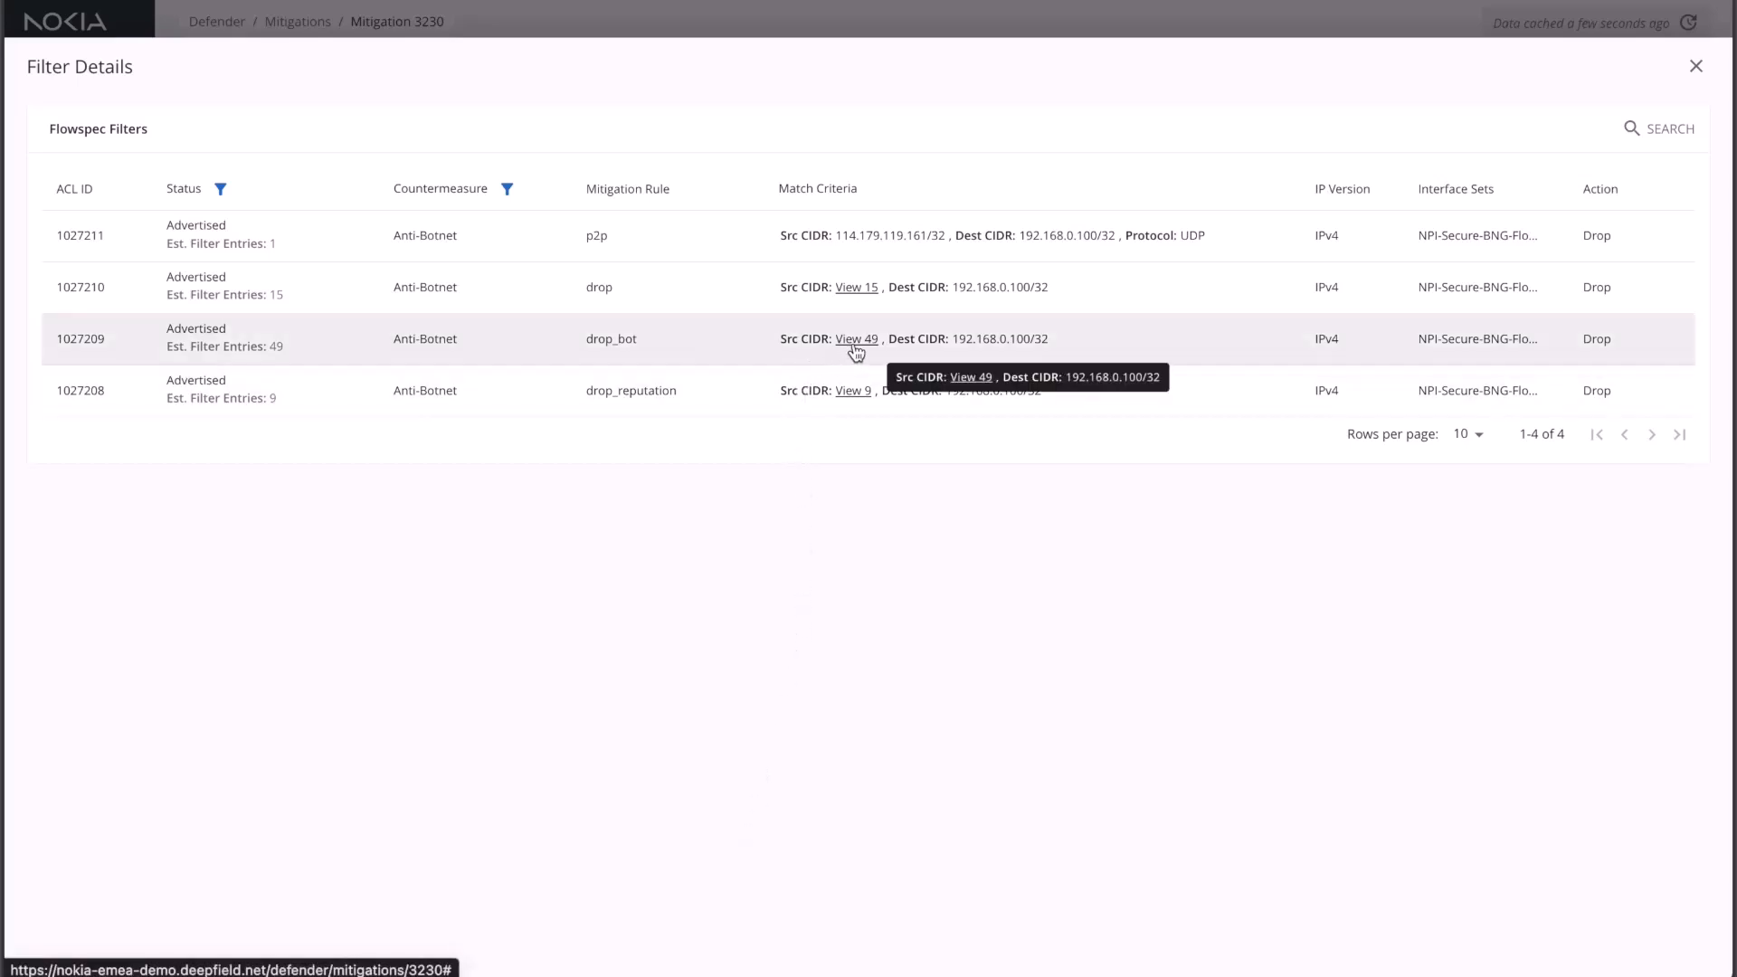
left_click(855, 339)
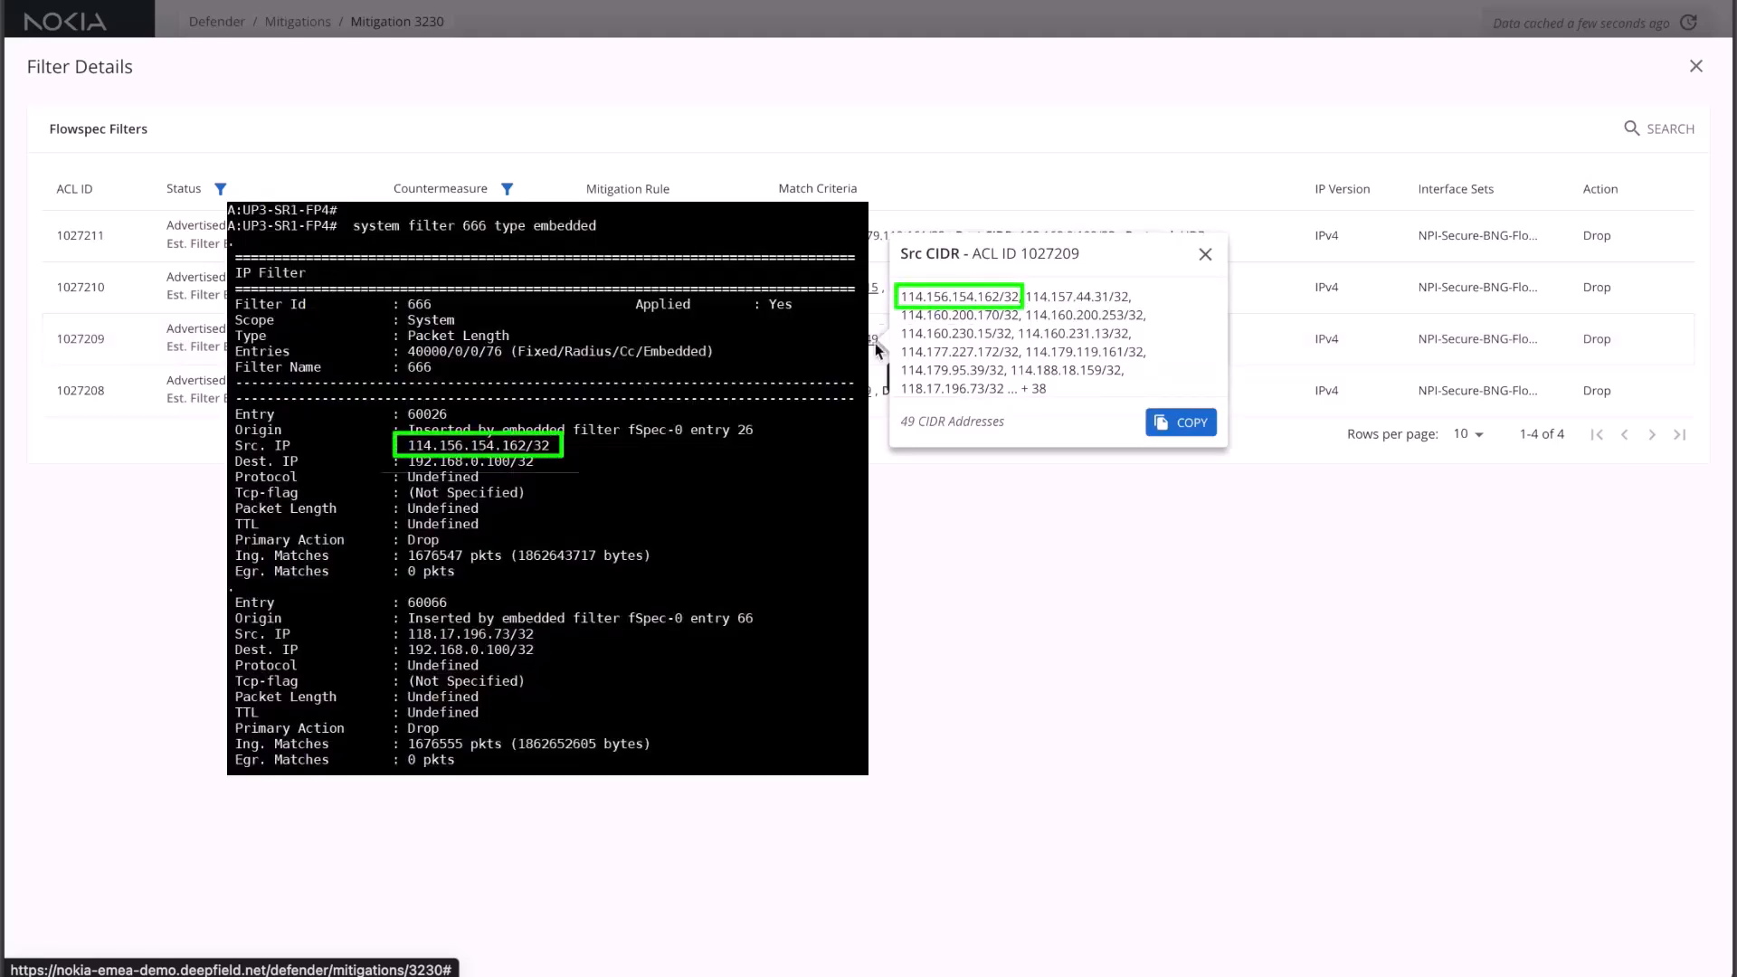
left_click(1204, 253)
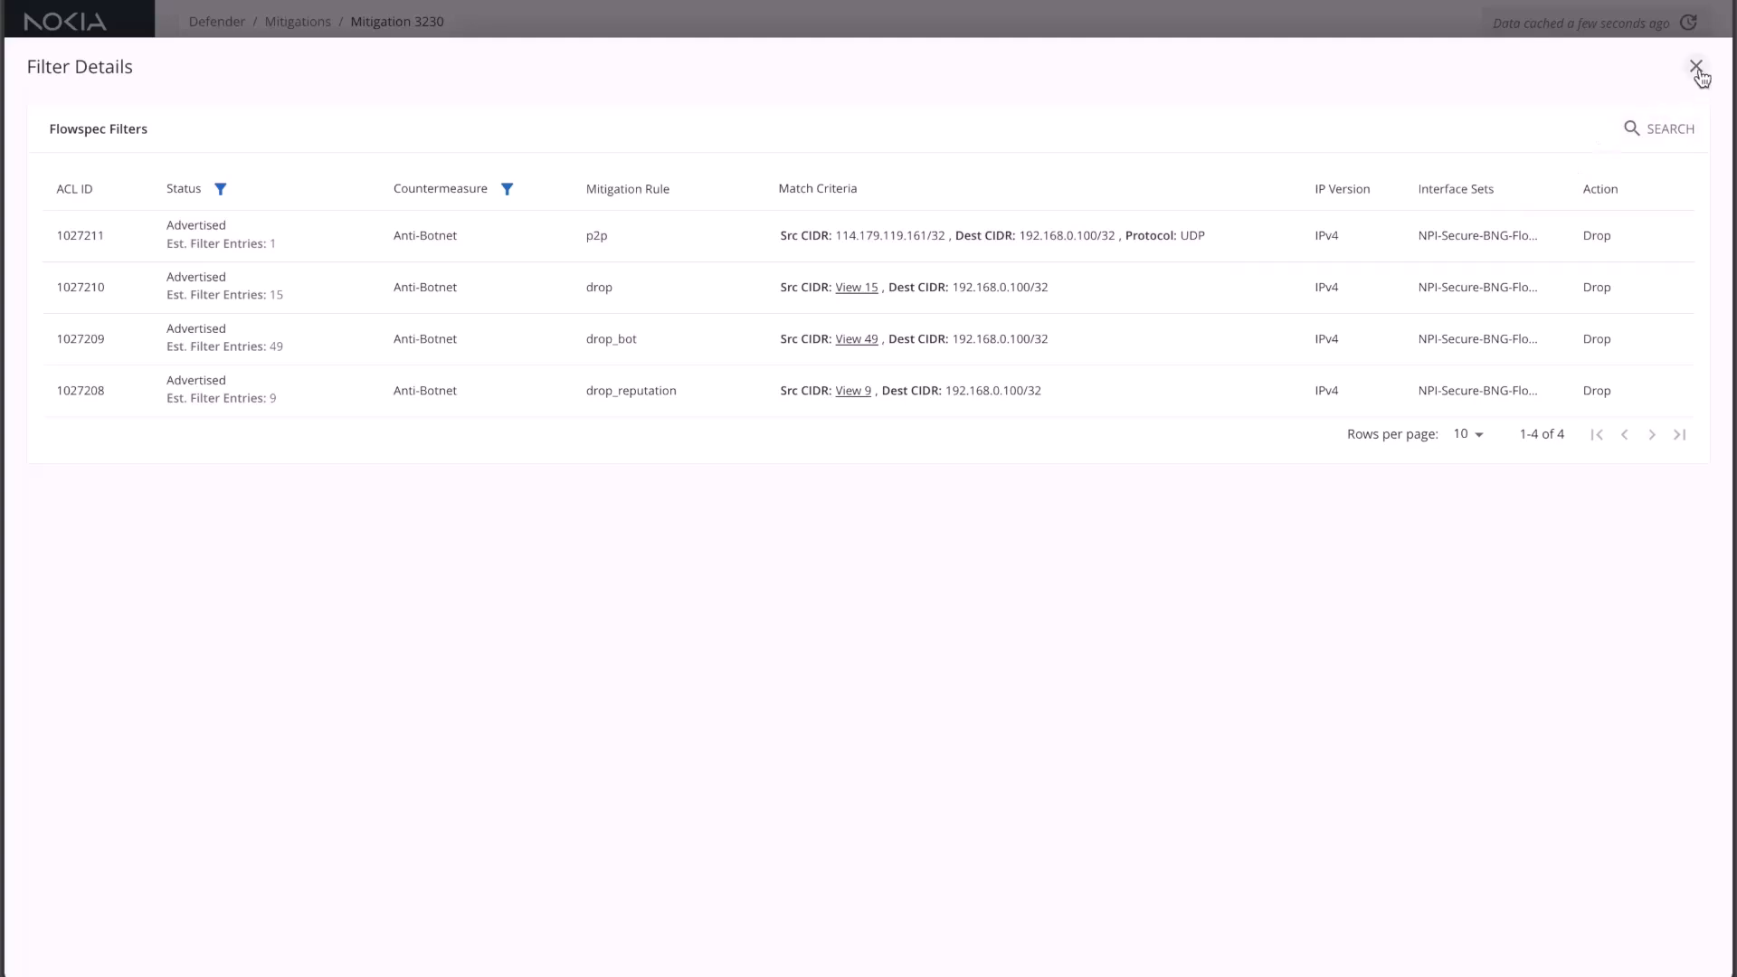
- Close Filter Details and return to Event 2943's details page
left_click(1698, 66)
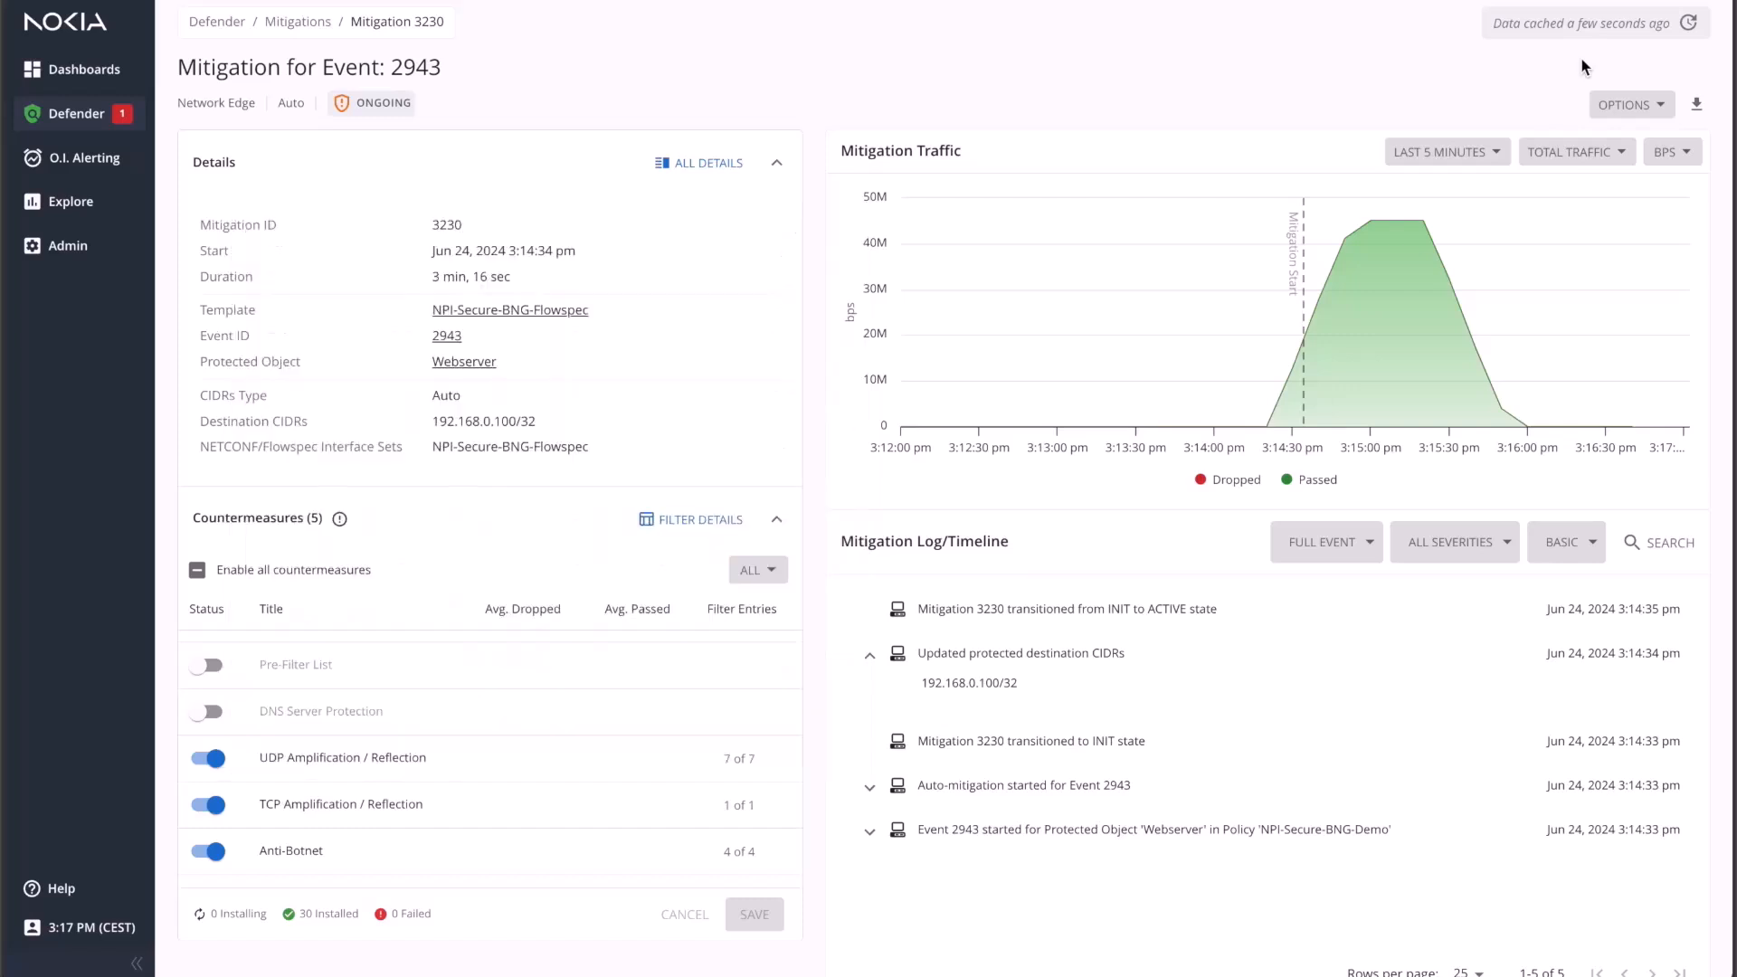
mouse_move(1703, 75)
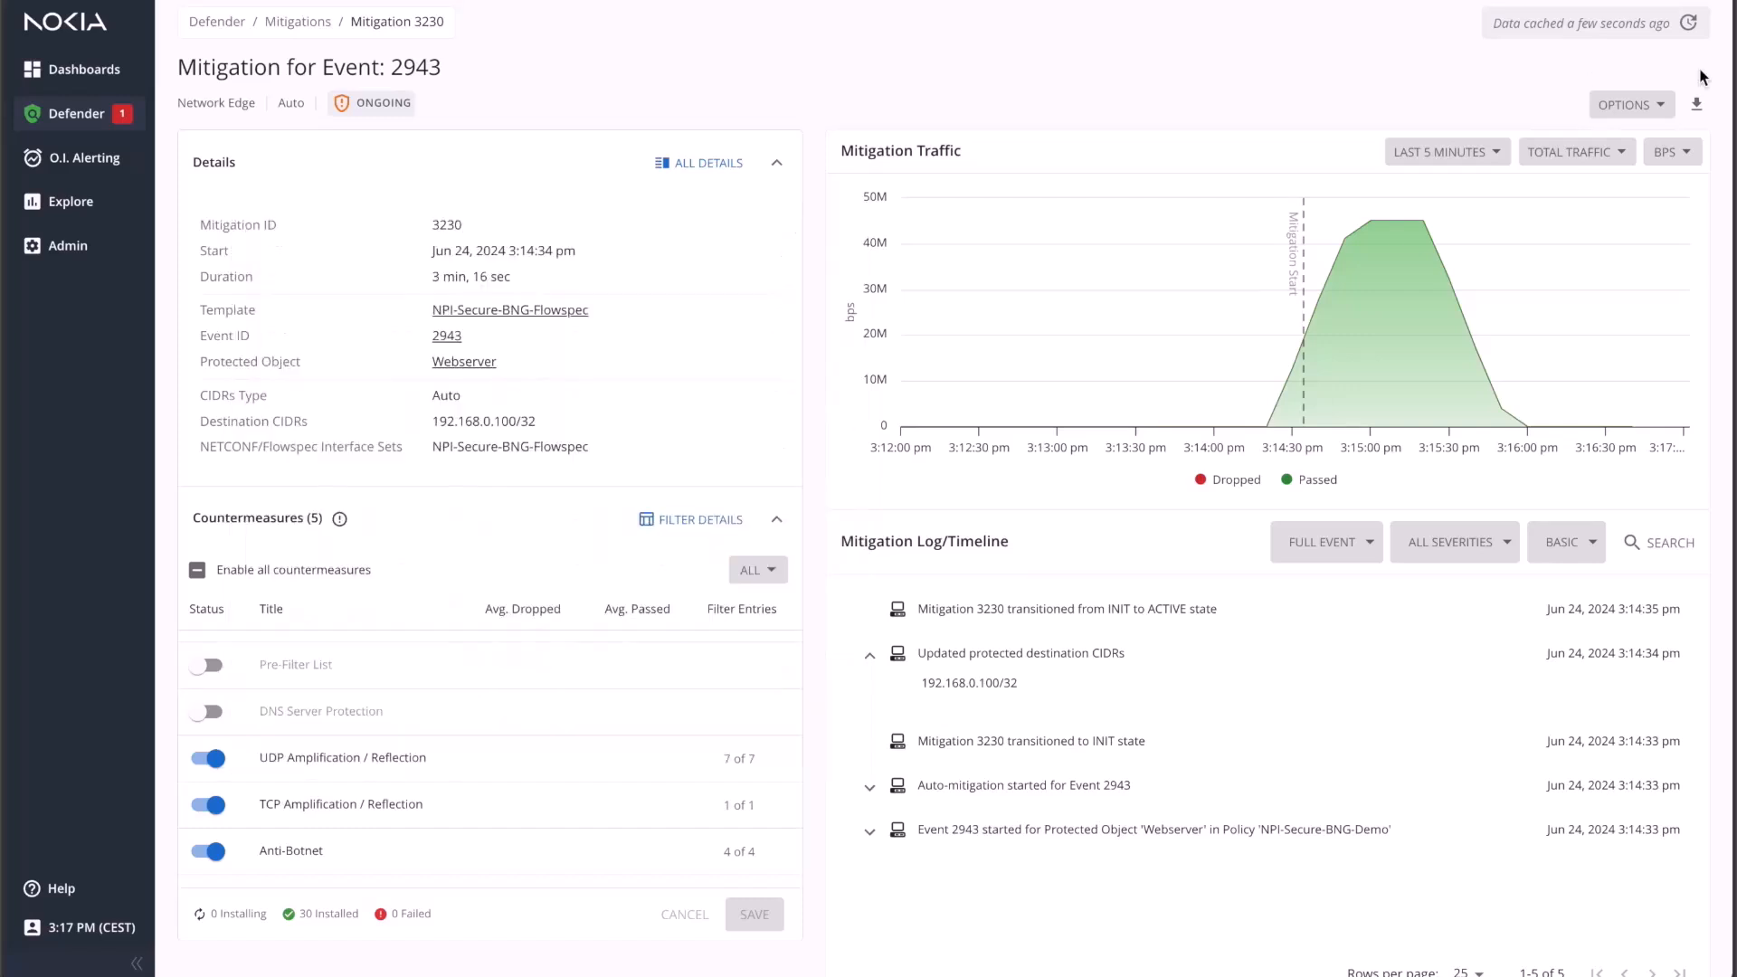
mouse_move(1582, 65)
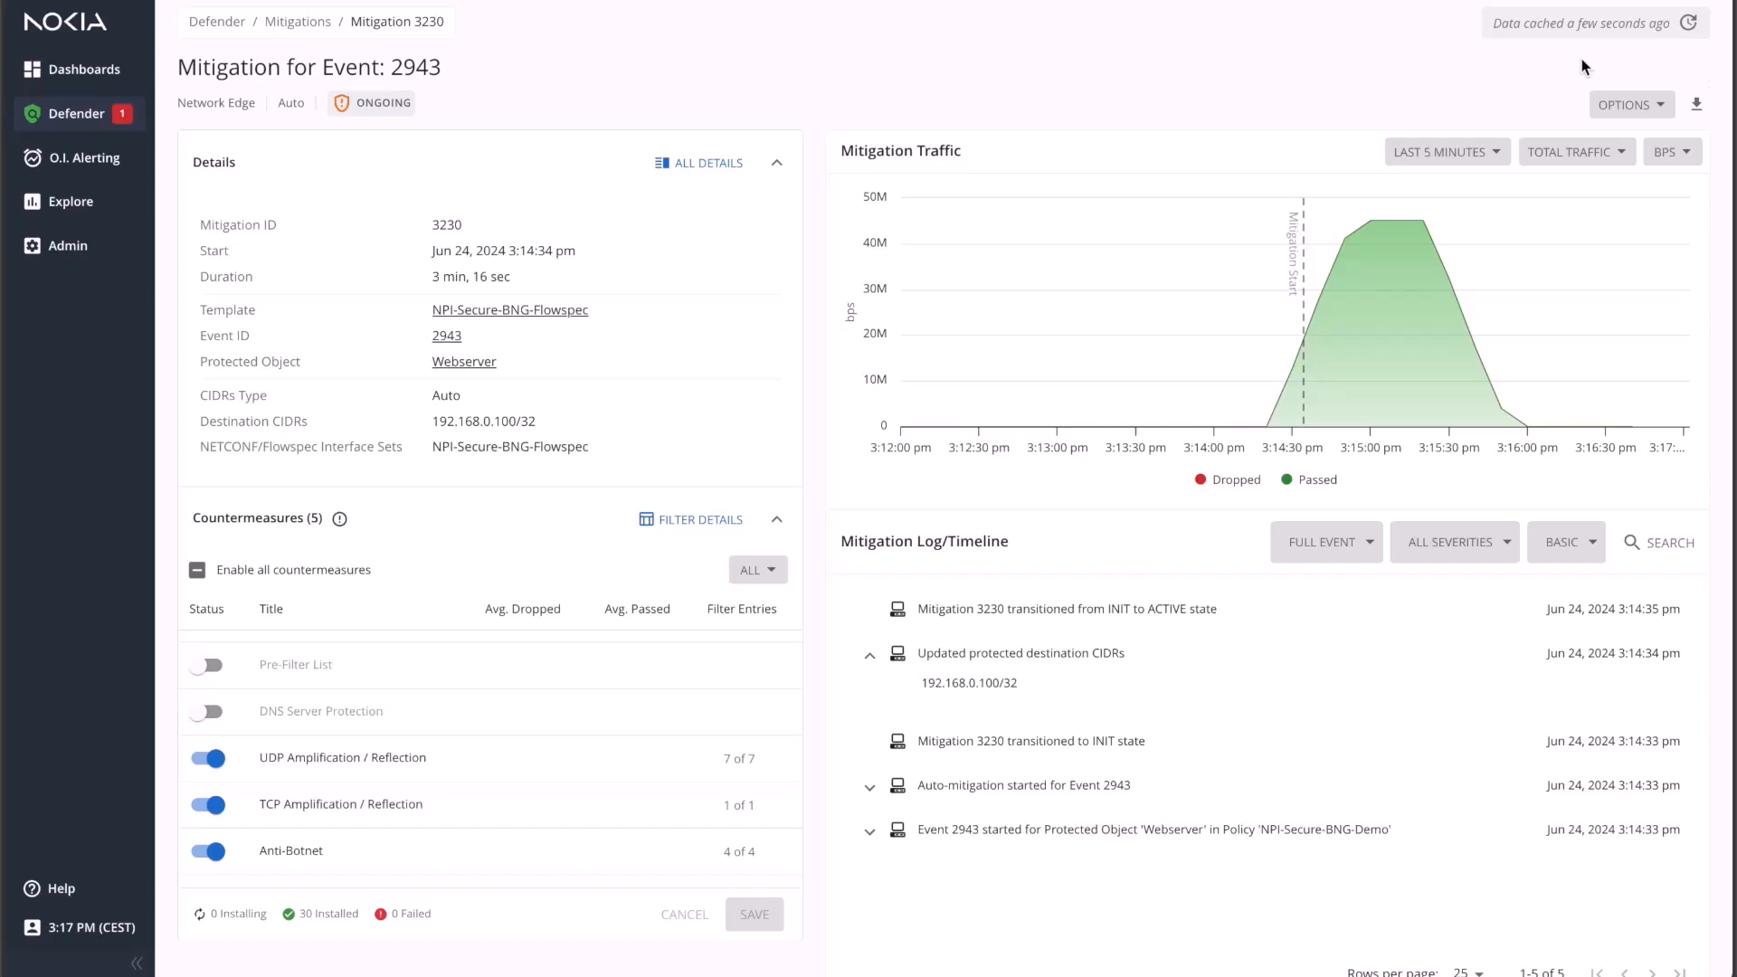
left_click(446, 336)
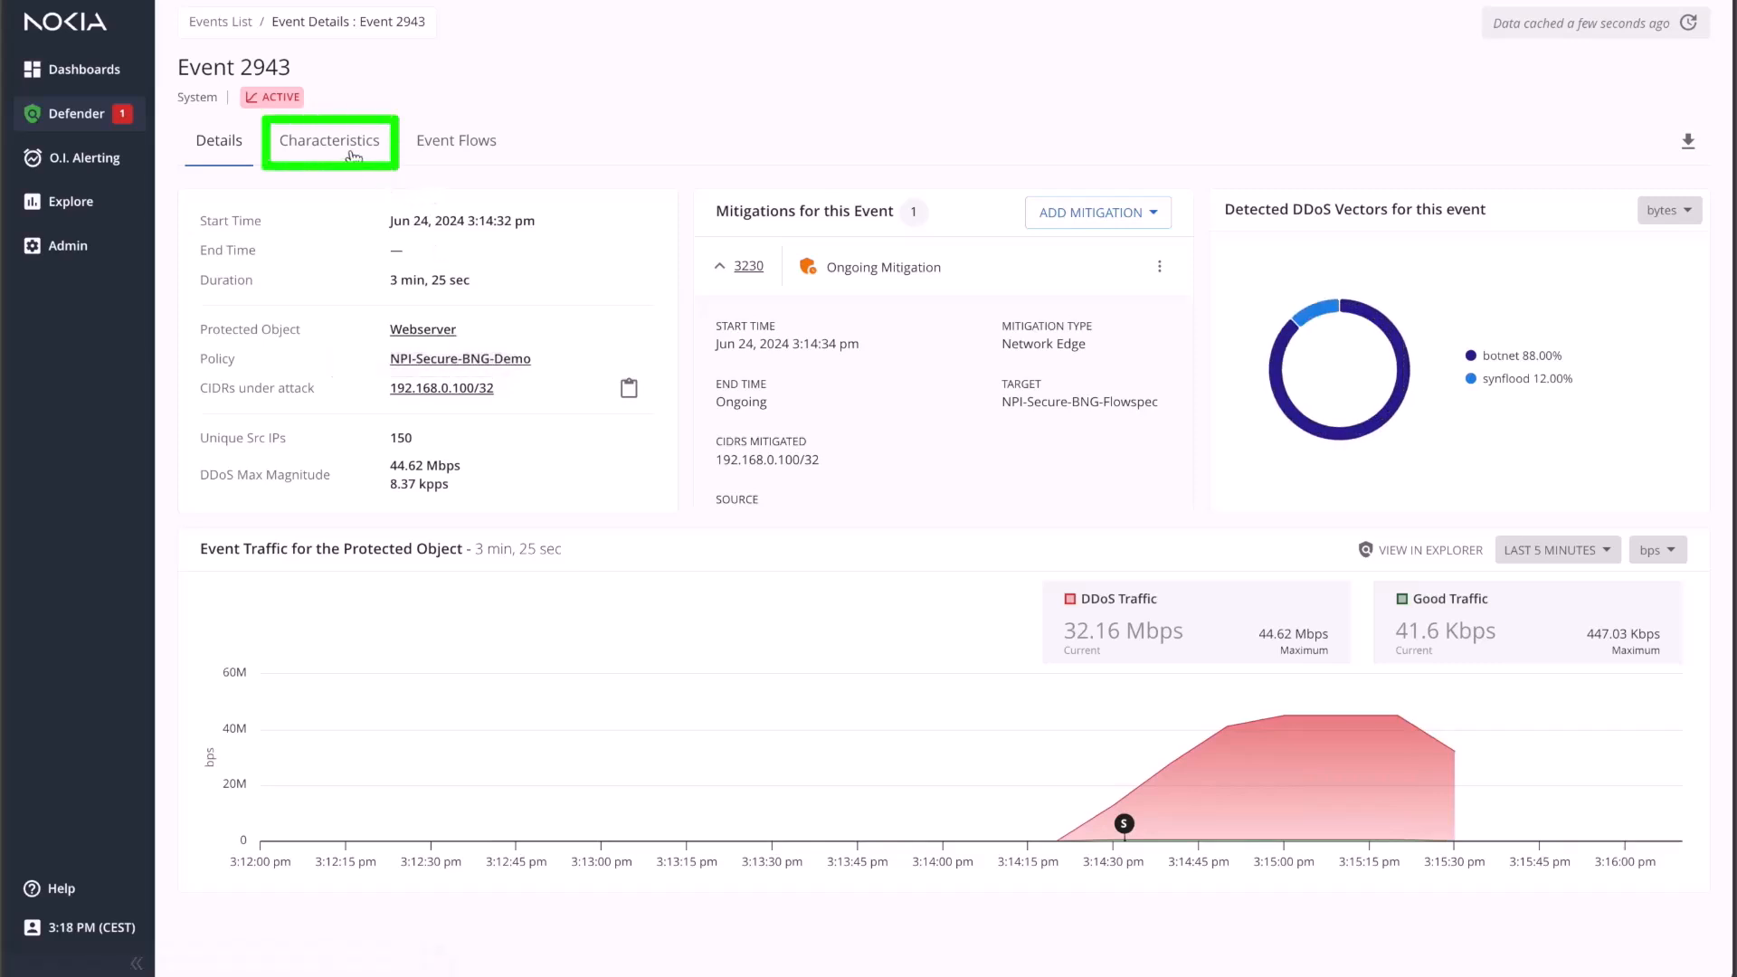
- Add TCP Flags, Destination TCP Port, Destination IP and Average Packet Size charts to Characteristics
left_click(329, 140)
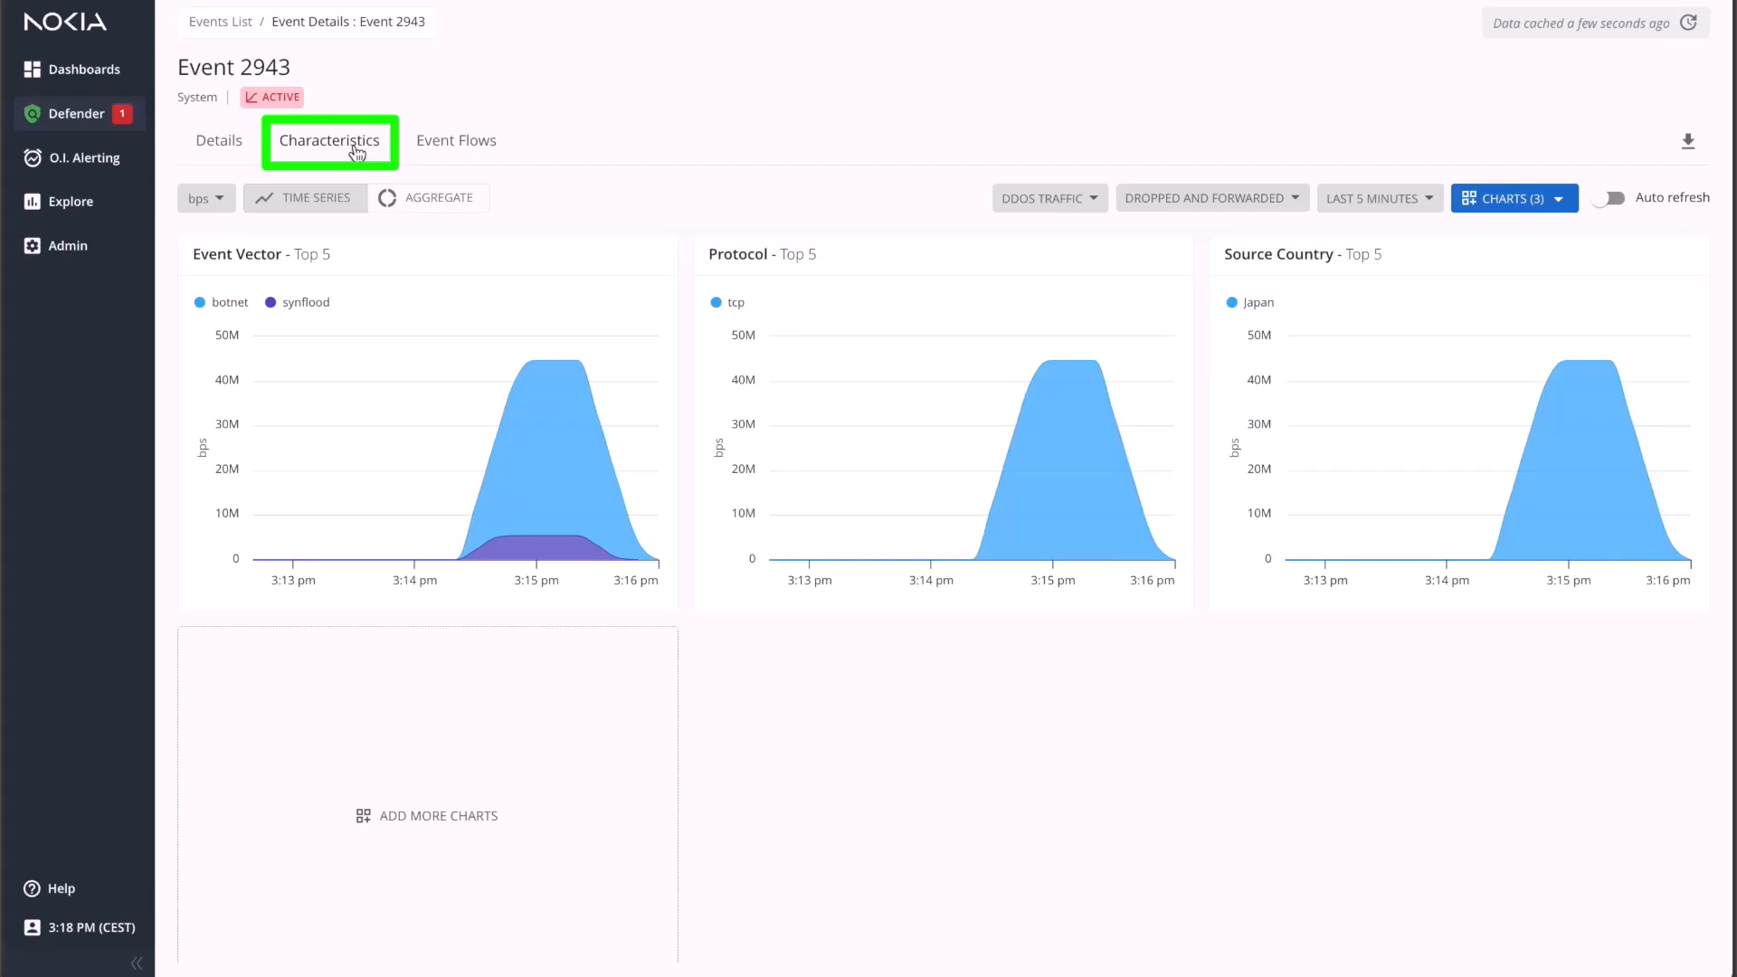
left_click(1511, 197)
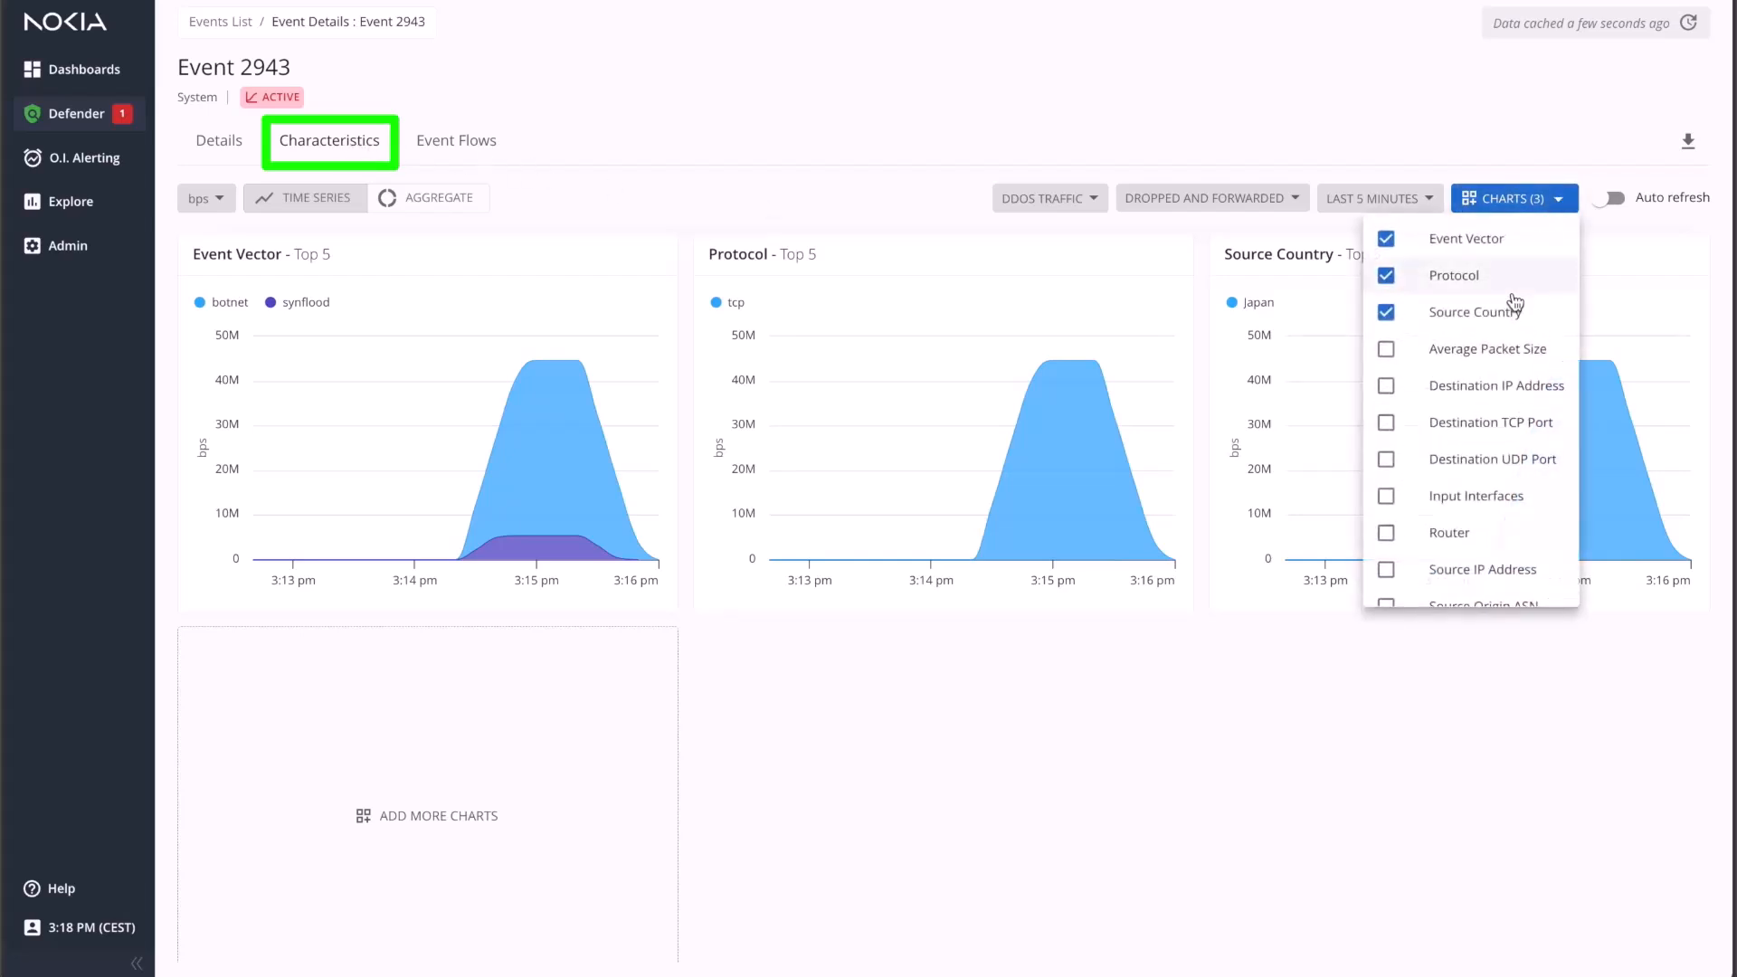
scroll("down", 3)
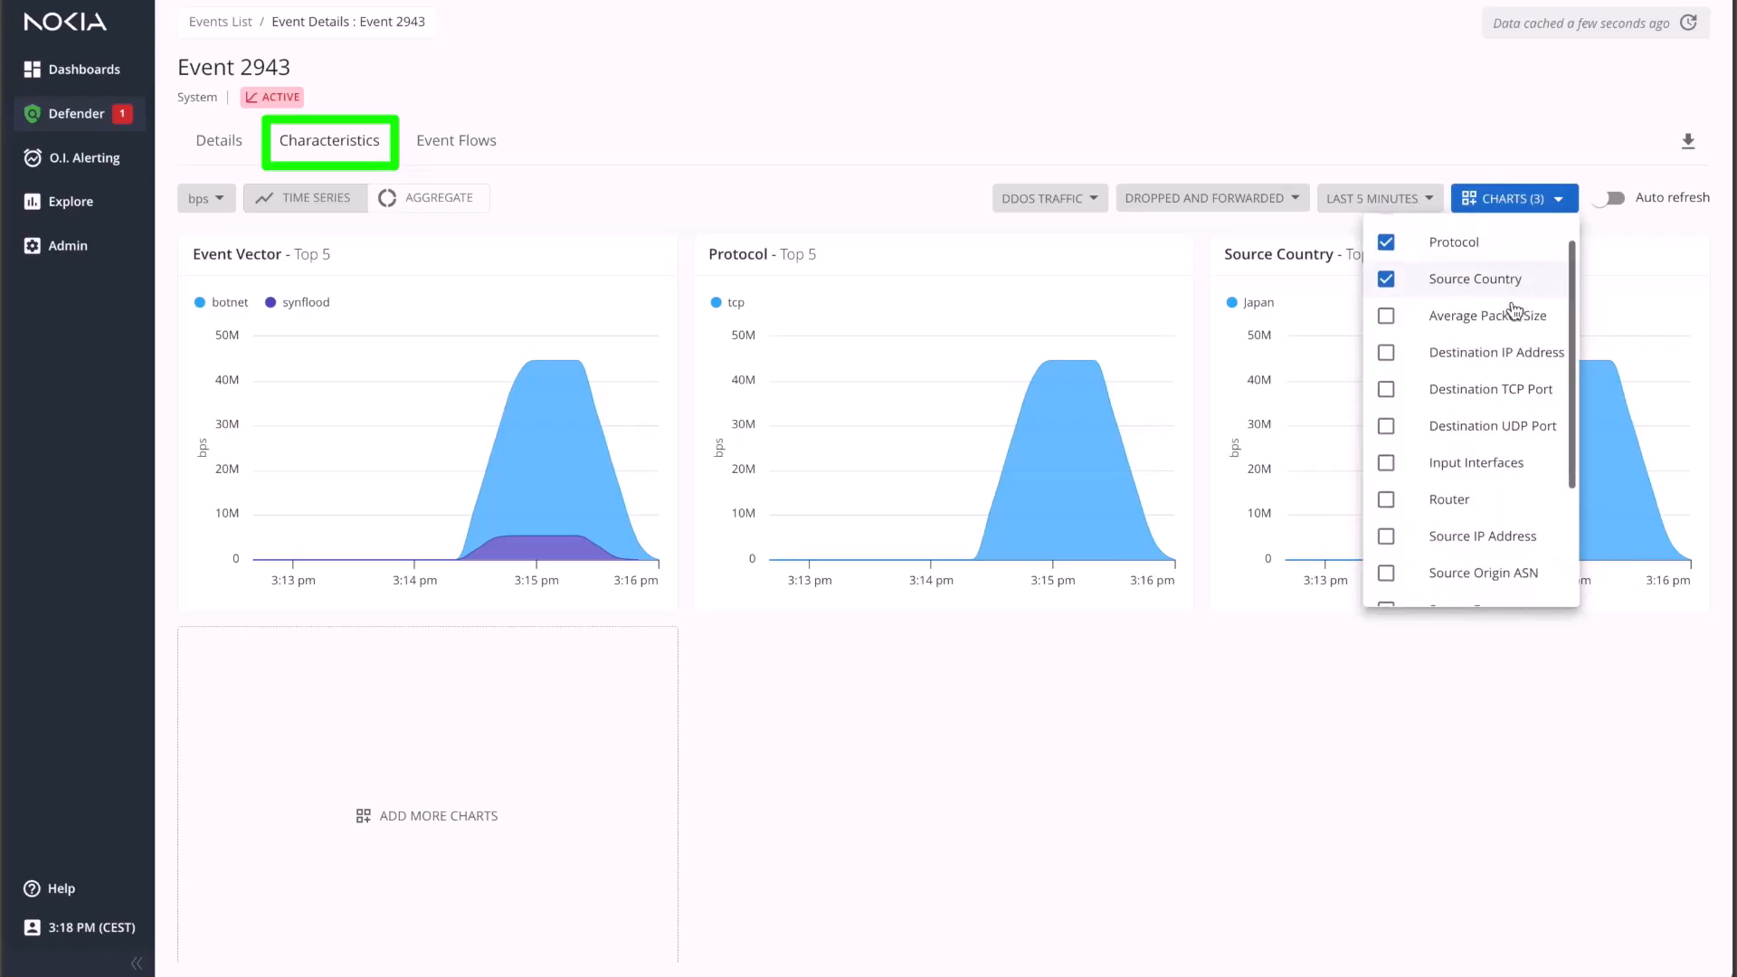
scroll("down", 3)
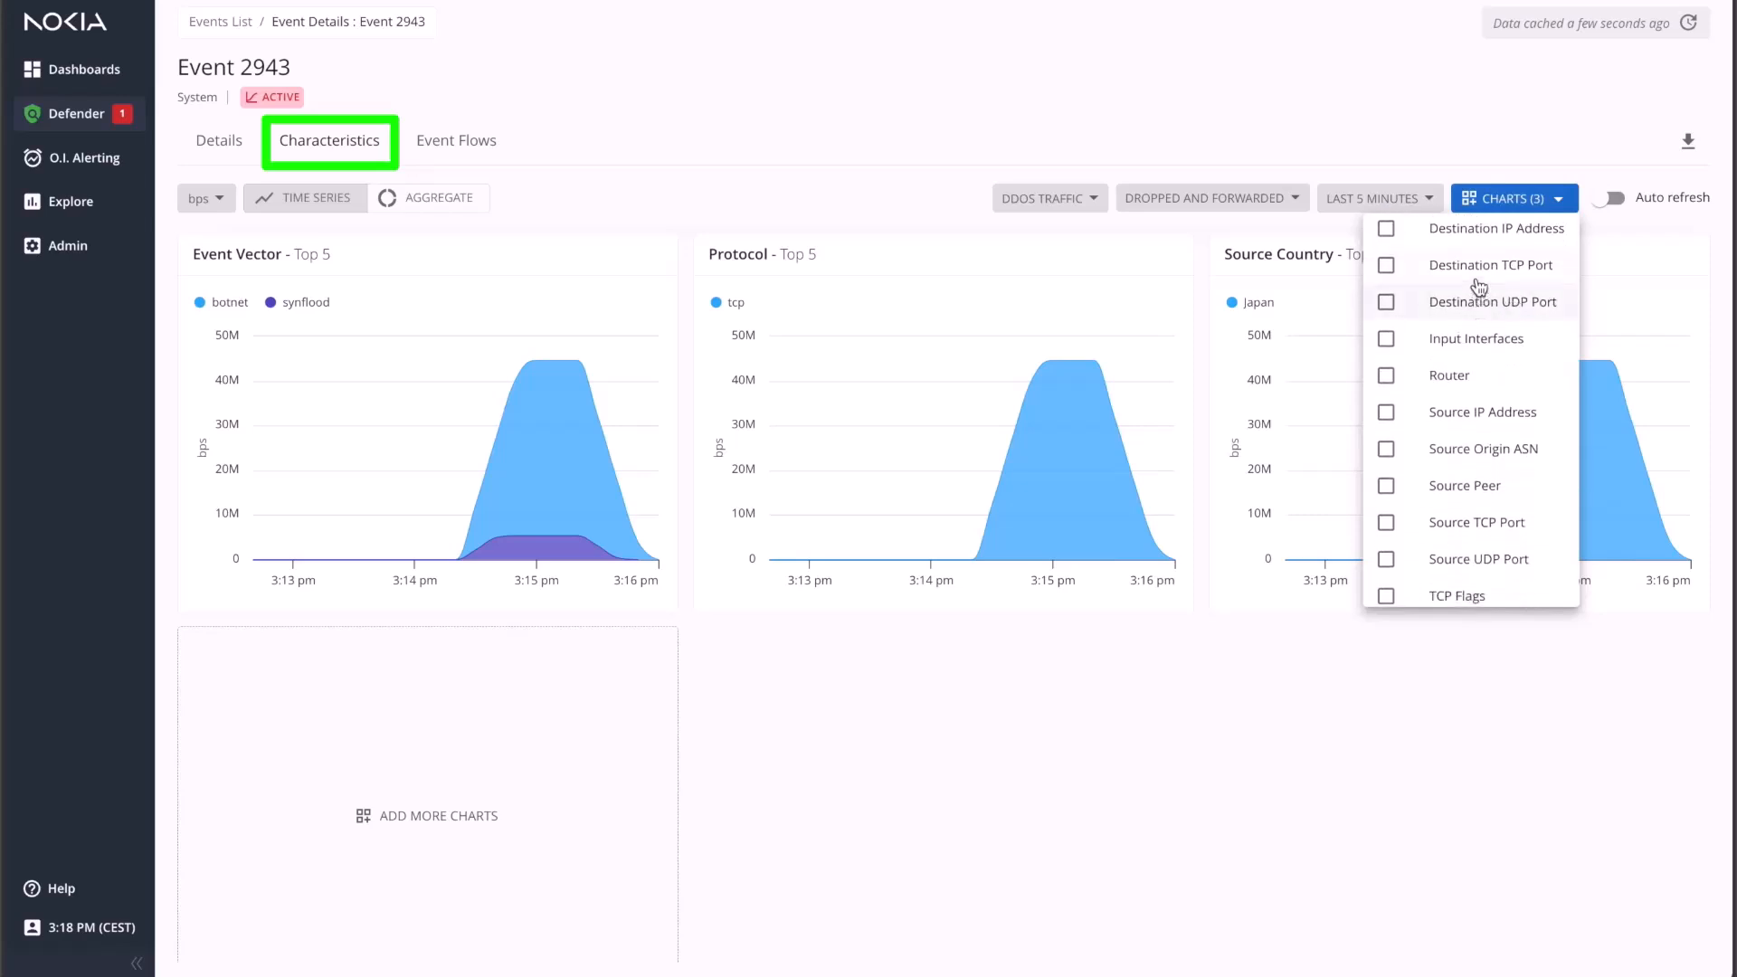
left_click(1386, 263)
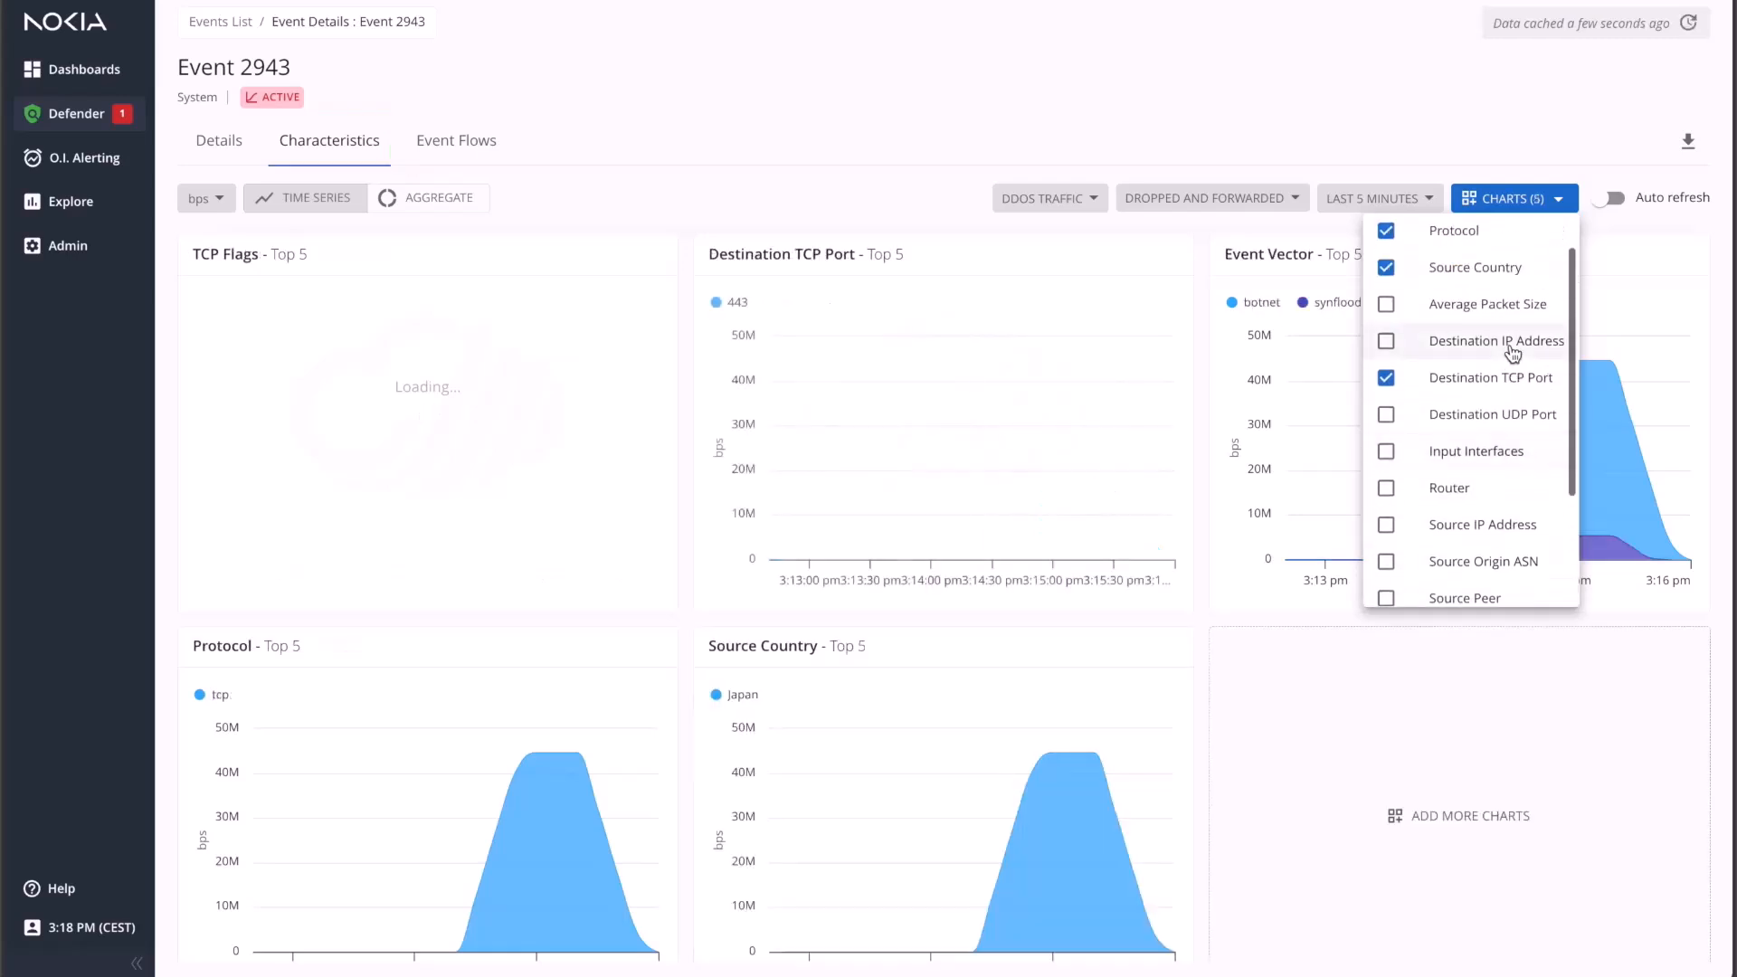
left_click(1386, 340)
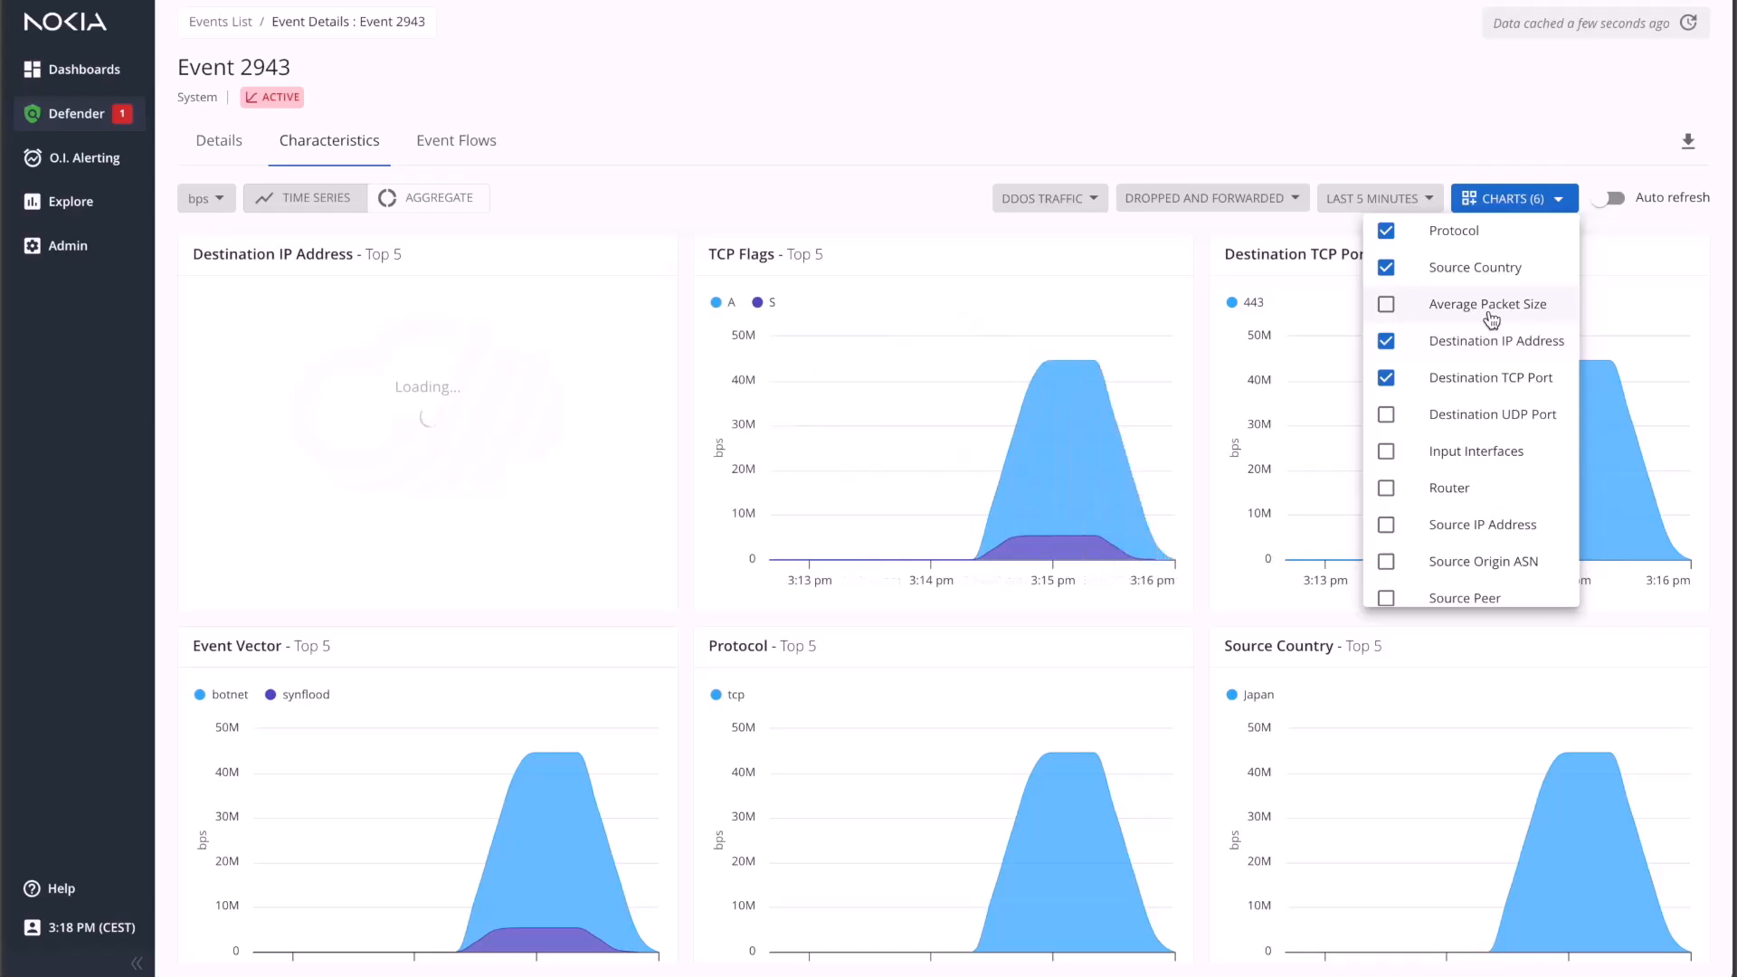
left_click(1386, 304)
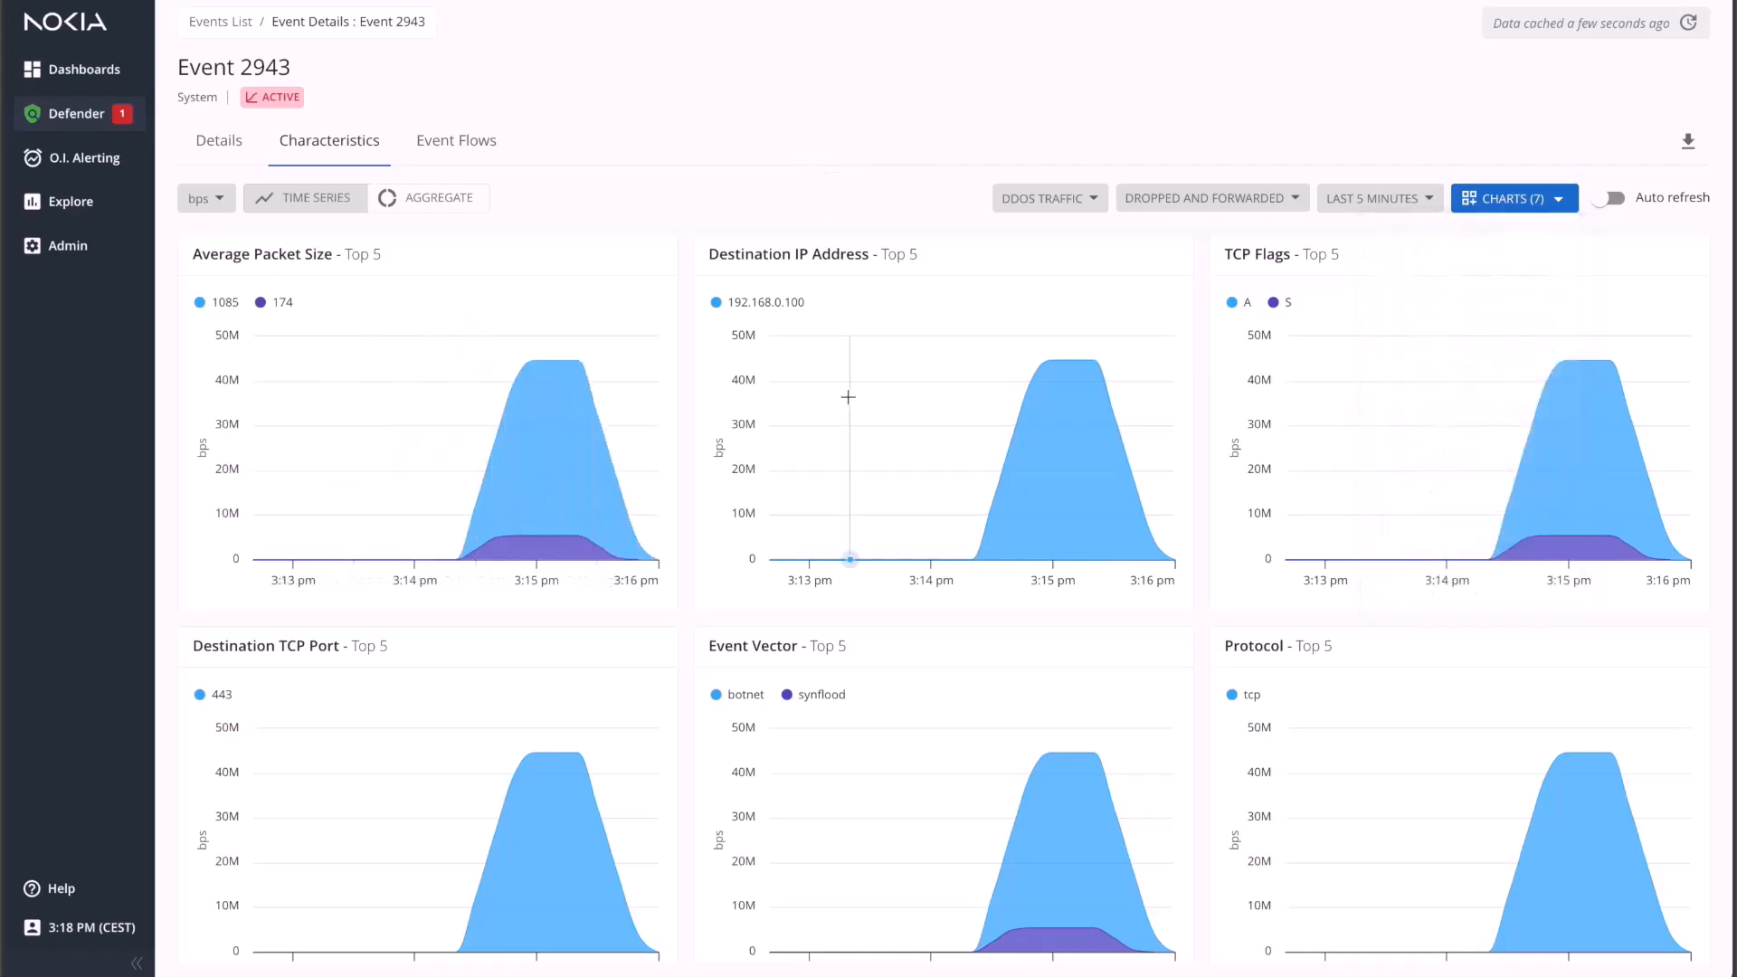
scroll("down", 3)
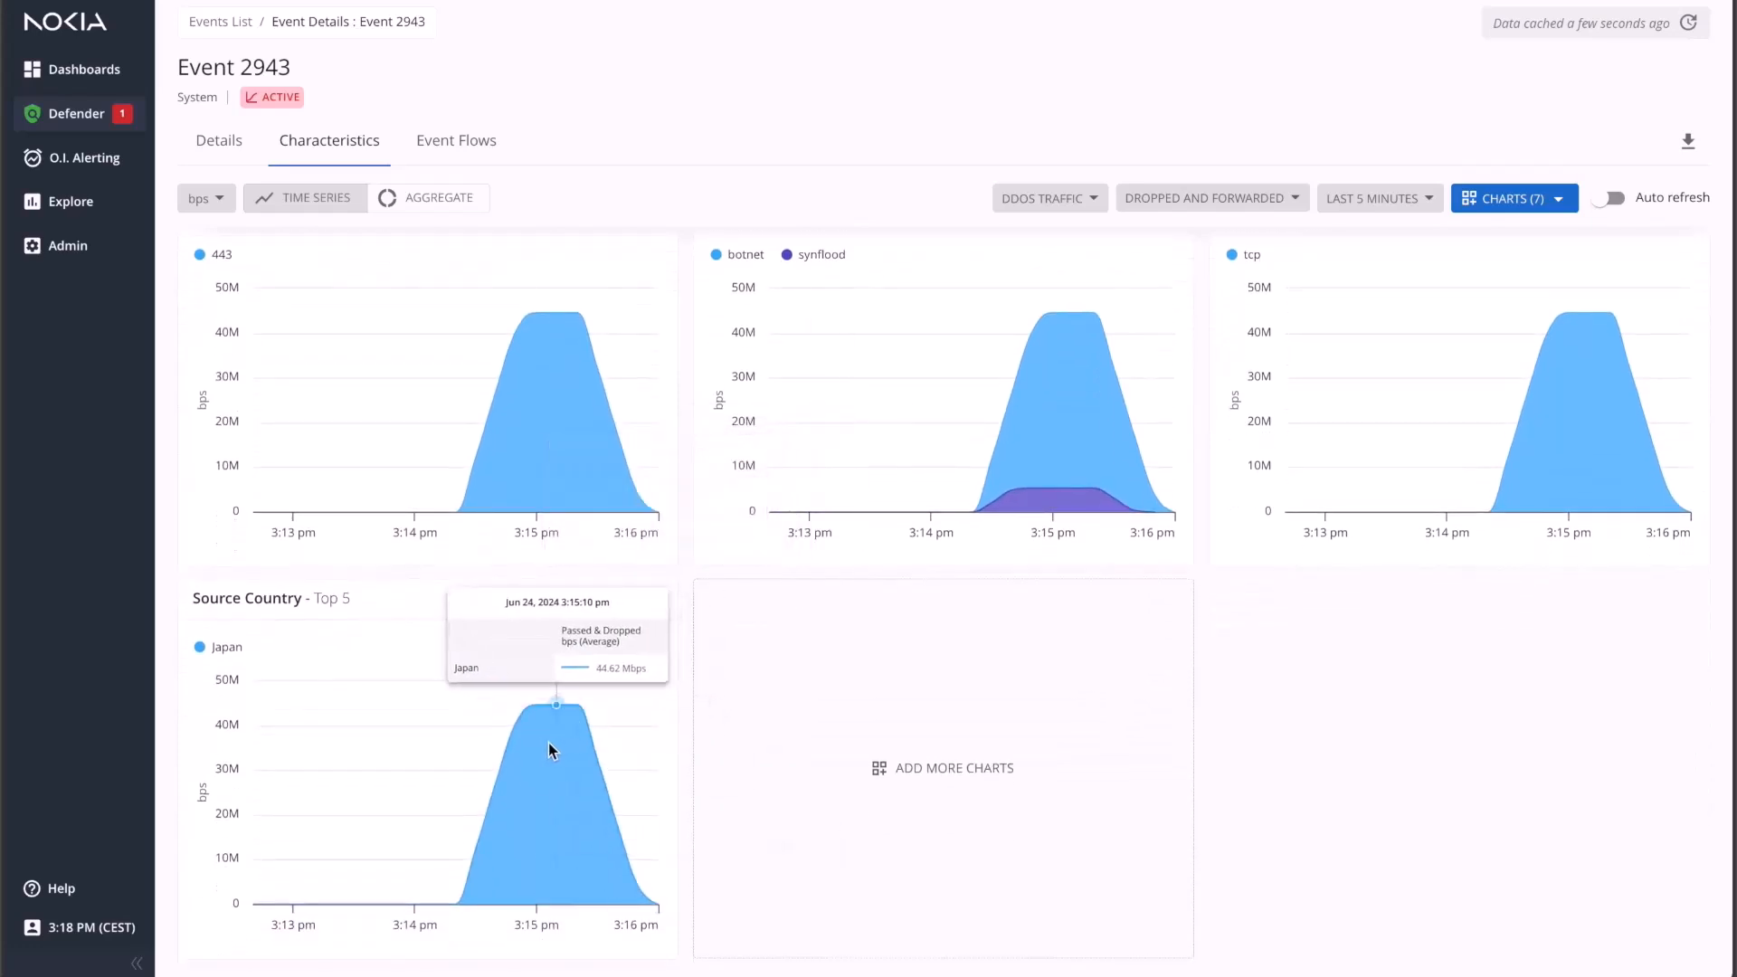
mouse_move(576, 746)
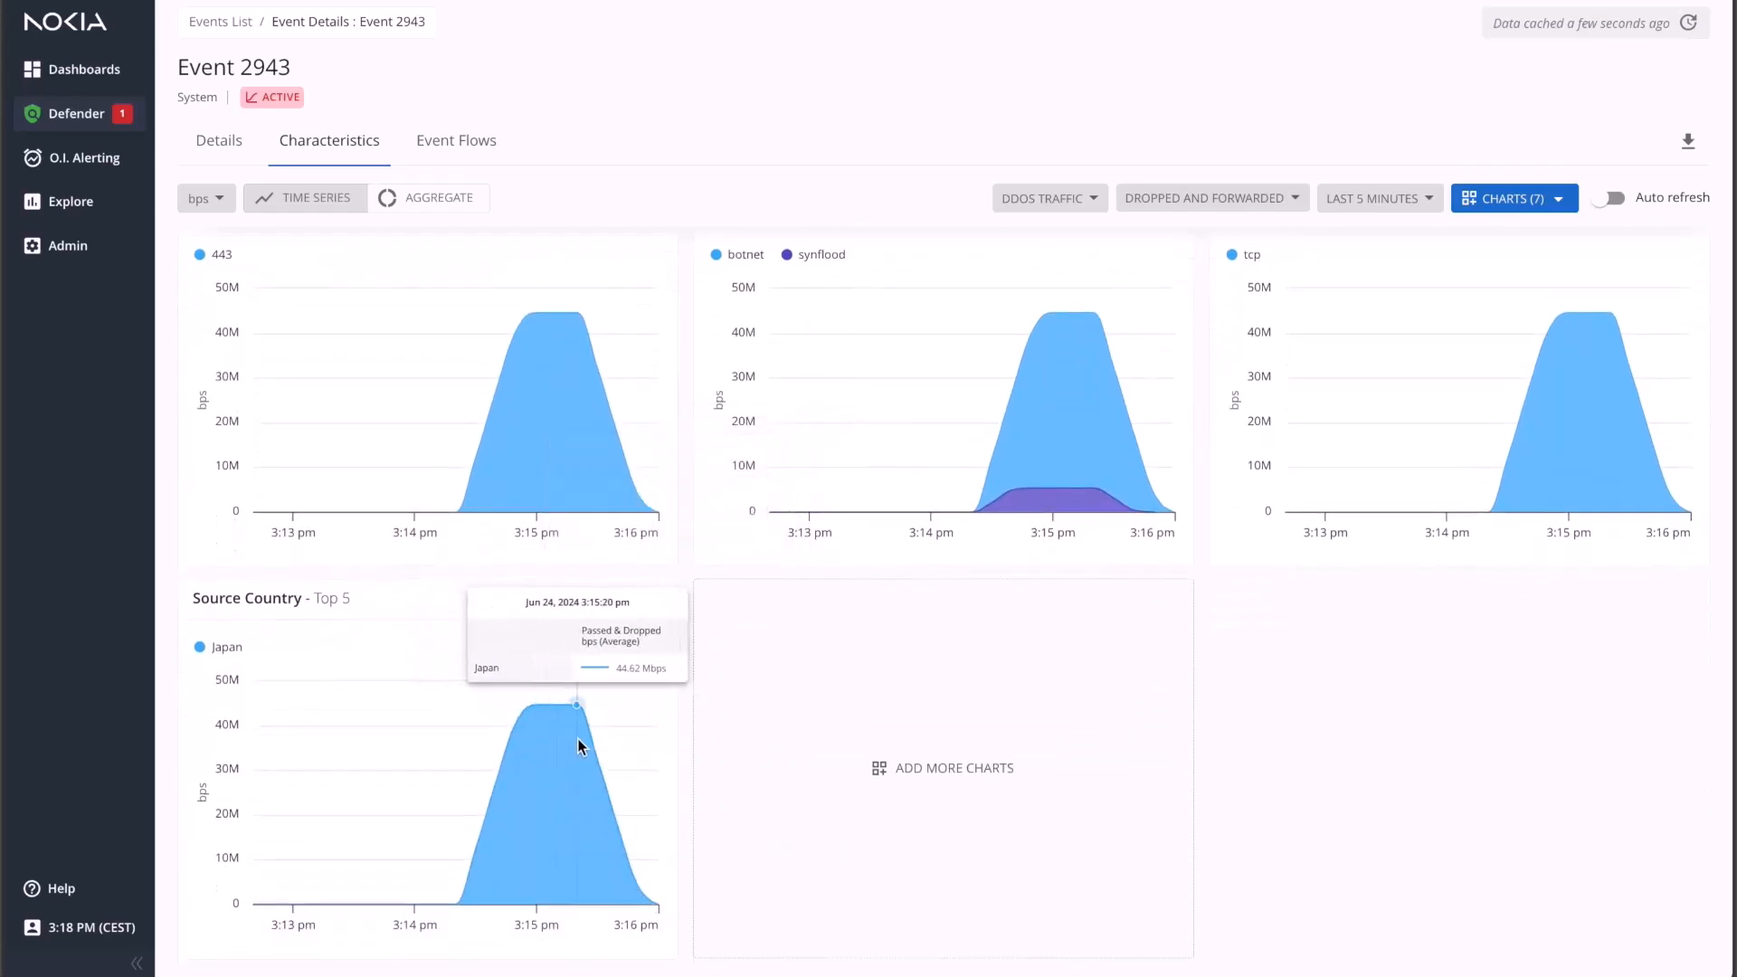
scroll("down", 3)
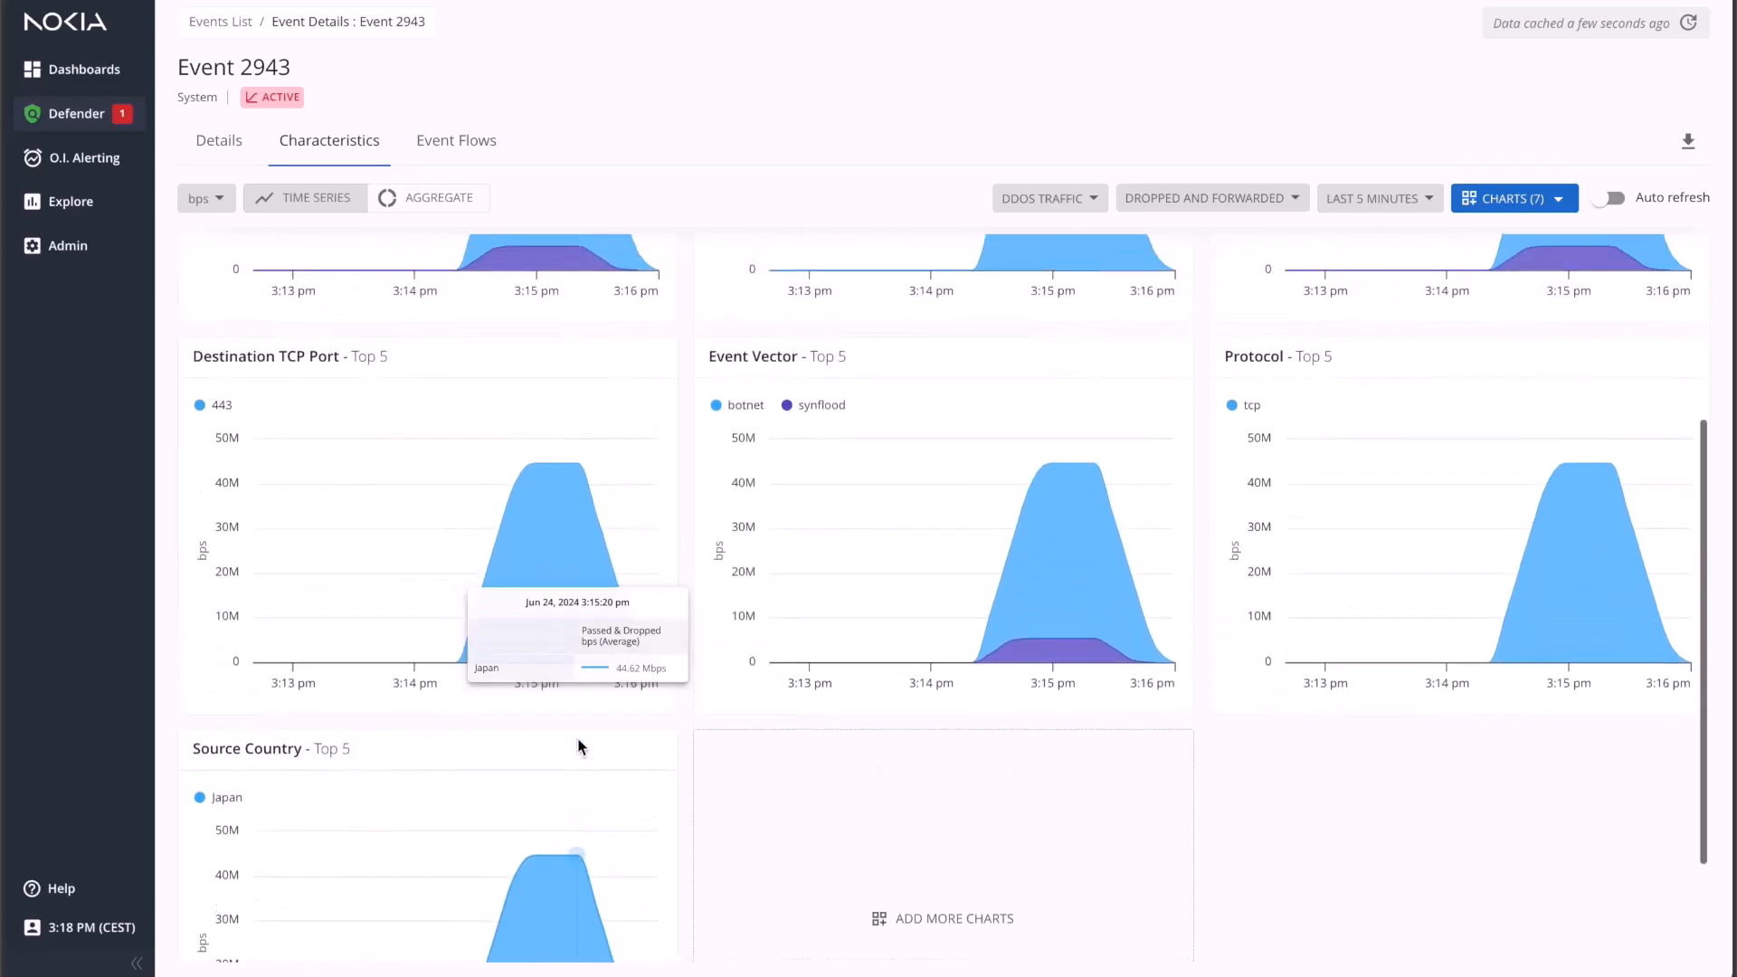
mouse_move(543, 551)
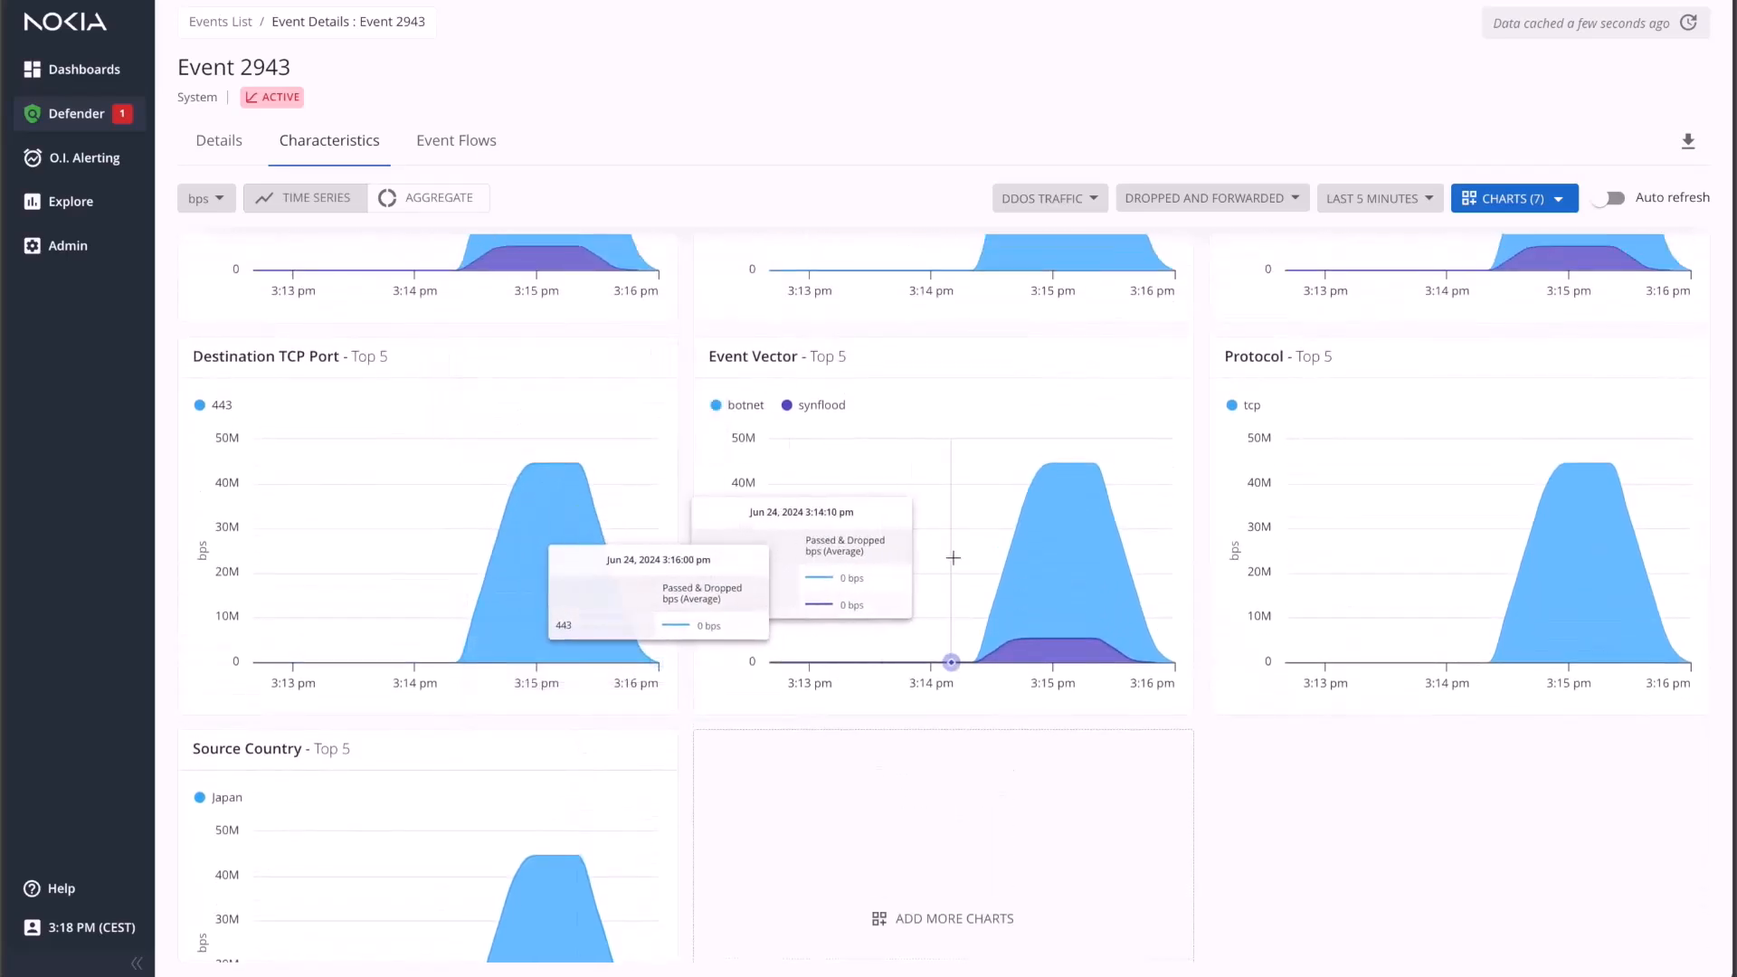
mouse_move(1069, 548)
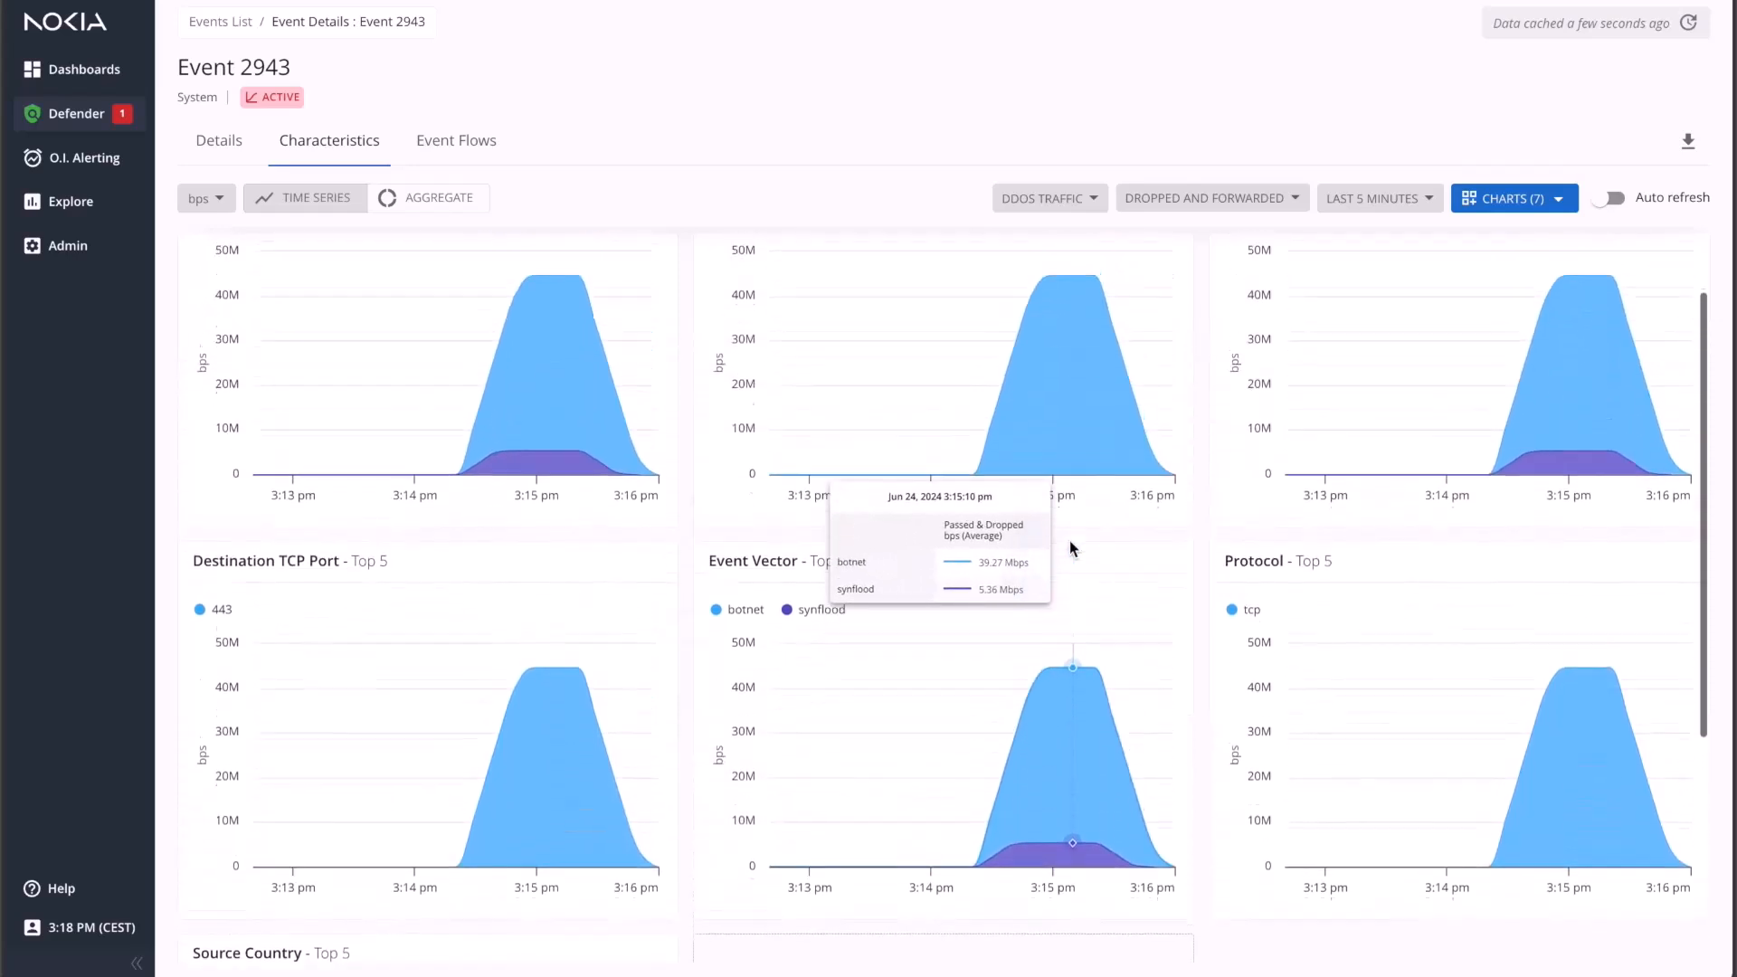
scroll("up", 3)
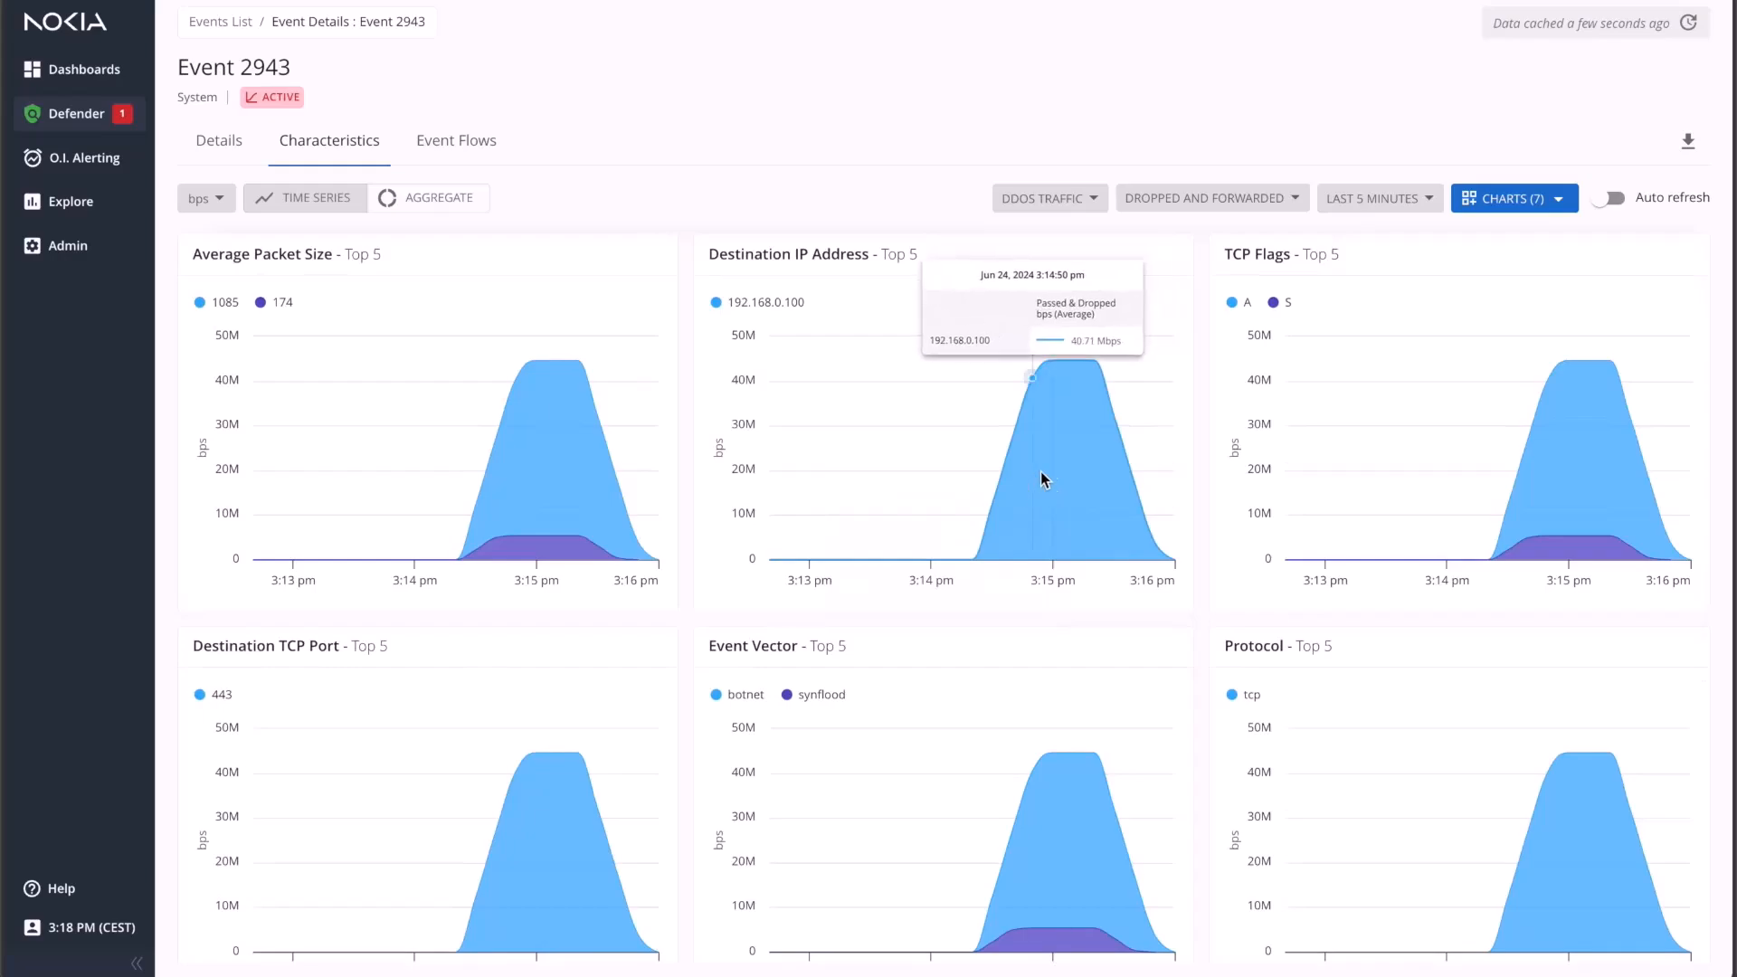